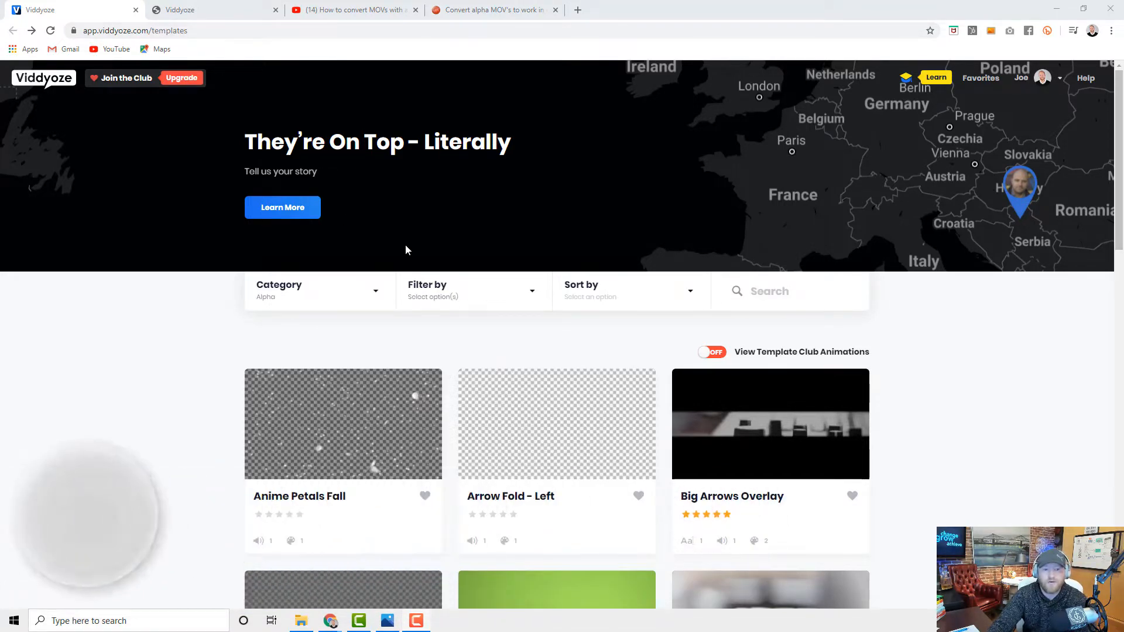
# Try importing the original Glass and Chrome lower third and dismiss the unsupported codec error
pyautogui.scroll(-3)
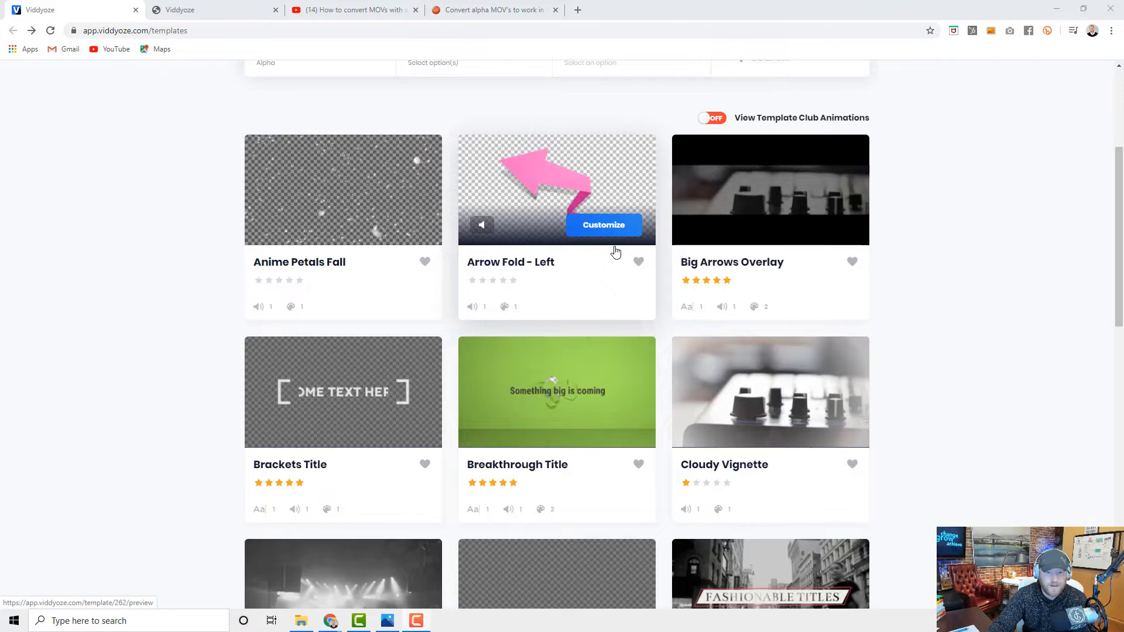
pyautogui.scroll(-3)
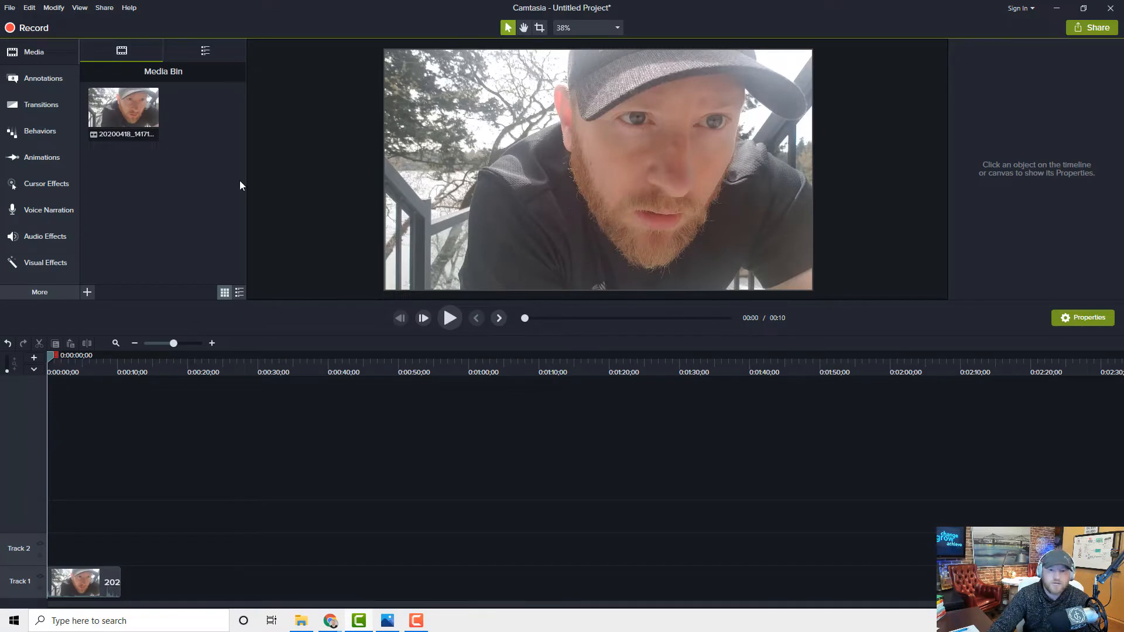
pyautogui.moveTo(88, 282)
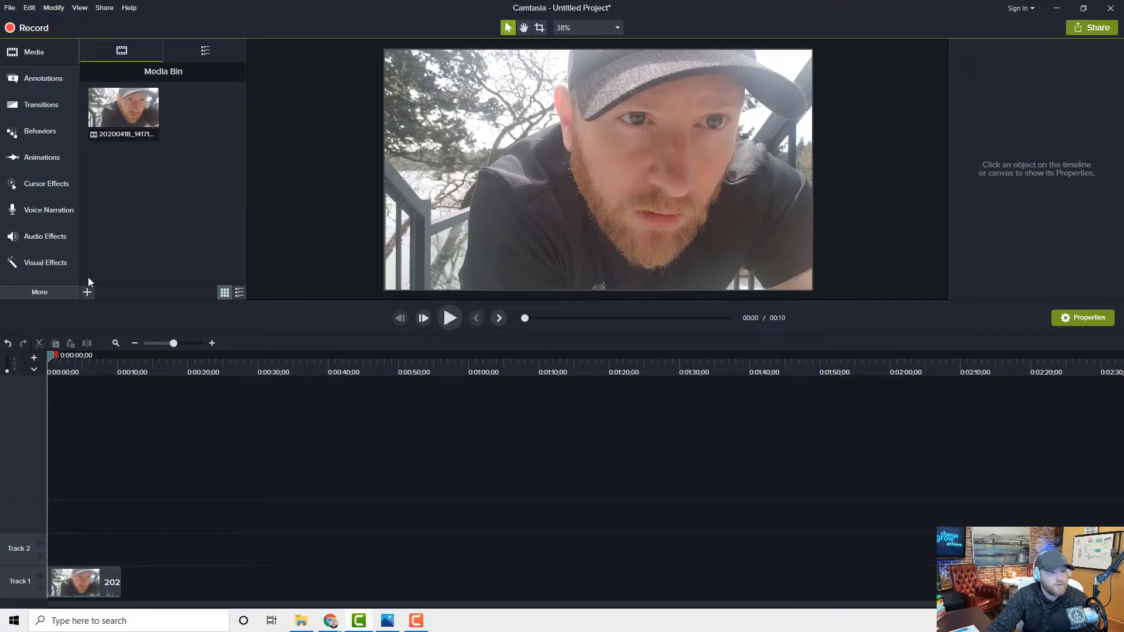
pyautogui.click(87, 291)
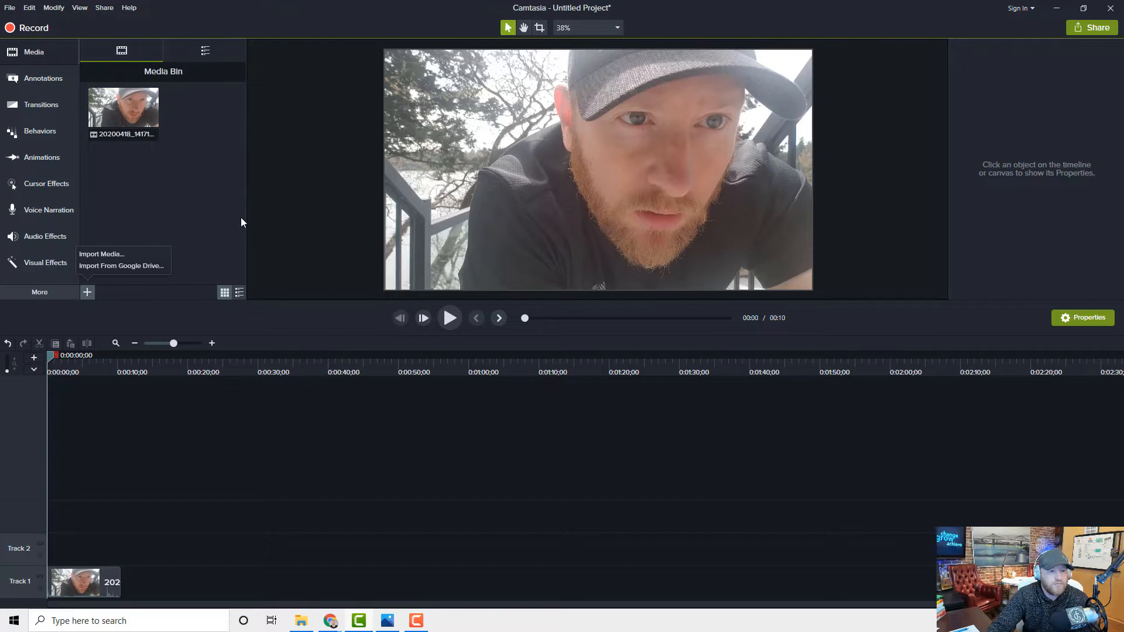
pyautogui.click(101, 254)
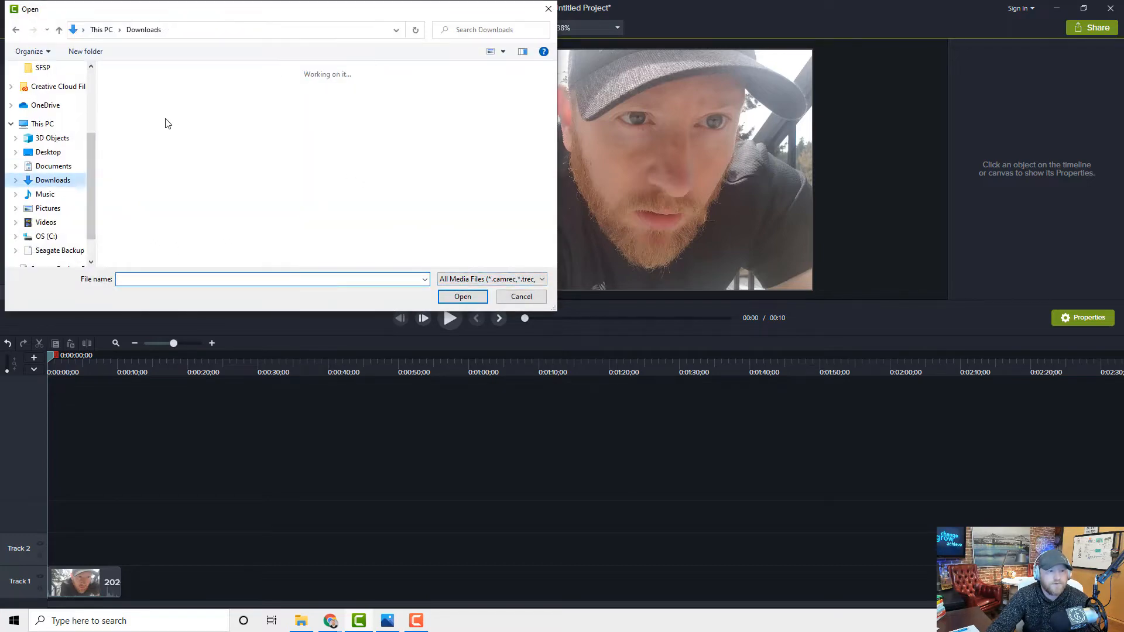
pyautogui.click(463, 297)
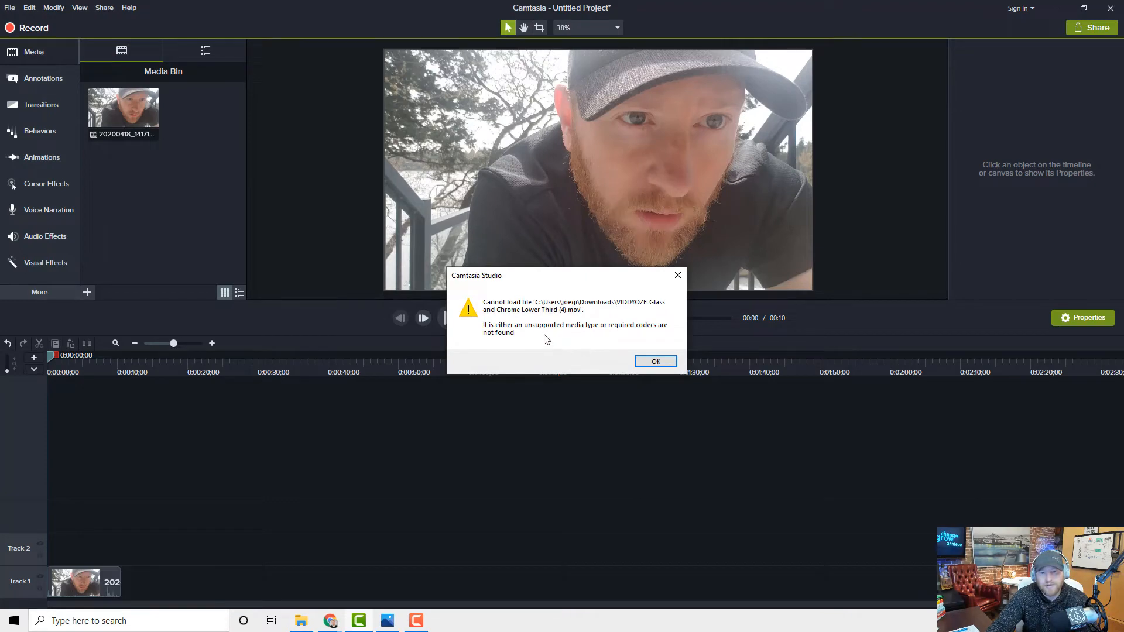
pyautogui.click(654, 360)
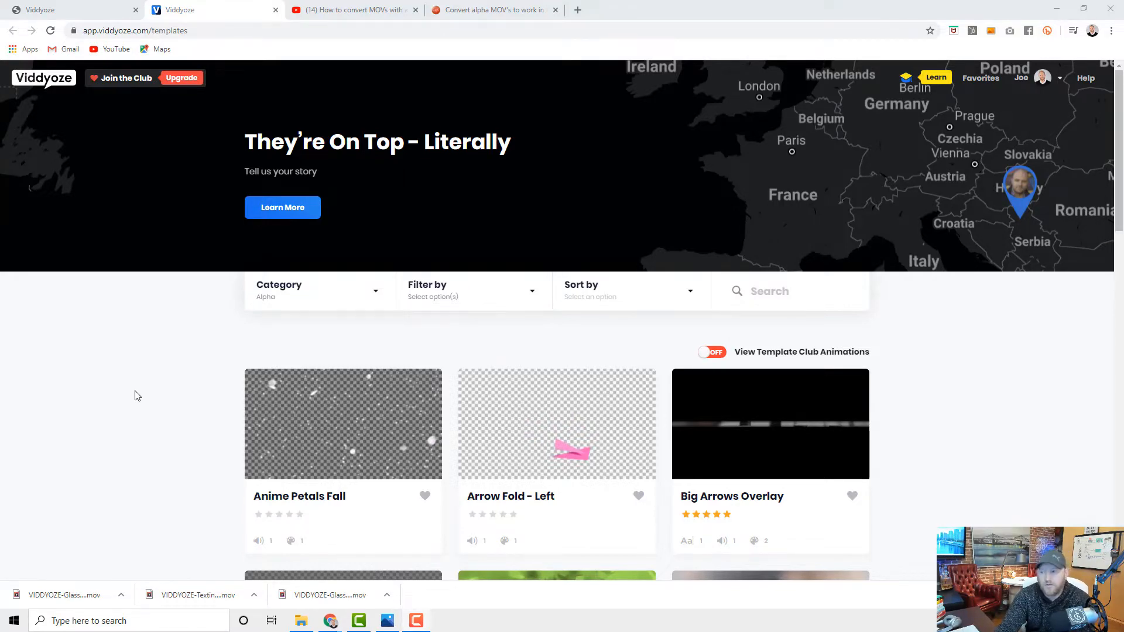
pyautogui.moveTo(135, 377)
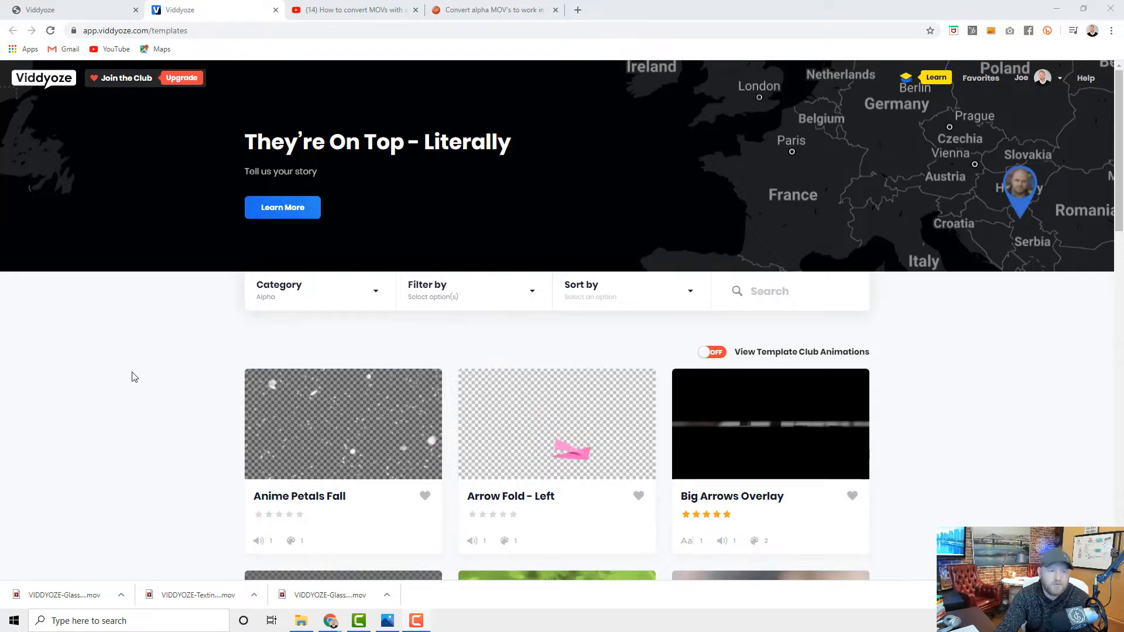
# Preview the CGA lower third over the video and drag its clip later
pyautogui.scroll(-3)
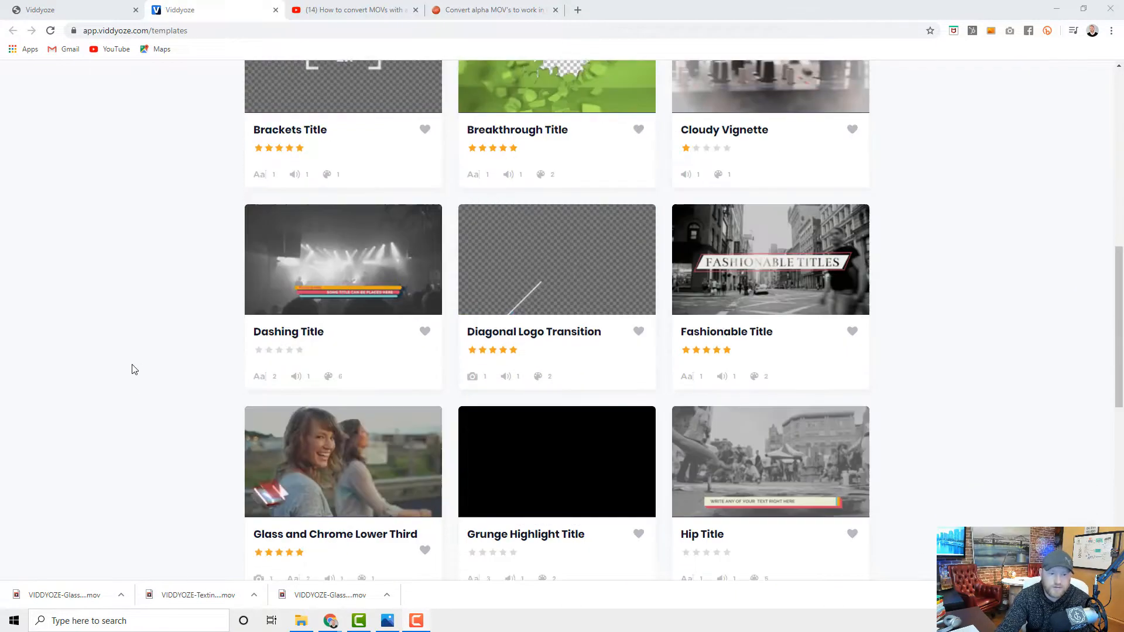
pyautogui.scroll(3)
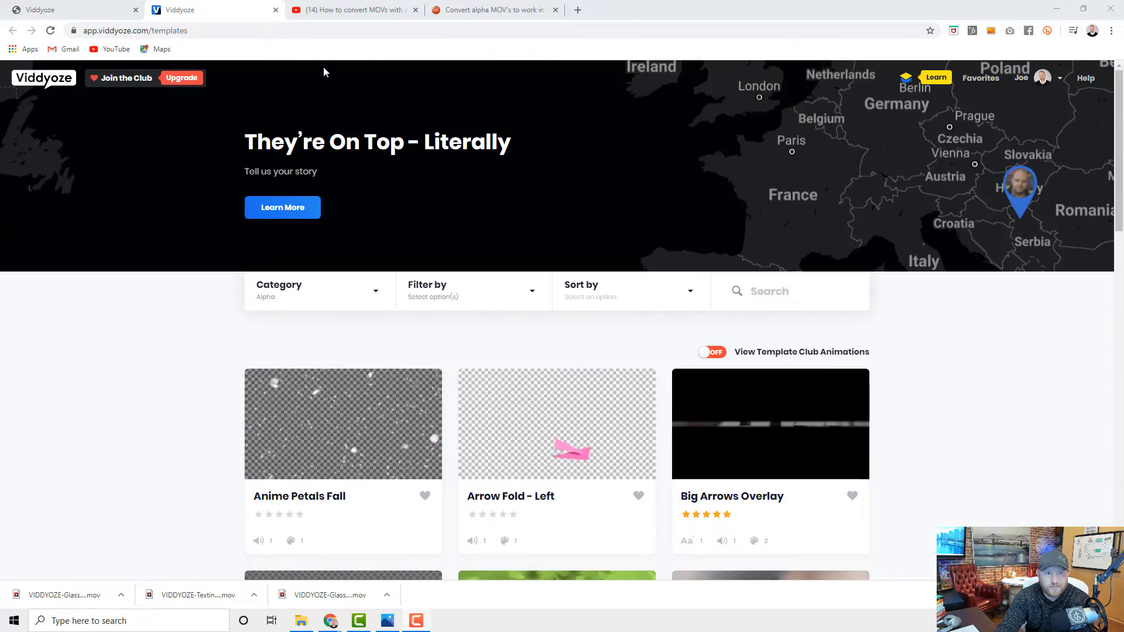
pyautogui.scroll(-3)
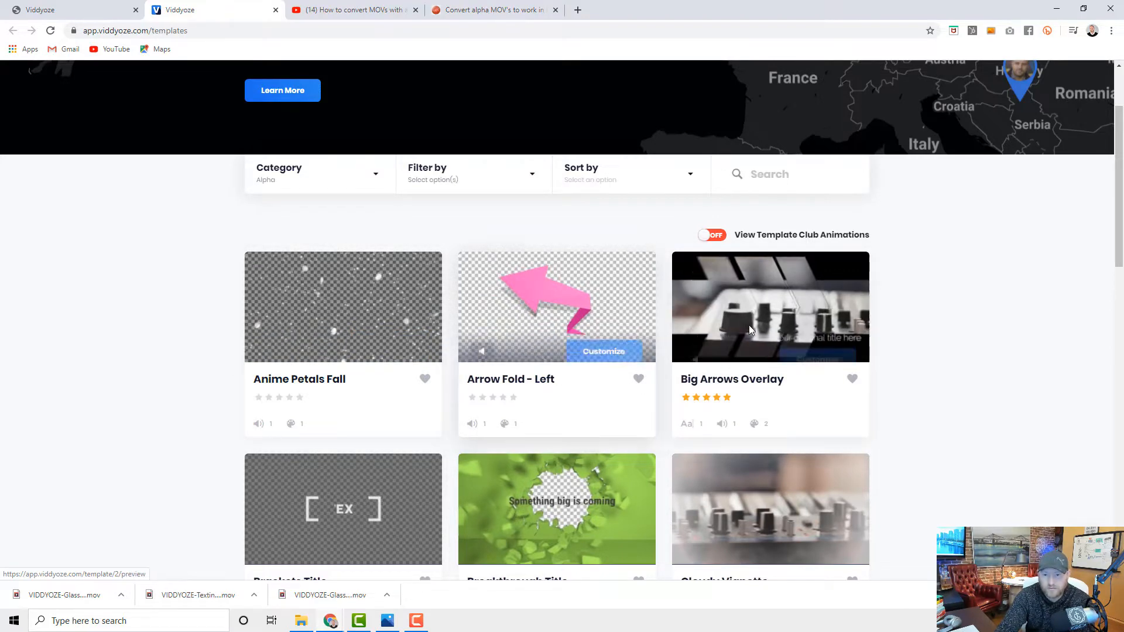
pyautogui.scroll(-3)
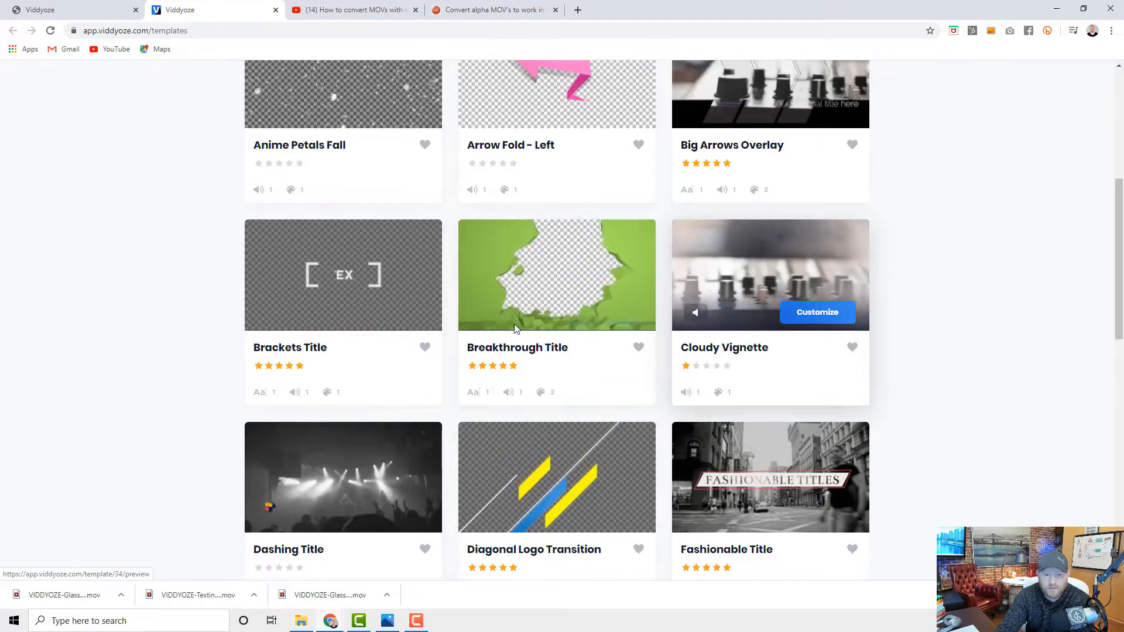
pyautogui.scroll(-3)
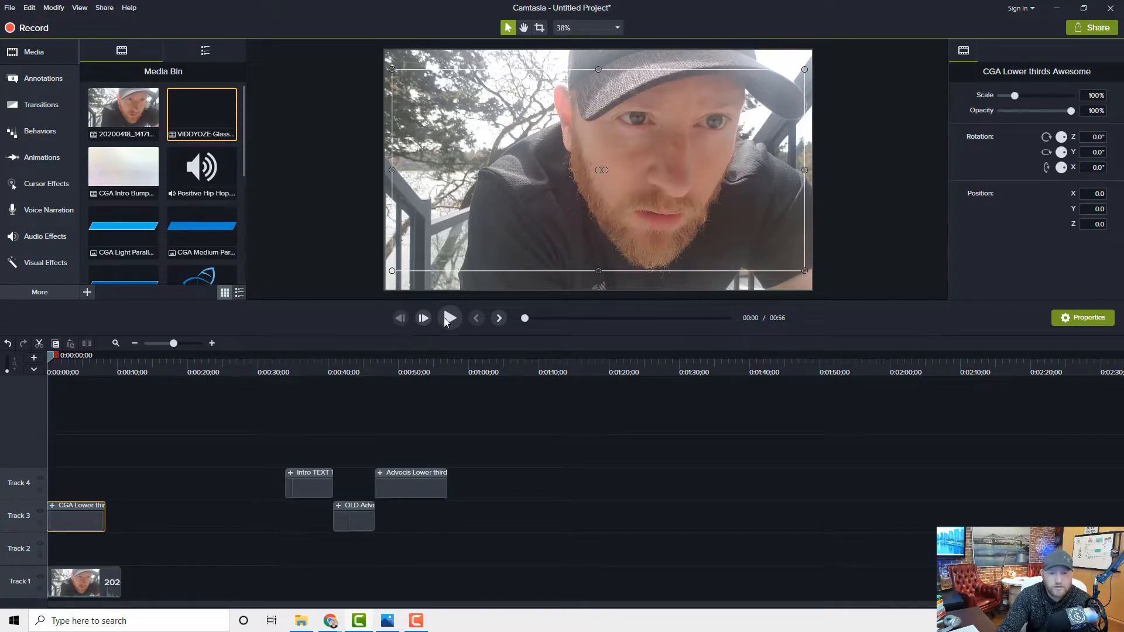
pyautogui.click(422, 318)
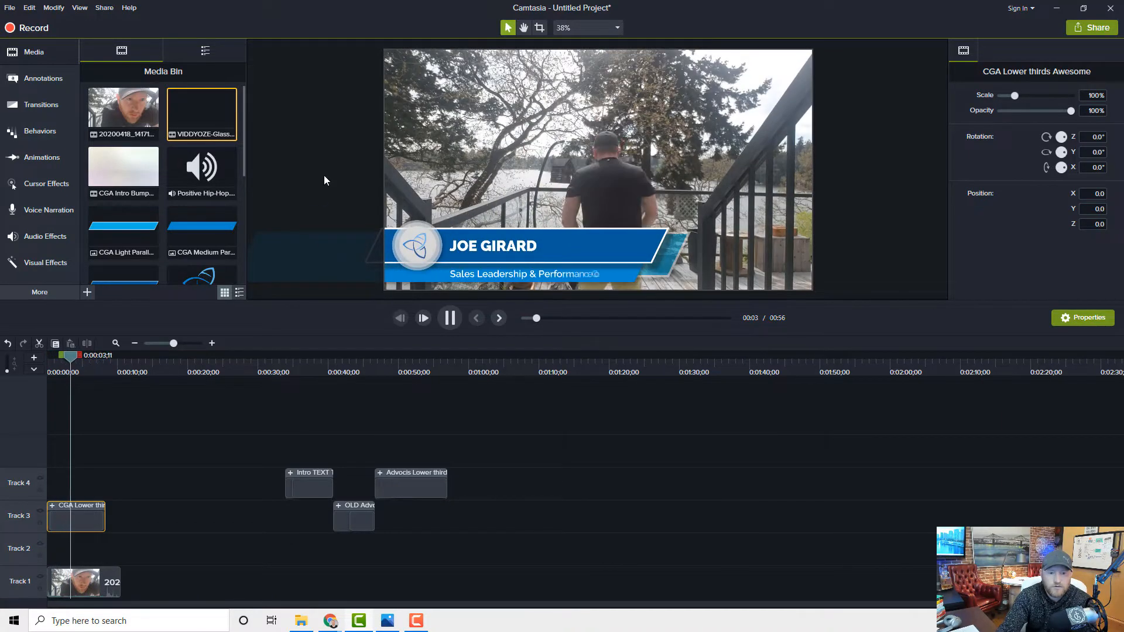
pyautogui.click(449, 317)
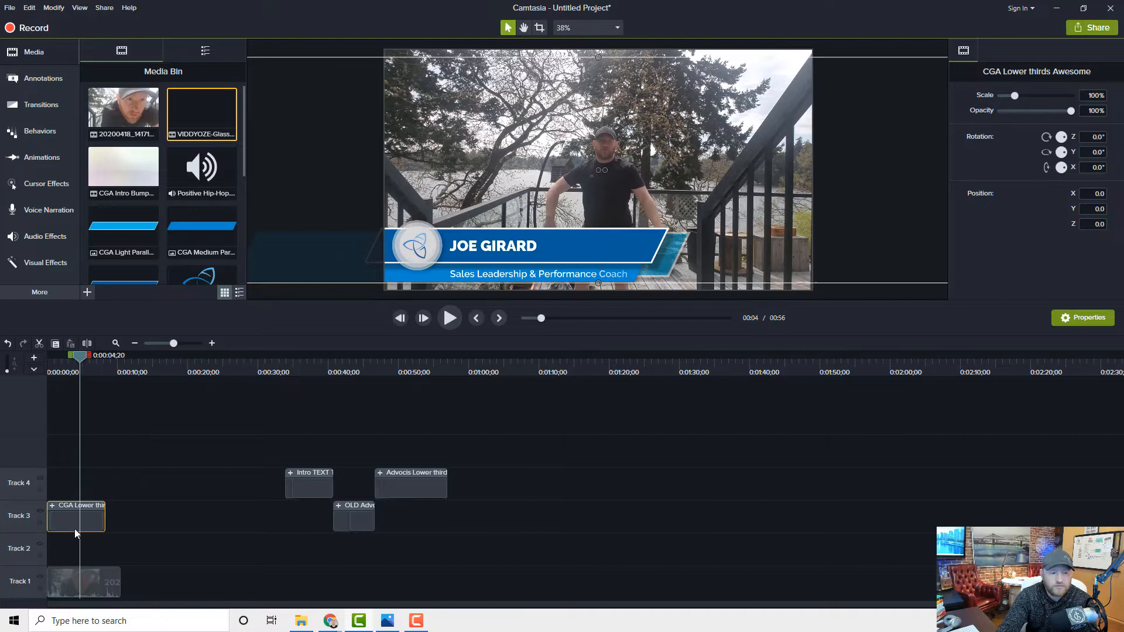
pyautogui.moveTo(75, 516); pyautogui.dragTo(266, 580)
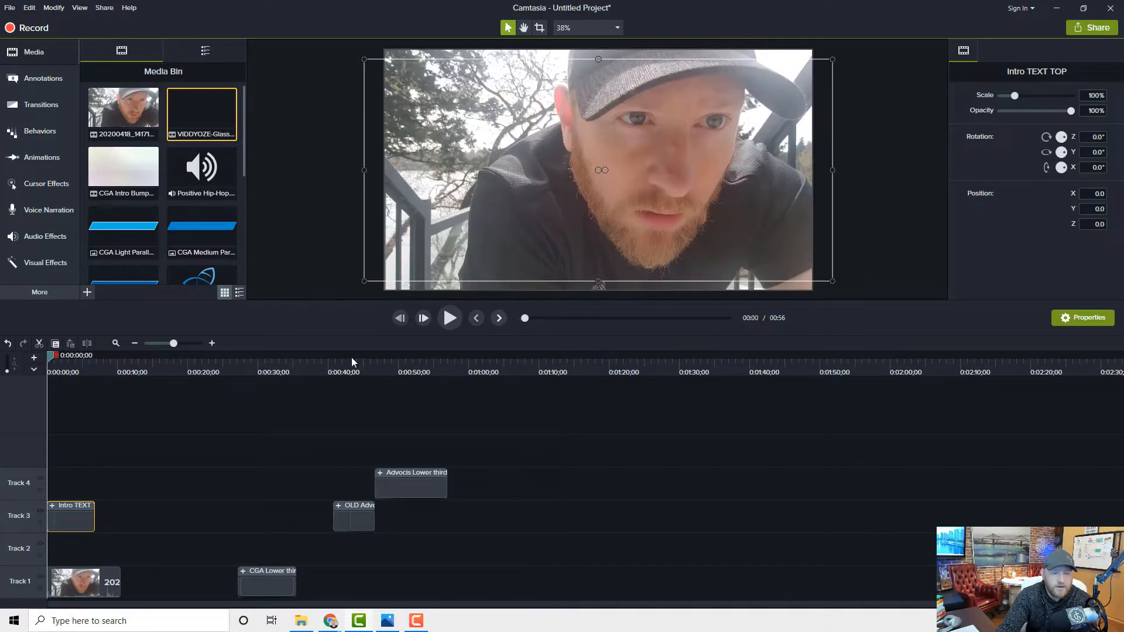
pyautogui.click(449, 318)
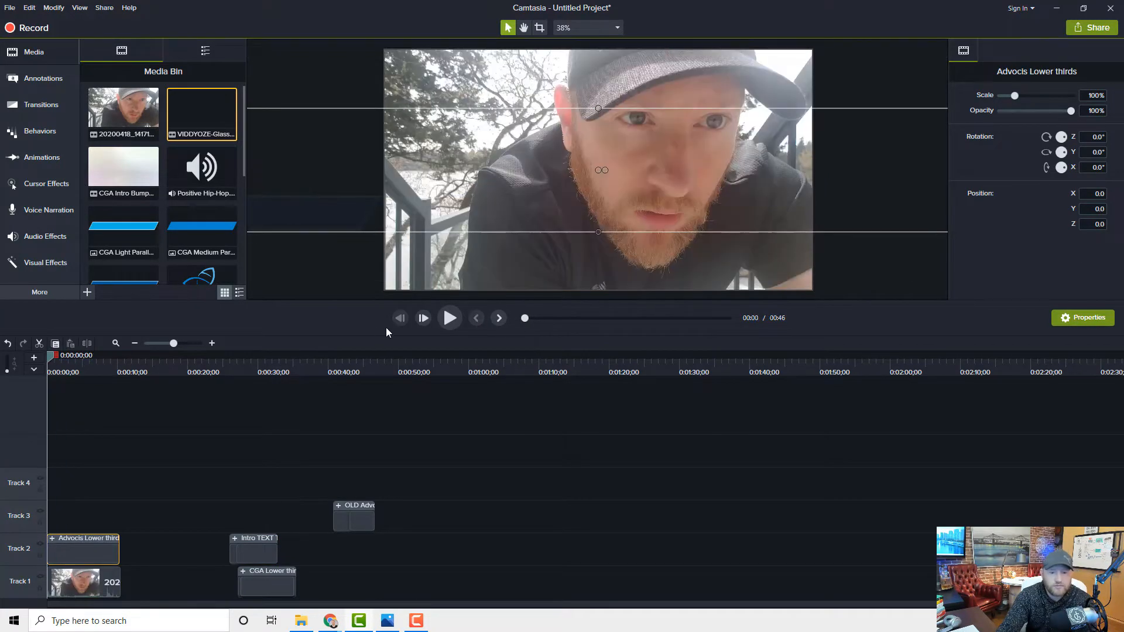
# Preview the Advocis lower third, move its clip later, and glance at the Library
pyautogui.click(450, 318)
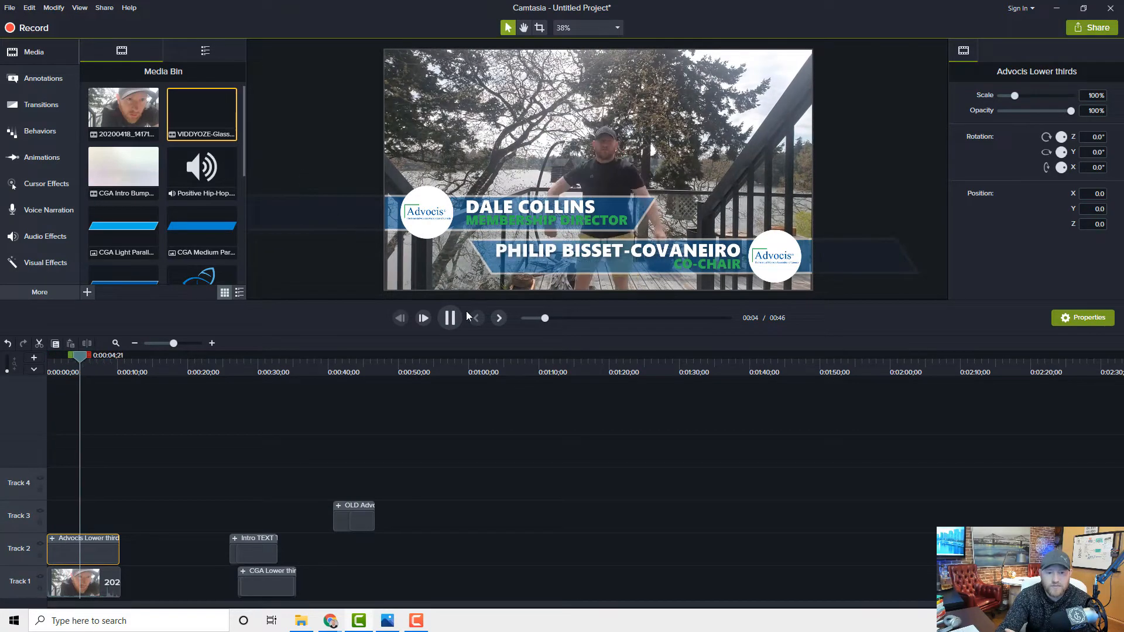
pyautogui.click(450, 317)
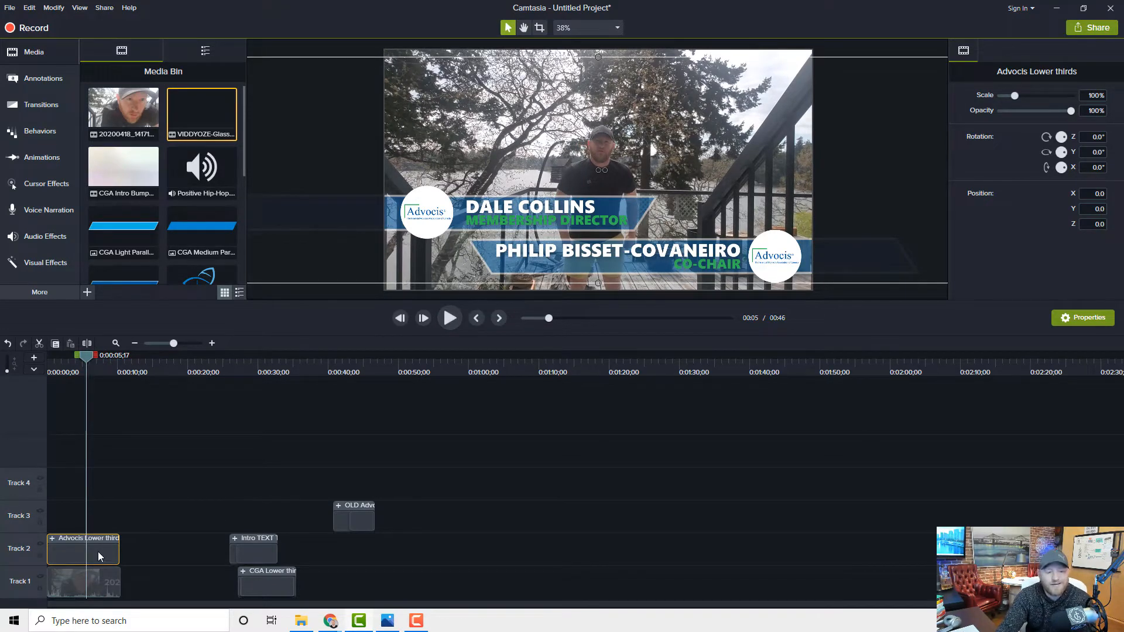
pyautogui.moveTo(82, 548); pyautogui.dragTo(259, 515)
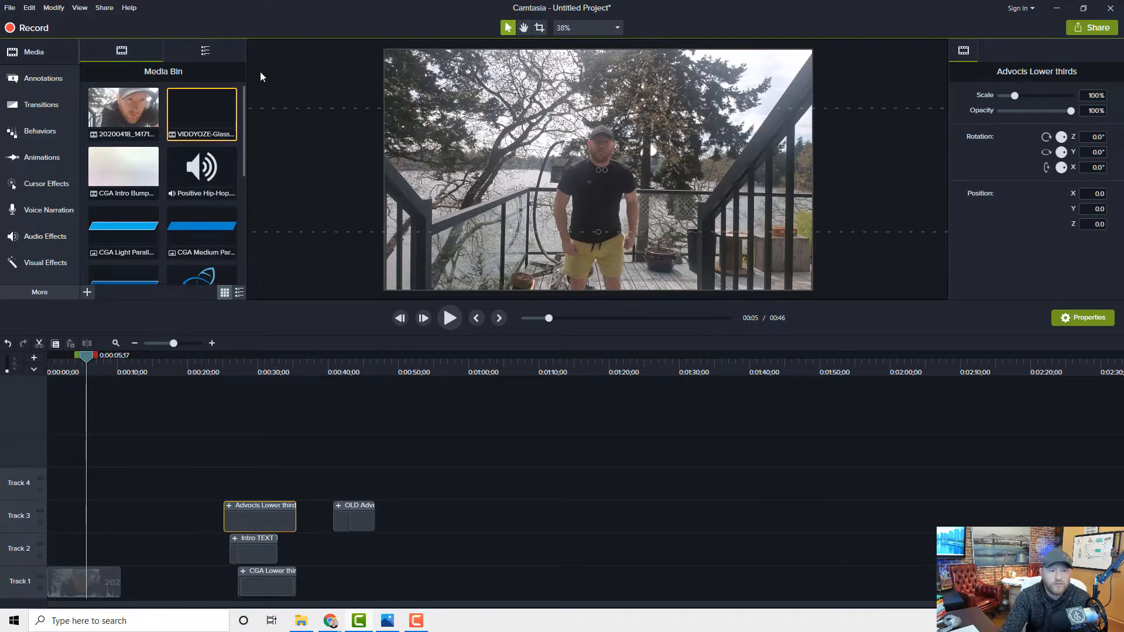
pyautogui.click(204, 50)
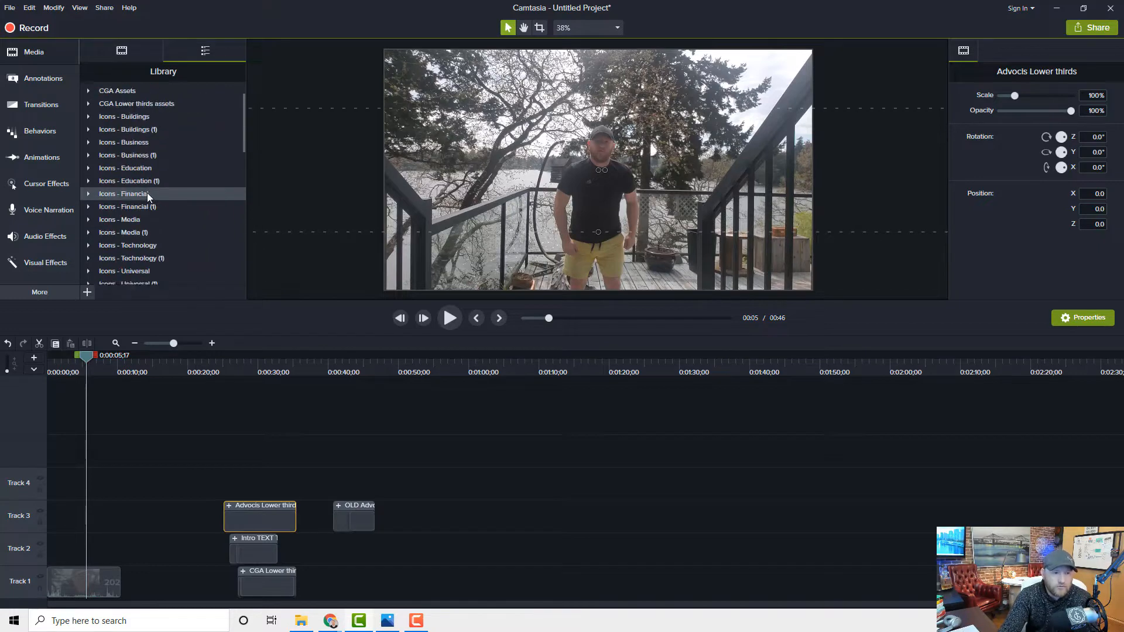
pyautogui.click(121, 51)
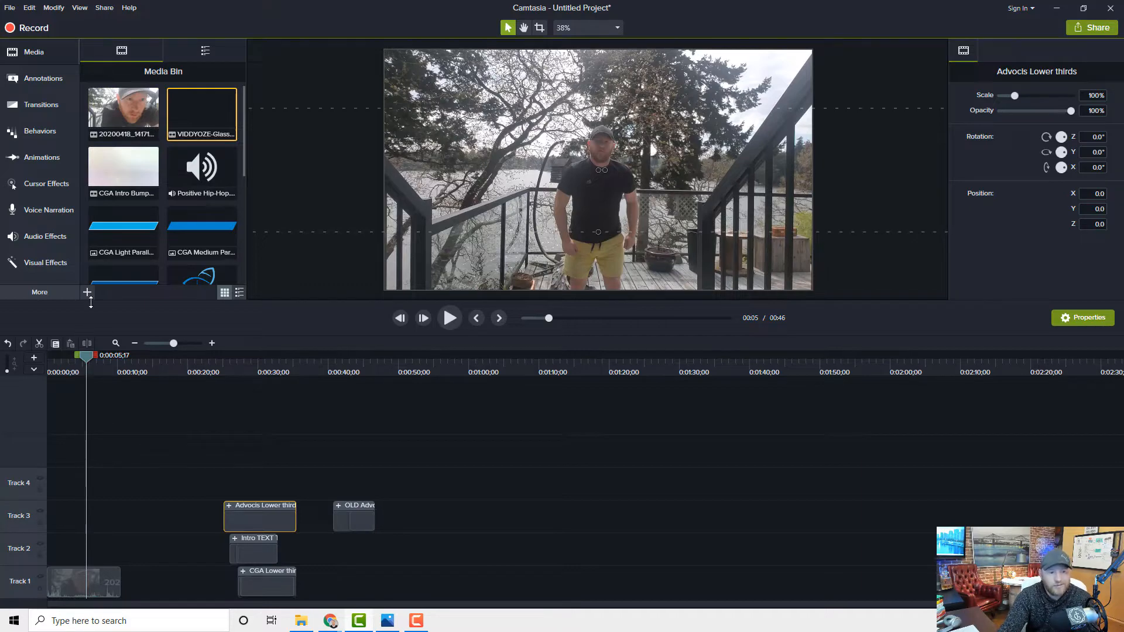
# Browse to Downloads in Import Media and select a Glass and Chrome Lower Third MOV
pyautogui.click(86, 294)
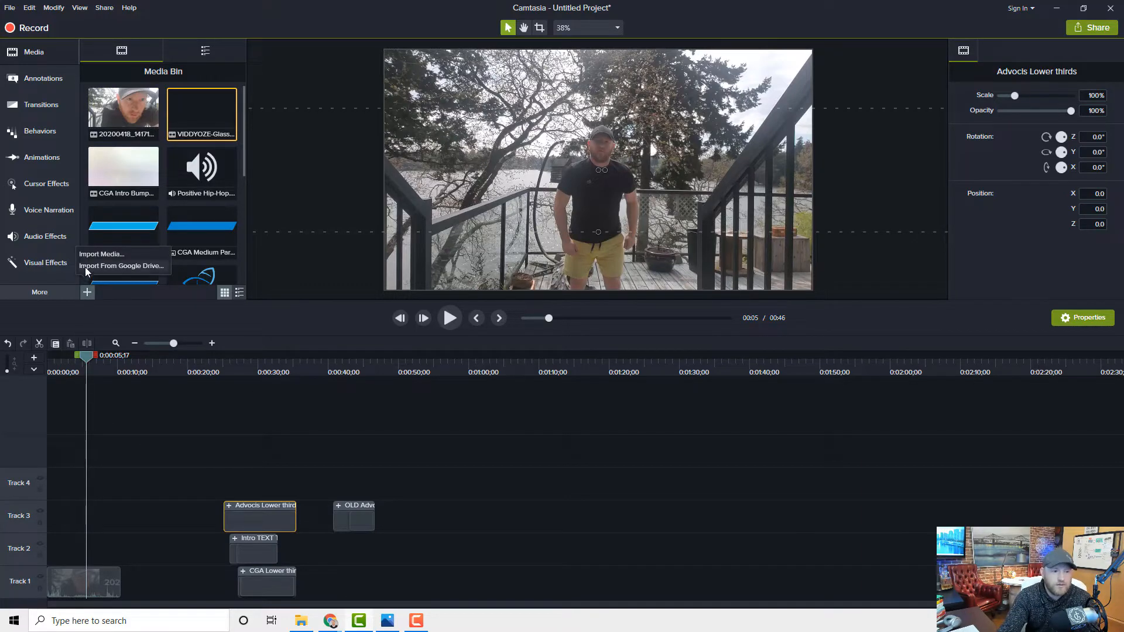
pyautogui.click(101, 254)
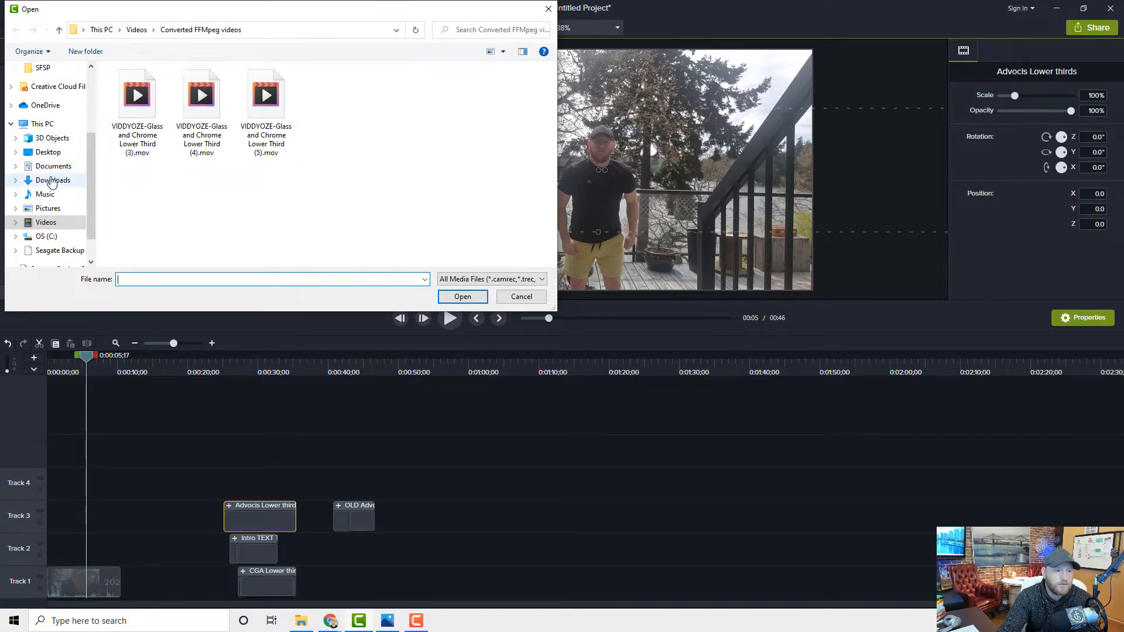
pyautogui.click(53, 180)
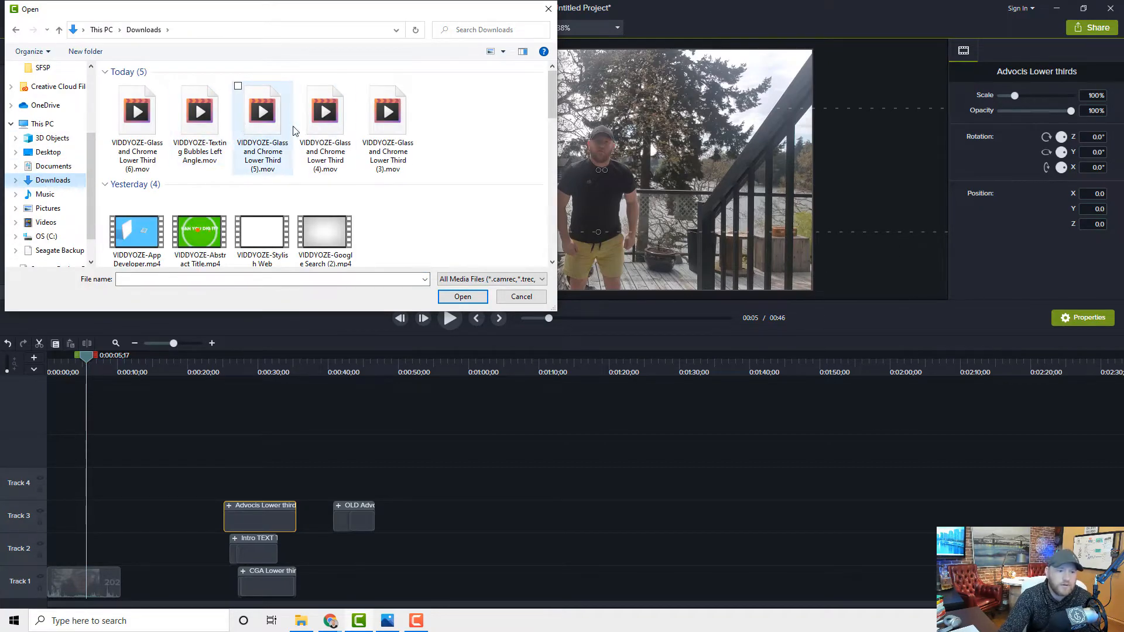
pyautogui.click(463, 296)
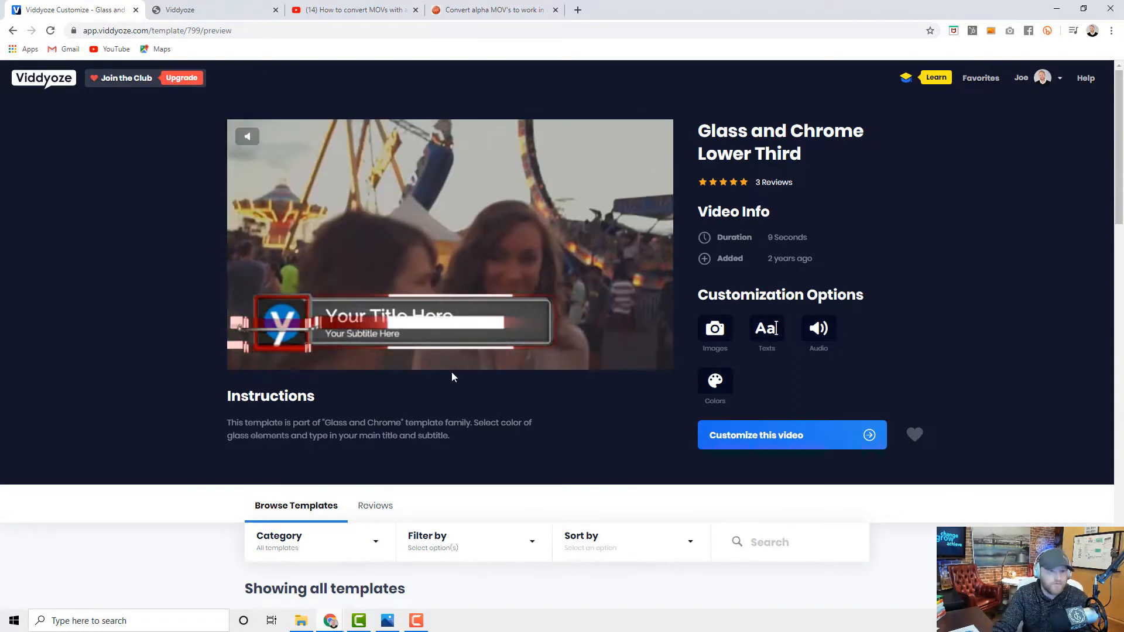
pyautogui.moveTo(353, 10)
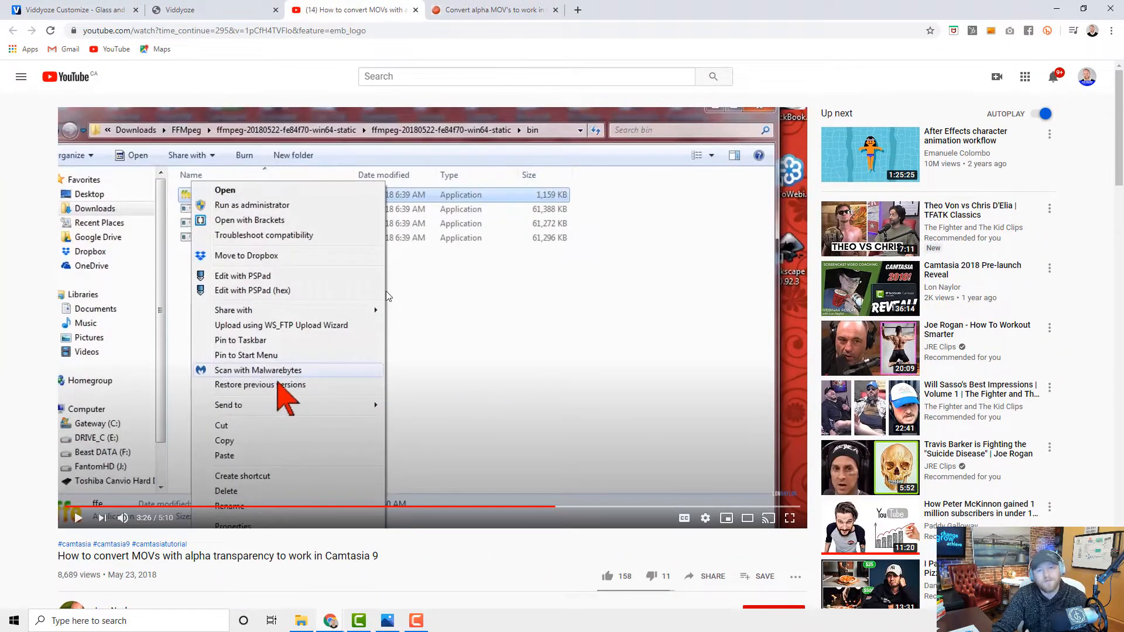
pyautogui.moveTo(458, 272)
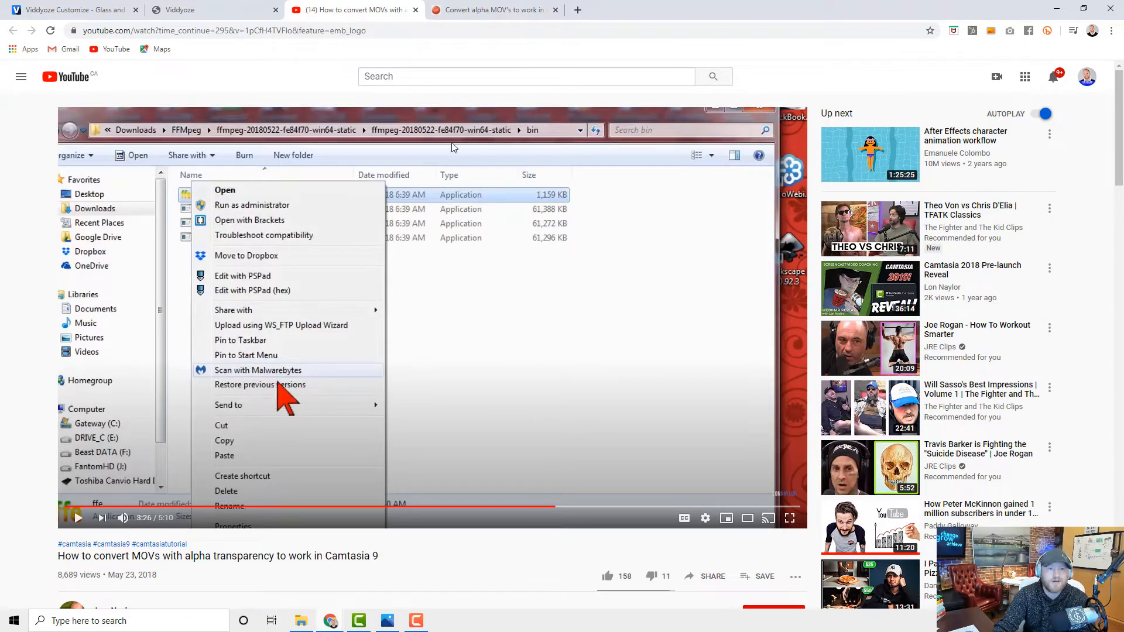
pyautogui.moveTo(491, 9)
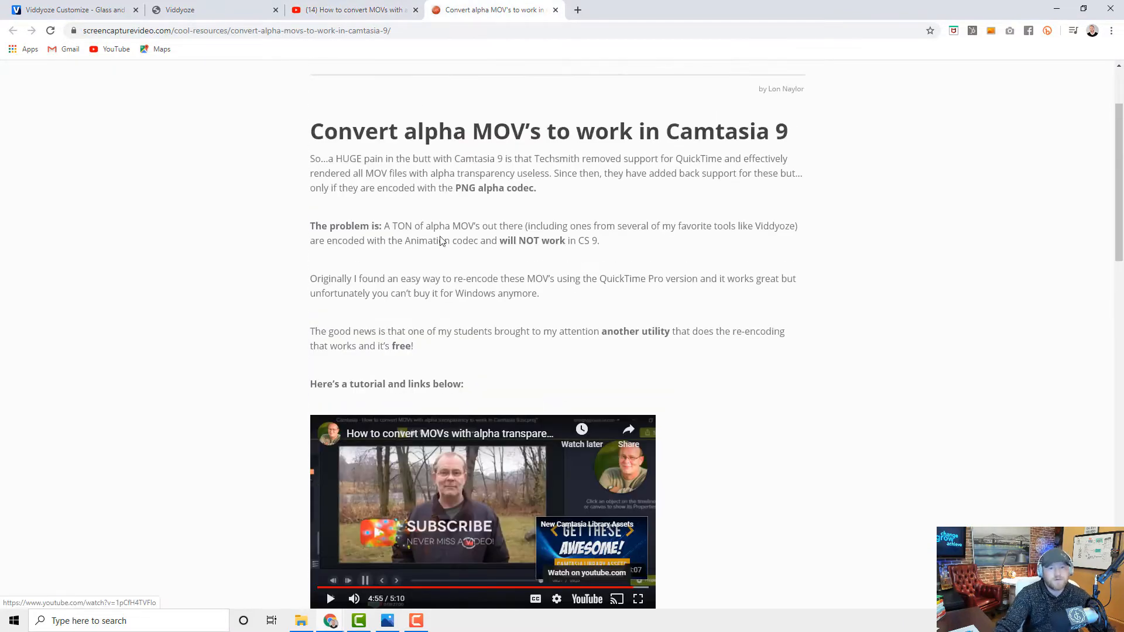
# Download the FFmpeg engine and FFE interface zips, then show them in their folder
pyautogui.scroll(-3)
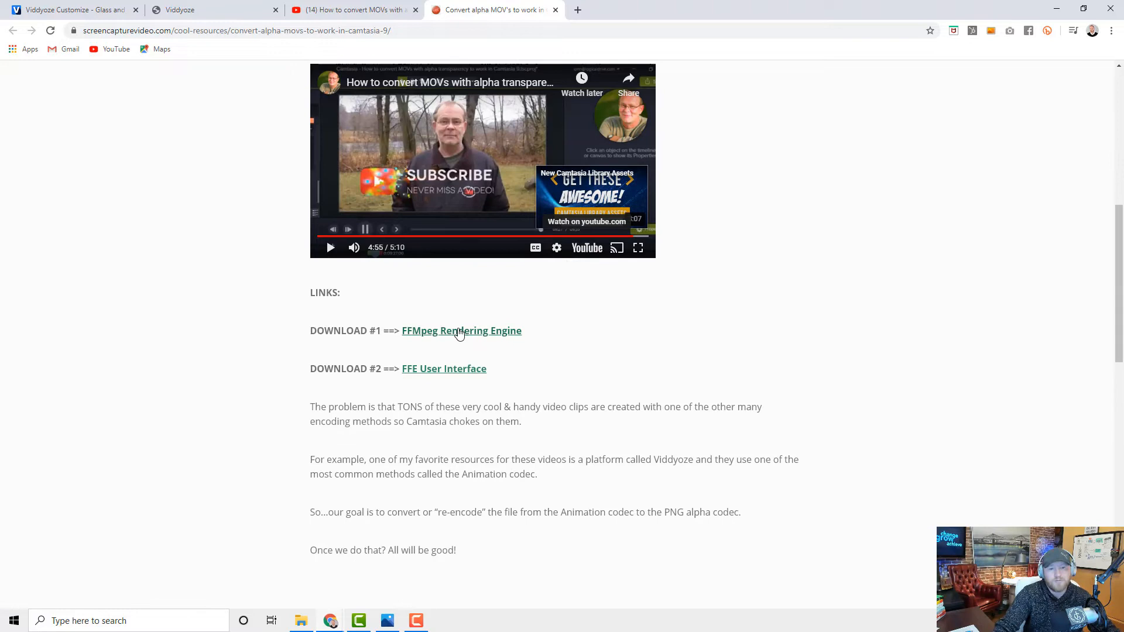
pyautogui.click(461, 330)
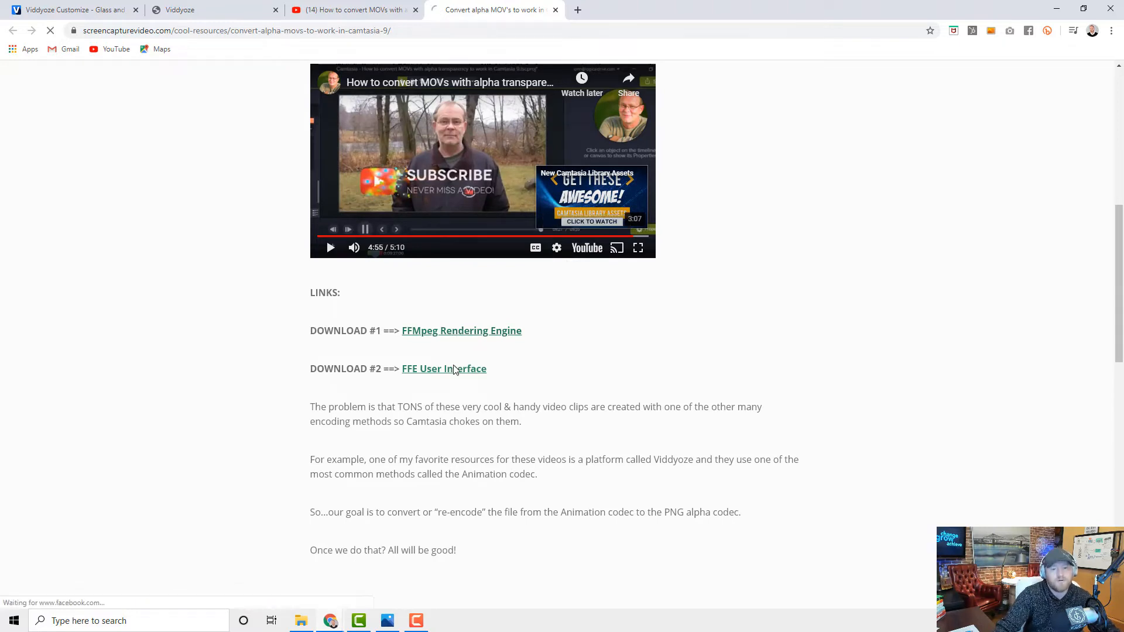
pyautogui.click(443, 368)
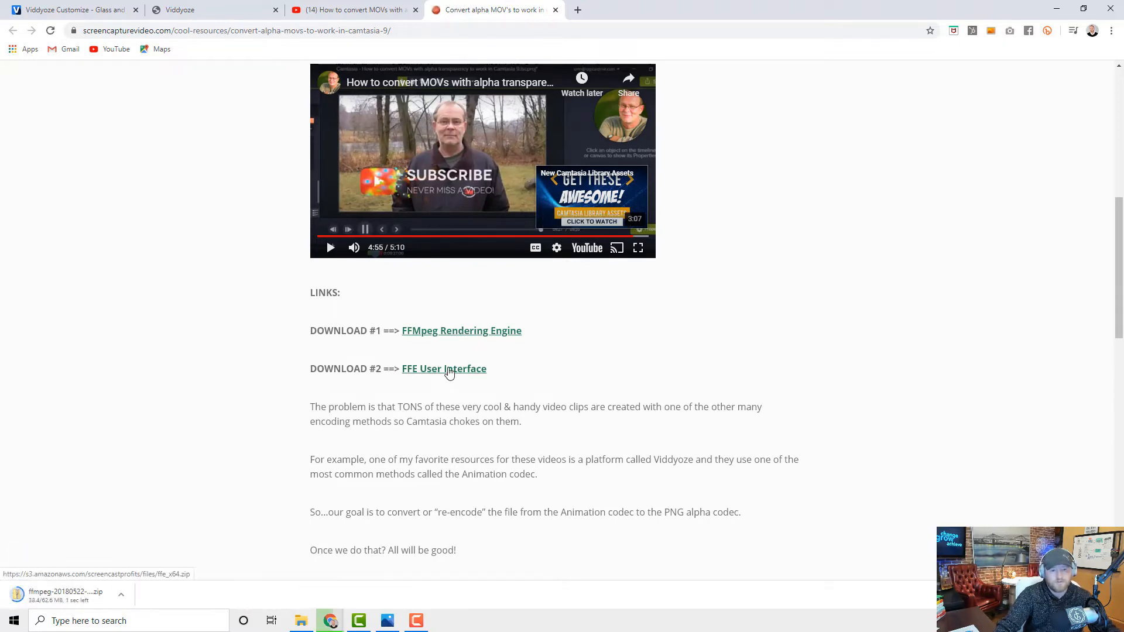
pyautogui.click(444, 368)
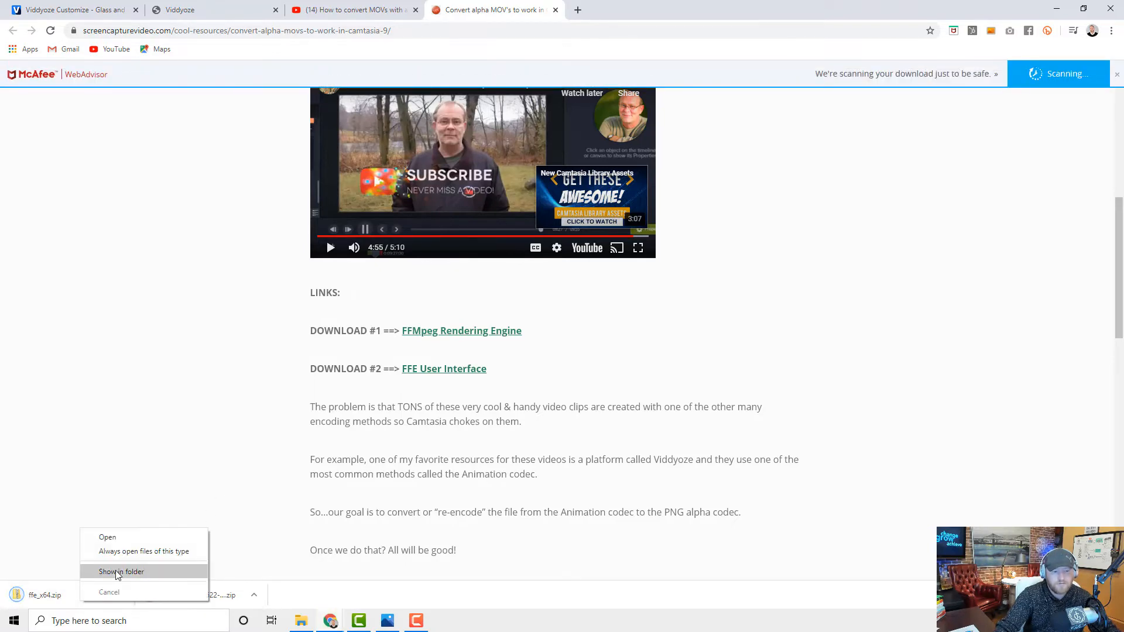
pyautogui.click(121, 572)
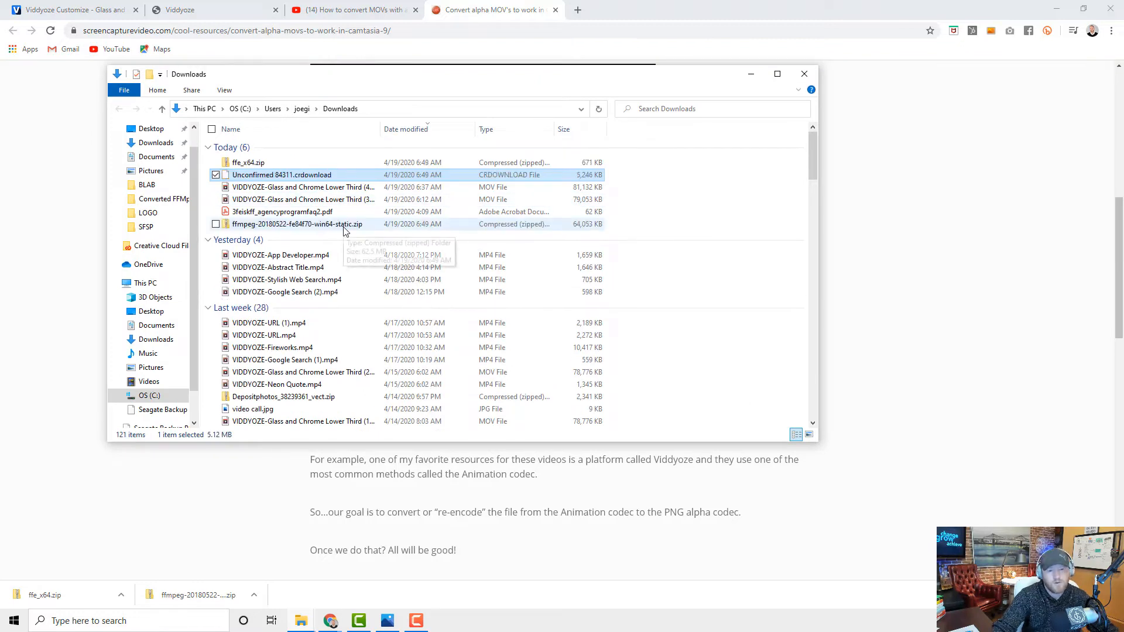
# Move ffe_x64.zip and the ffmpeg zip into a new Documents folder named FFMpeg
pyautogui.click(297, 223)
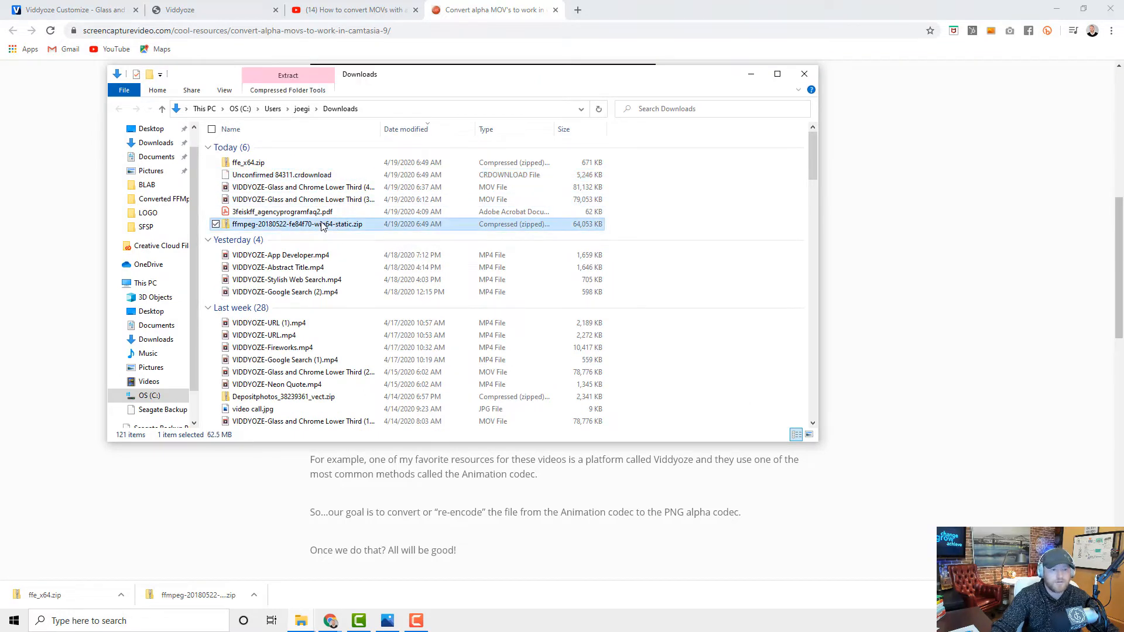
pyautogui.click(249, 162)
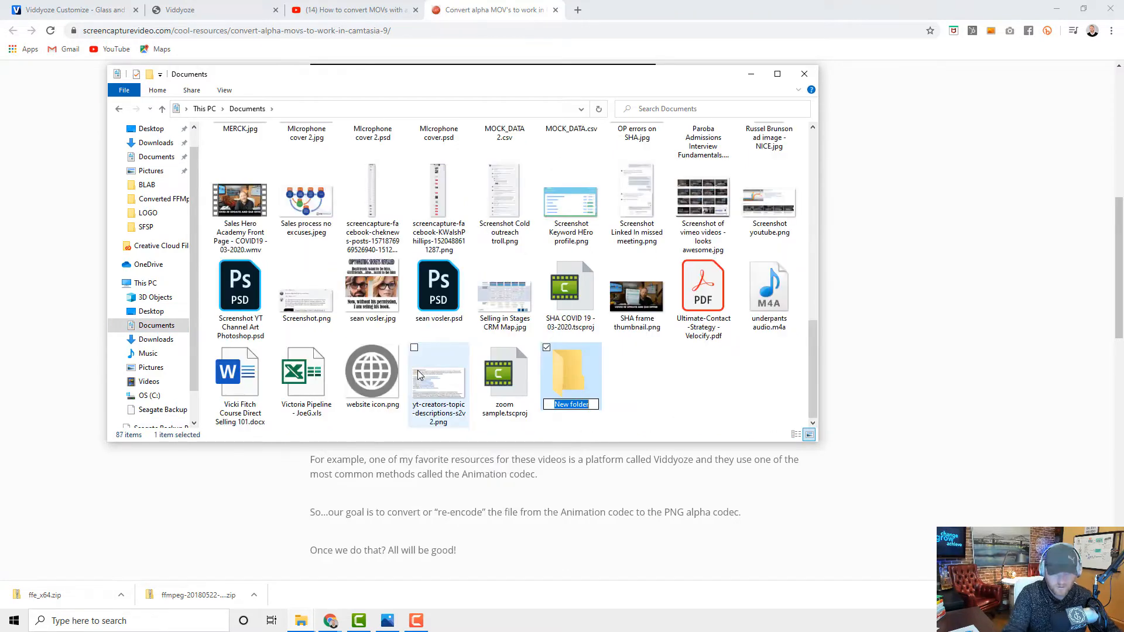
pyautogui.write('FFMpeg')
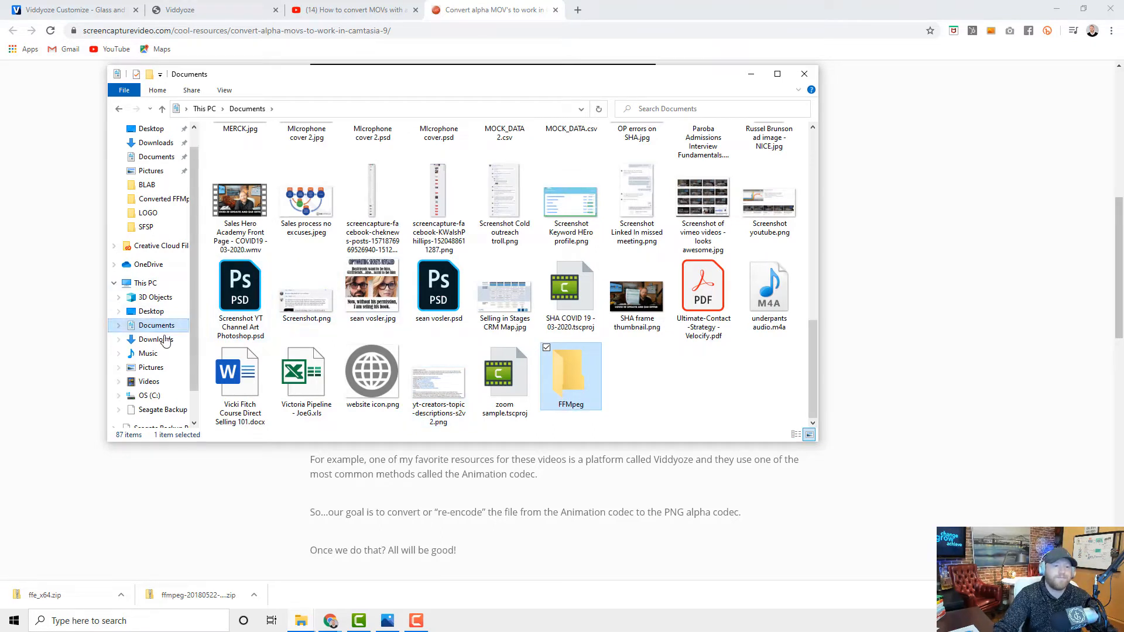
pyautogui.click(156, 339)
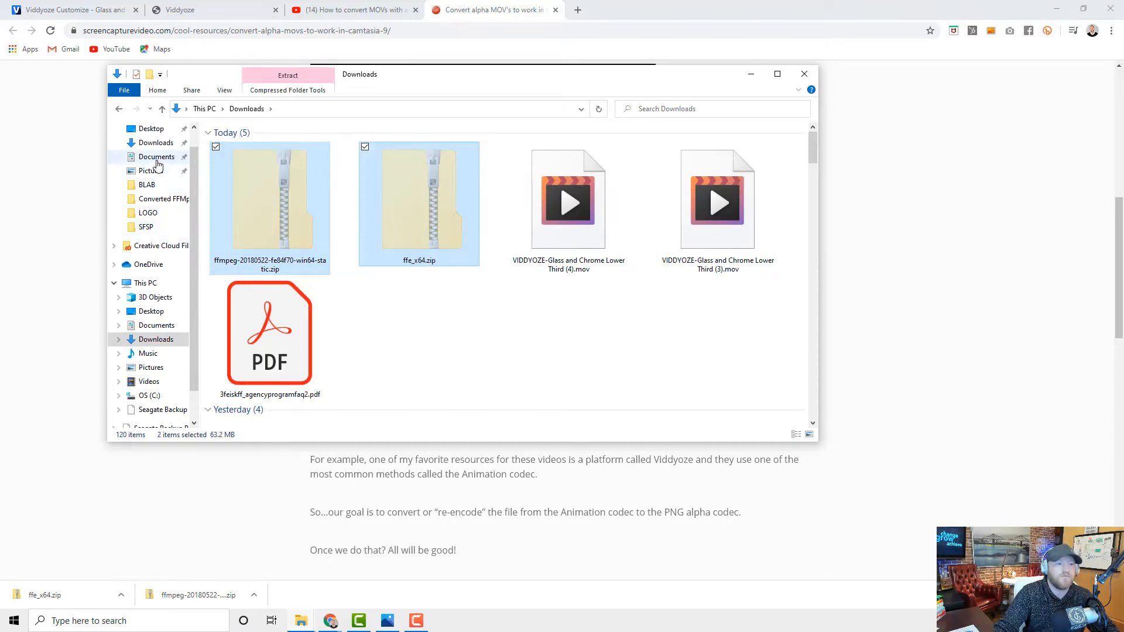
pyautogui.click(157, 156)
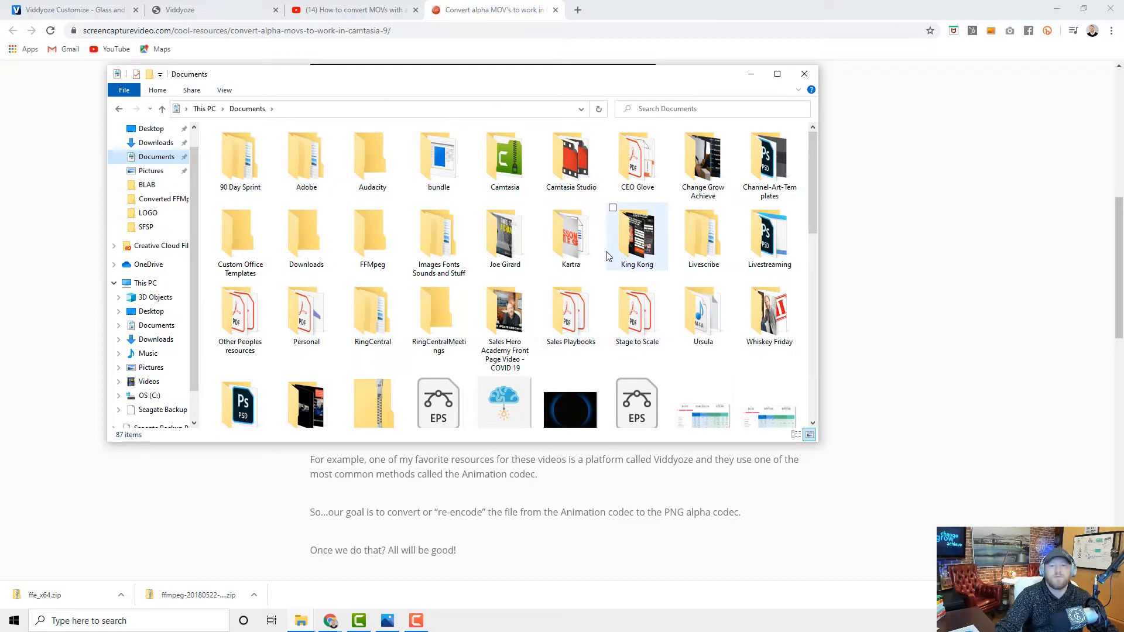
pyautogui.doubleClick(371, 236)
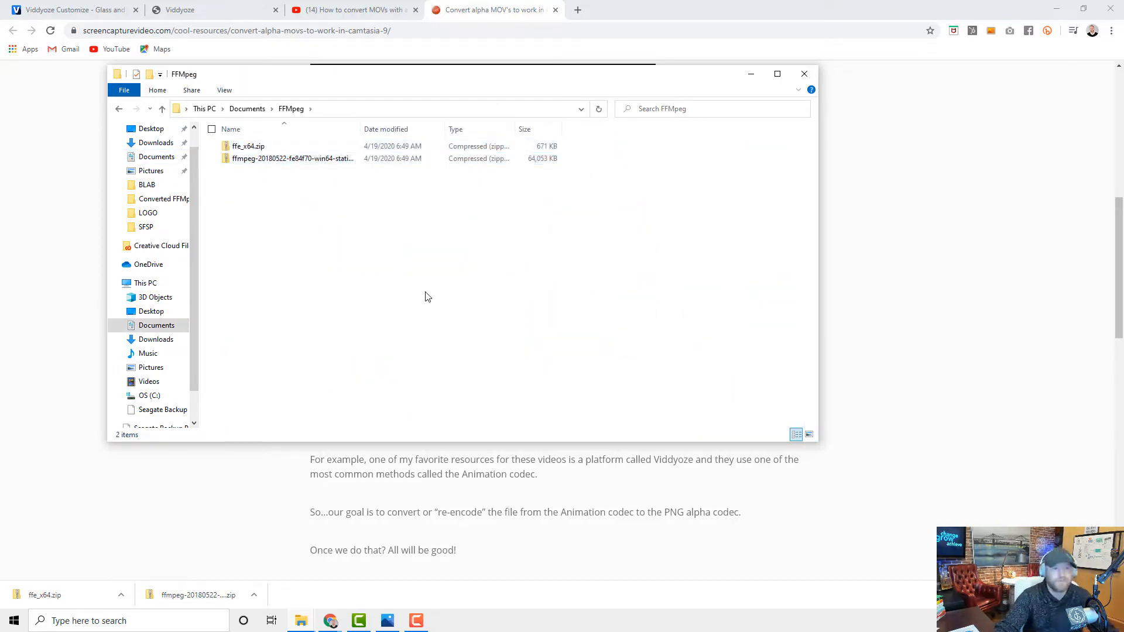
pyautogui.rightClick(247, 146)
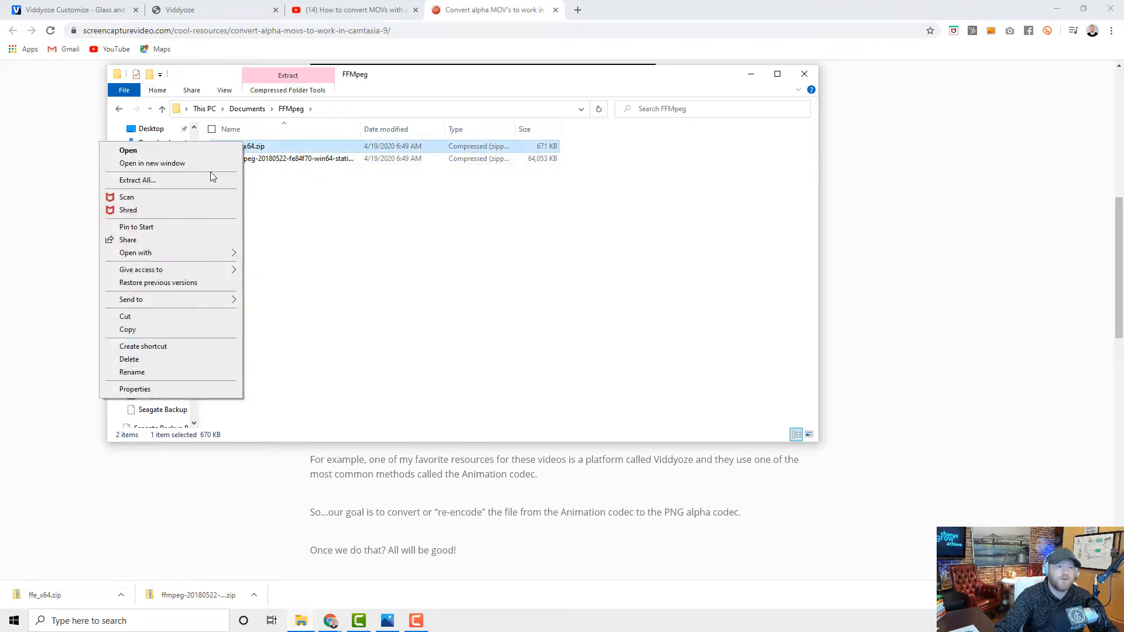
# Extract the ffe_x64 and ffmpeg zip archives inside the FFMpeg folder
pyautogui.click(136, 180)
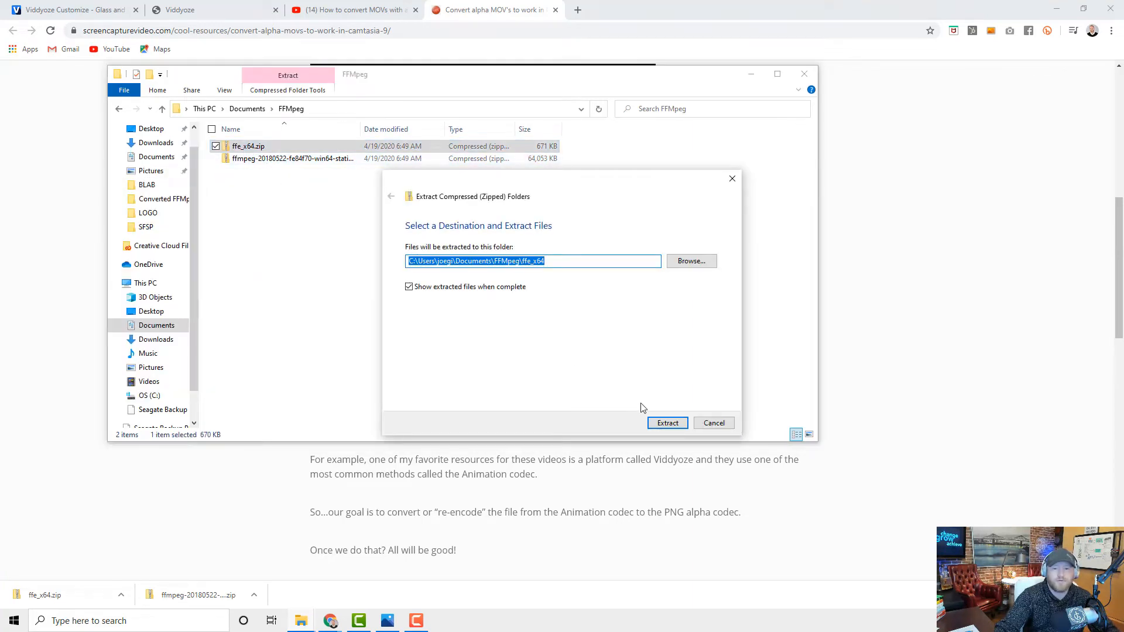
pyautogui.click(666, 422)
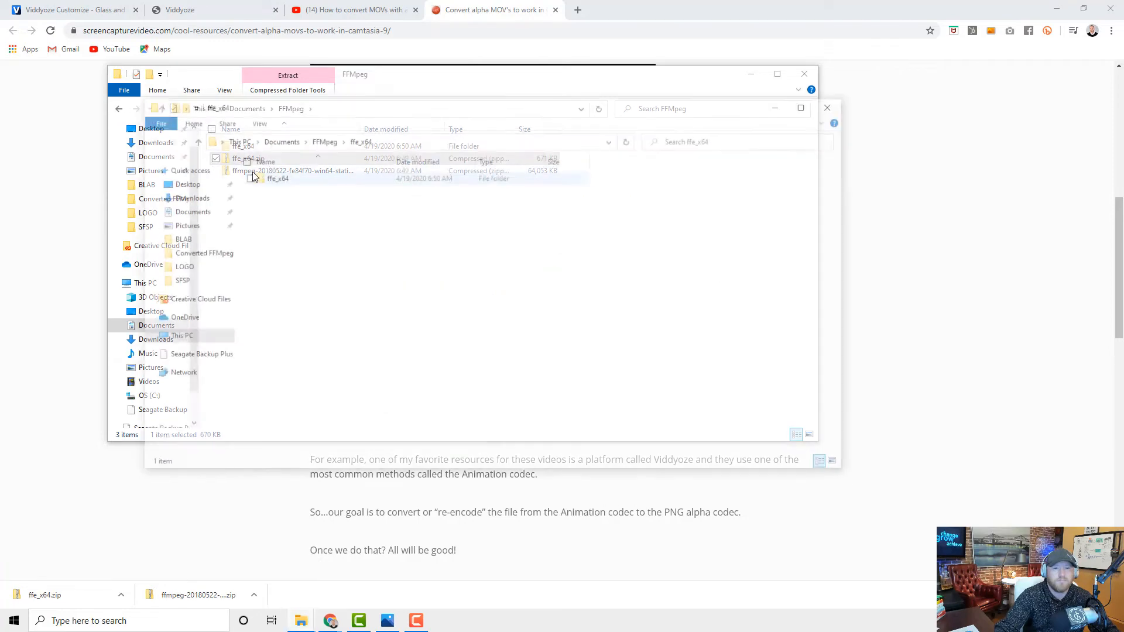
pyautogui.rightClick(274, 176)
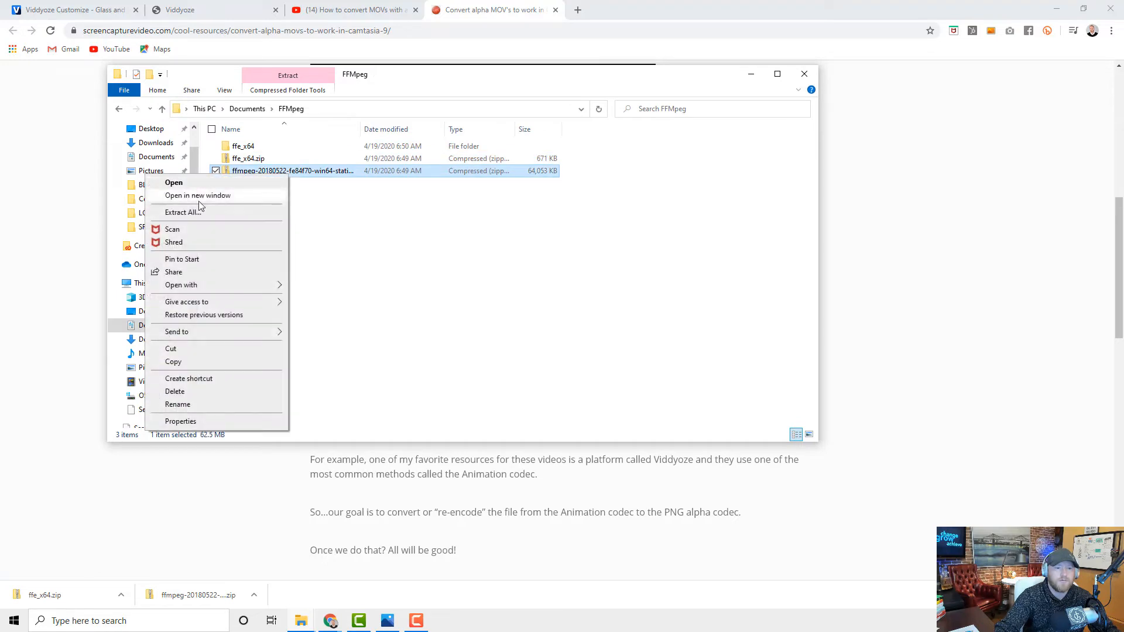
pyautogui.click(182, 211)
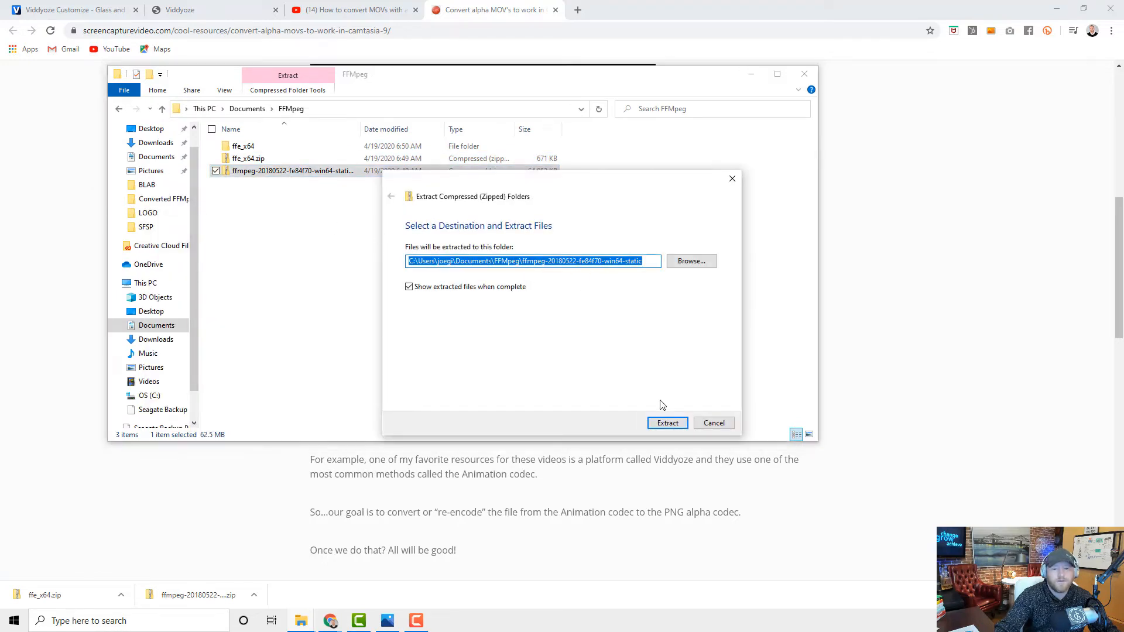
pyautogui.click(666, 422)
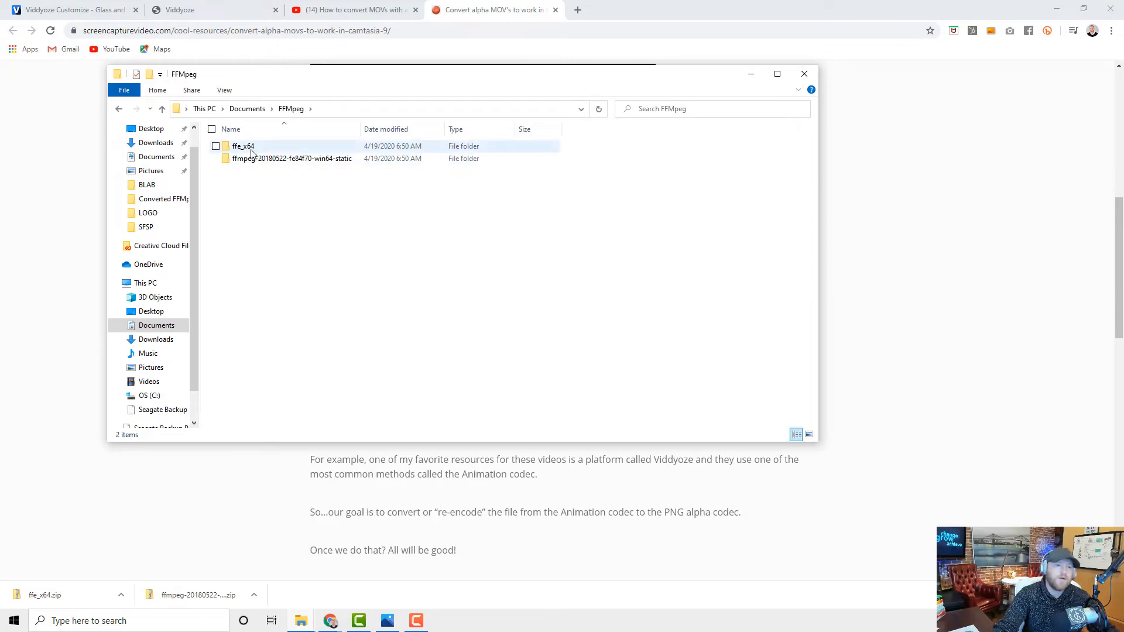
pyautogui.moveTo(251, 153)
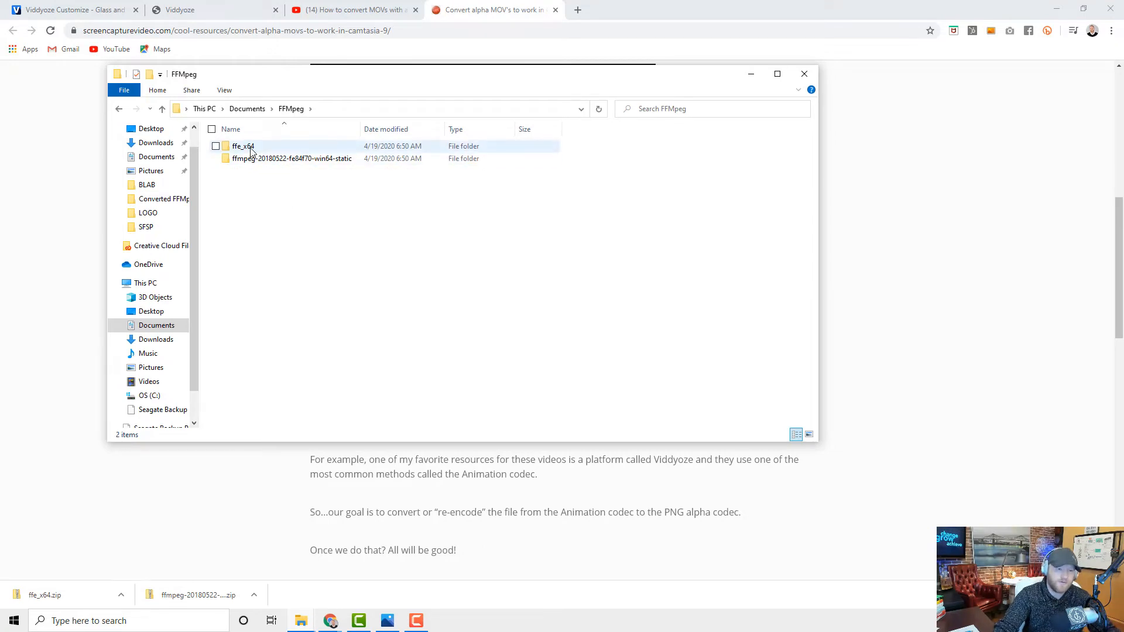
pyautogui.moveTo(291, 158)
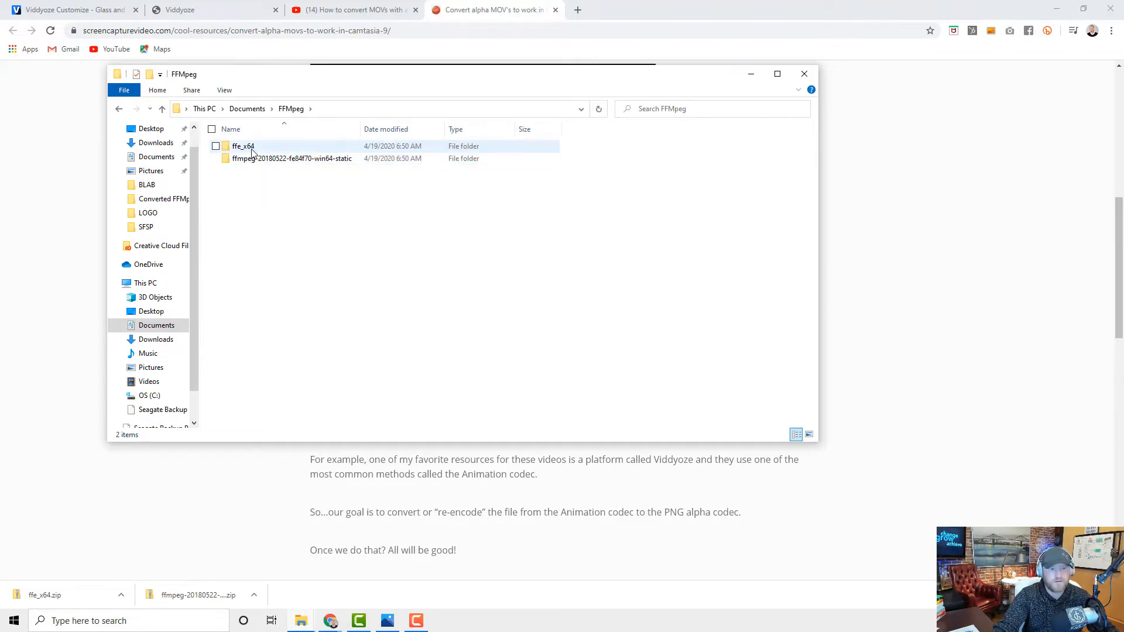
pyautogui.moveTo(243, 146)
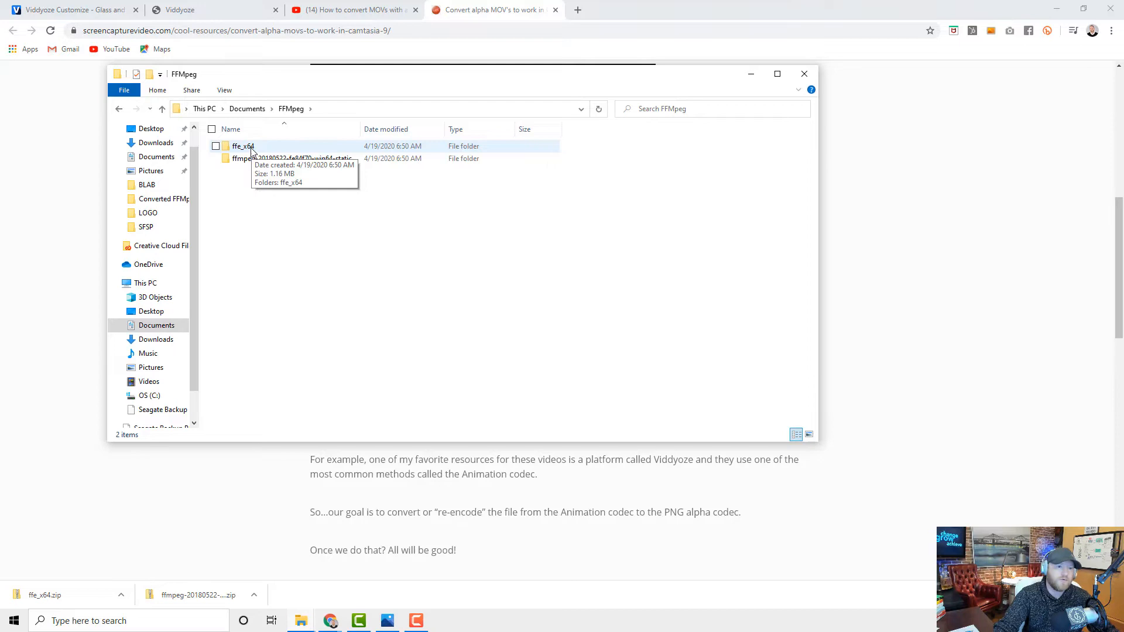
# Copy ffe.exe from ffe_x64 into the ffmpeg static build's bin folder
pyautogui.doubleClick(242, 146)
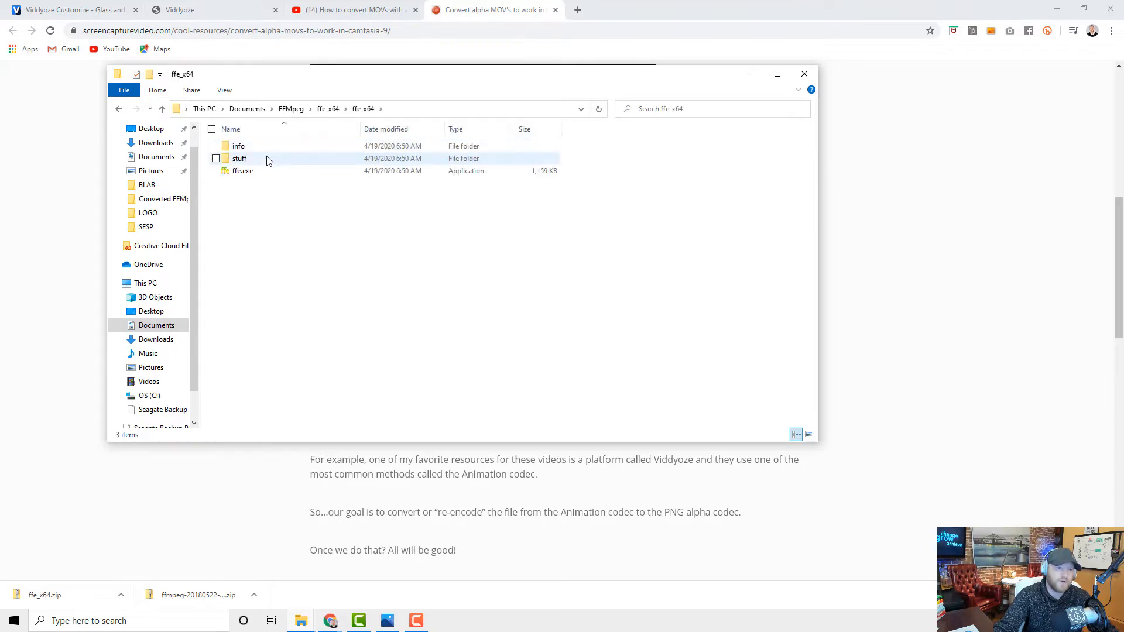
pyautogui.moveTo(243, 170)
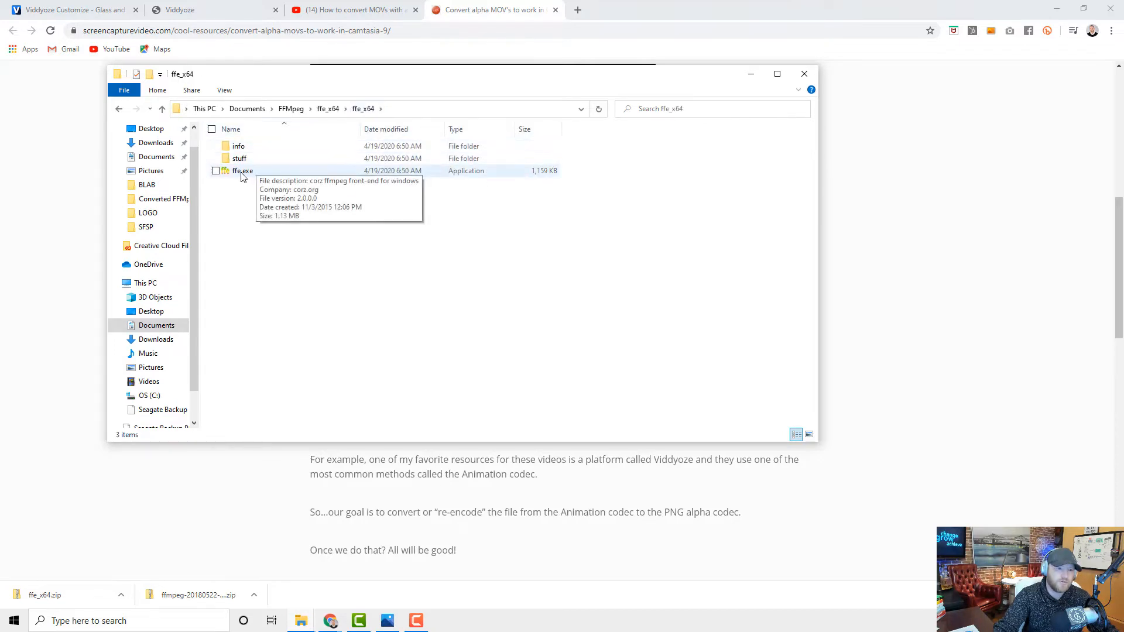
pyautogui.rightClick(243, 170)
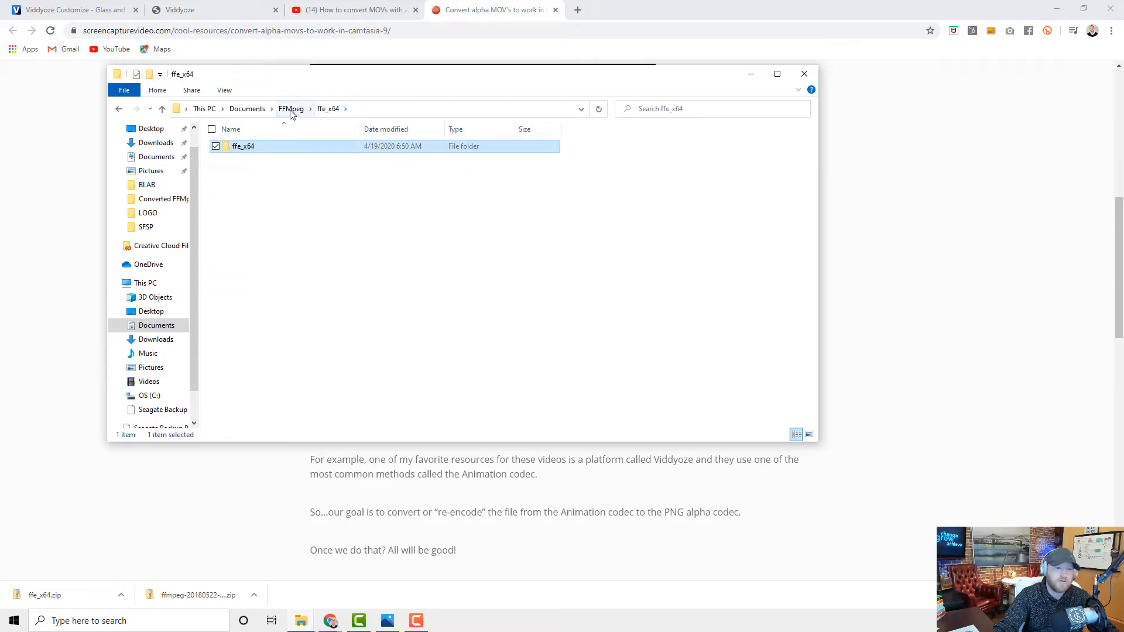
pyautogui.click(290, 108)
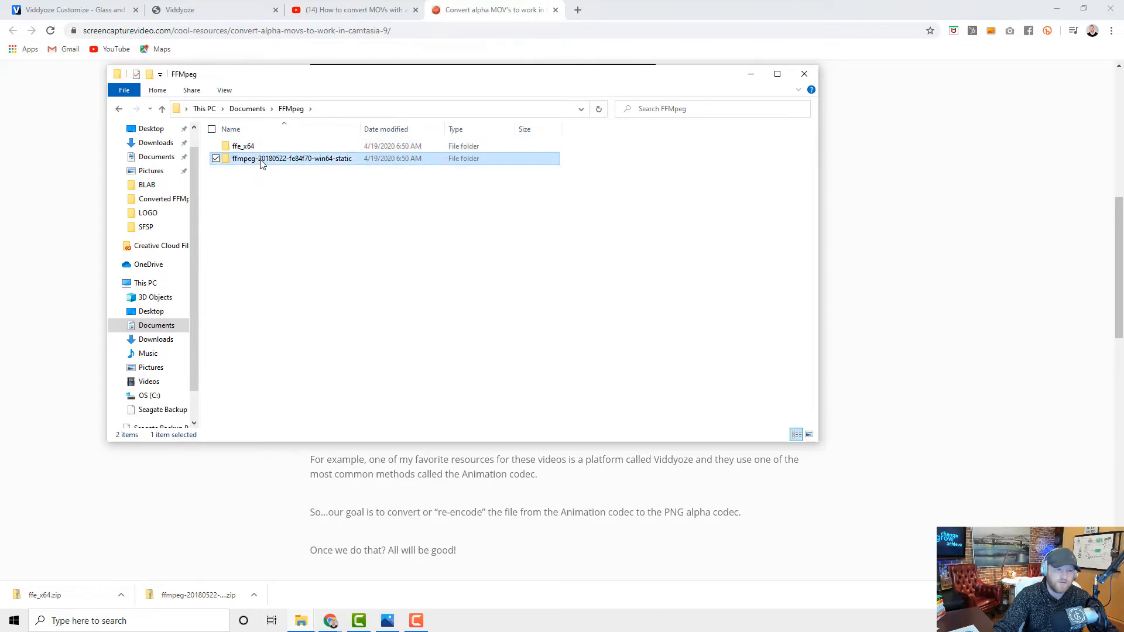
pyautogui.doubleClick(292, 159)
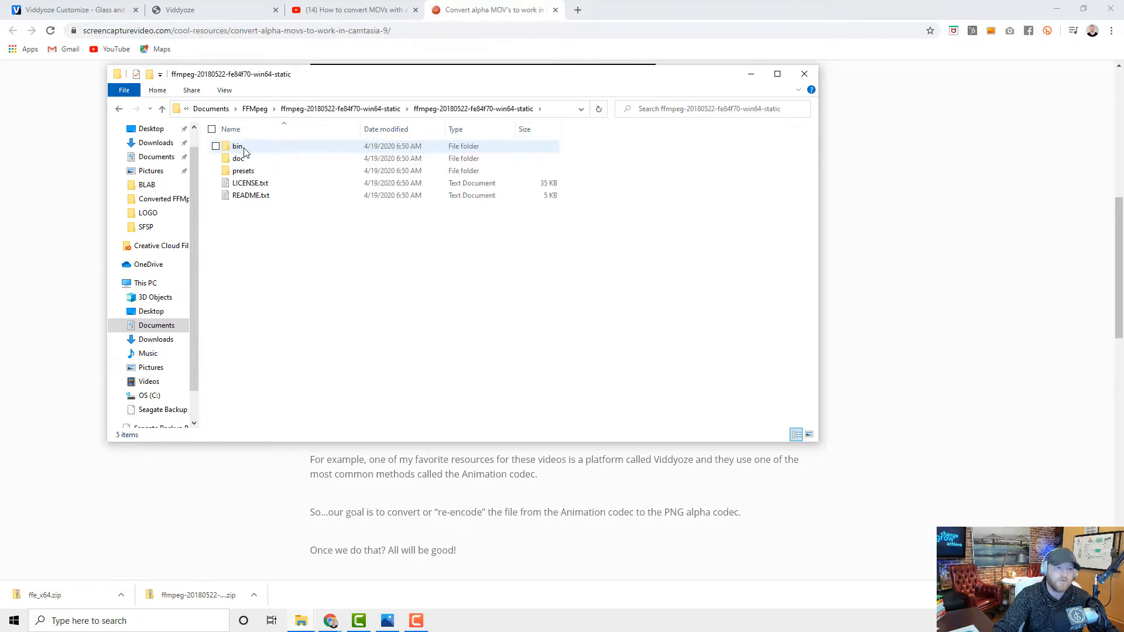
pyautogui.doubleClick(237, 147)
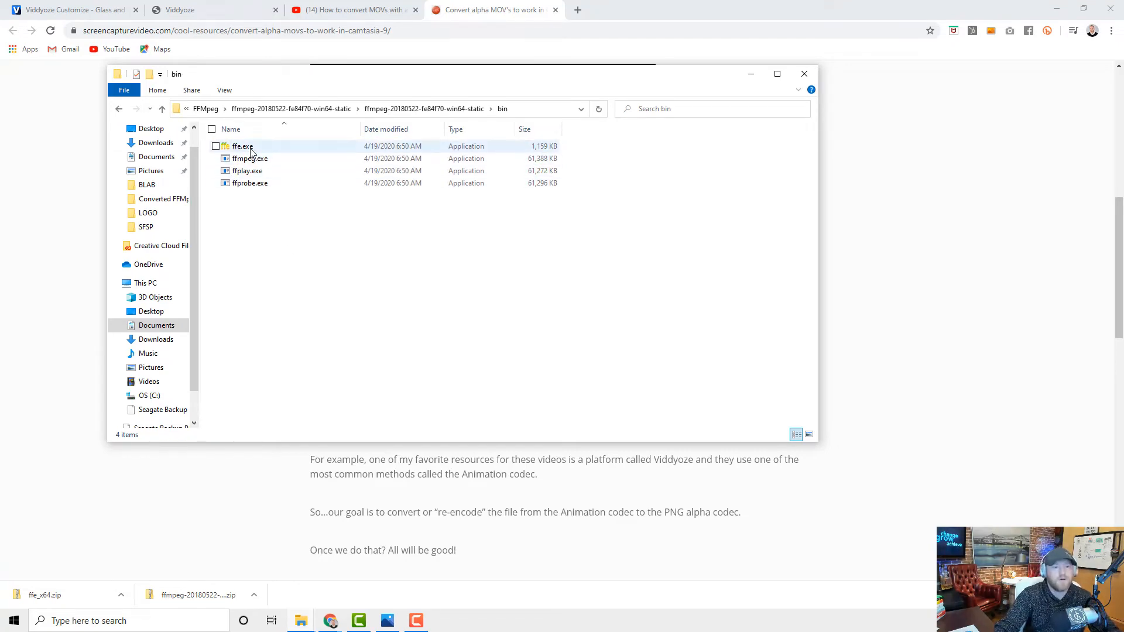
pyautogui.rightClick(242, 146)
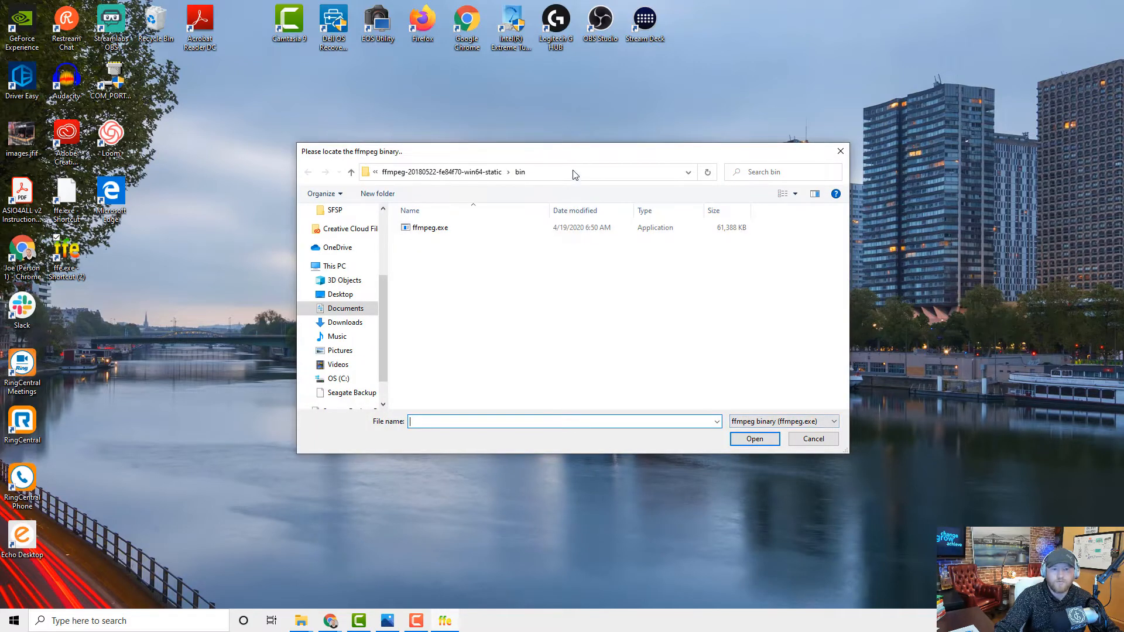
pyautogui.moveTo(240, 291)
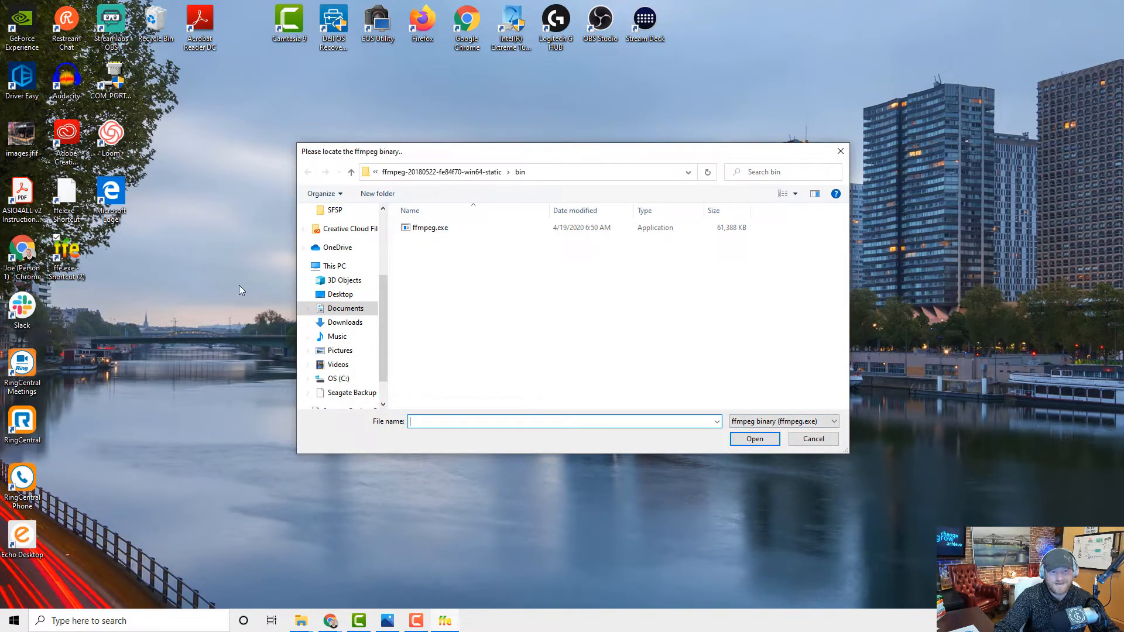
pyautogui.moveTo(221, 191)
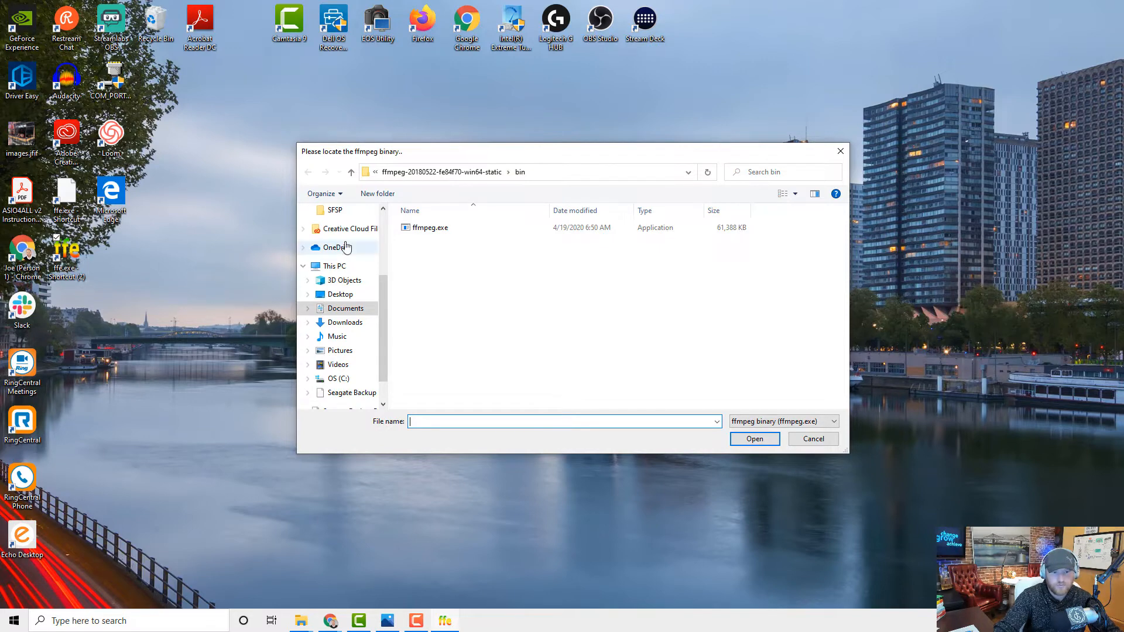
# Select ffmpeg.exe in the bin folder as FFE's ffmpeg binary
pyautogui.click(429, 227)
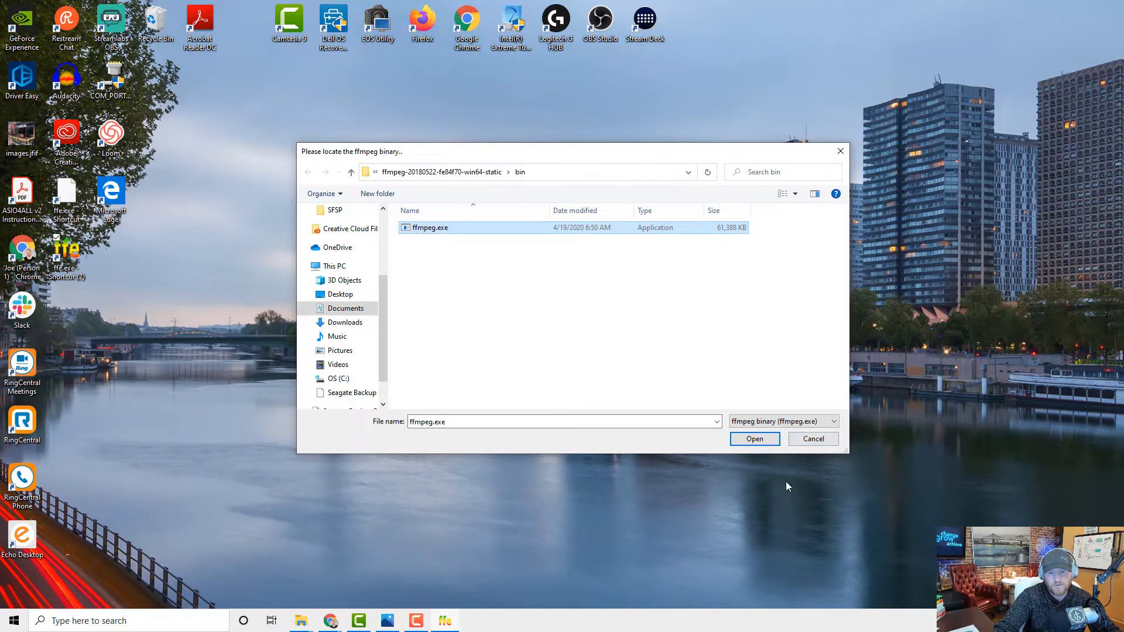
pyautogui.click(754, 439)
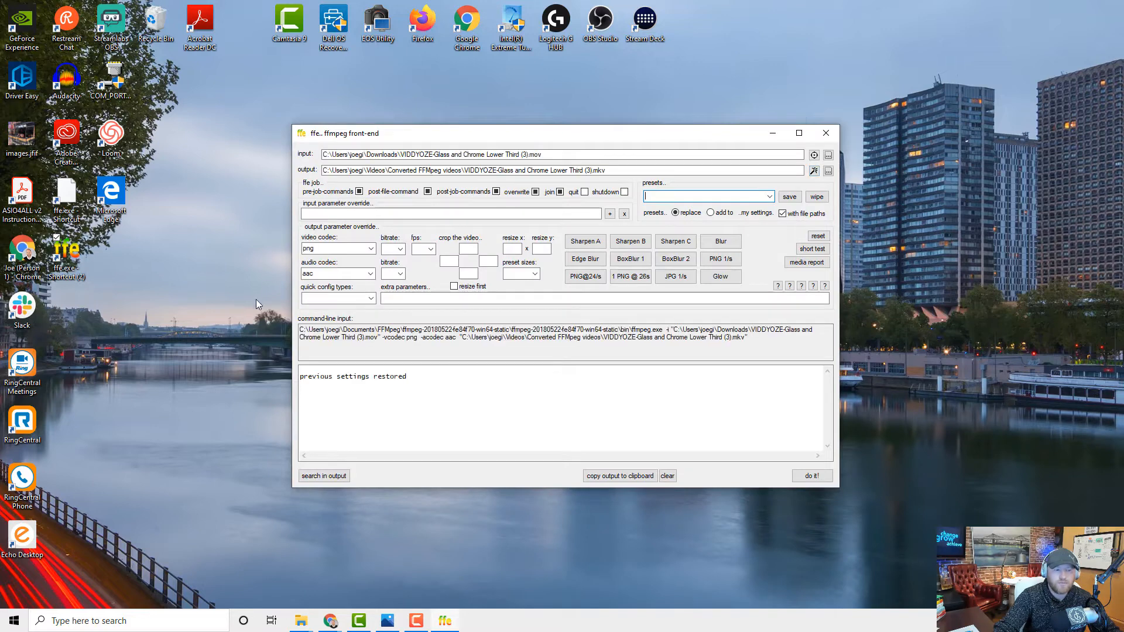
pyautogui.moveTo(778, 502)
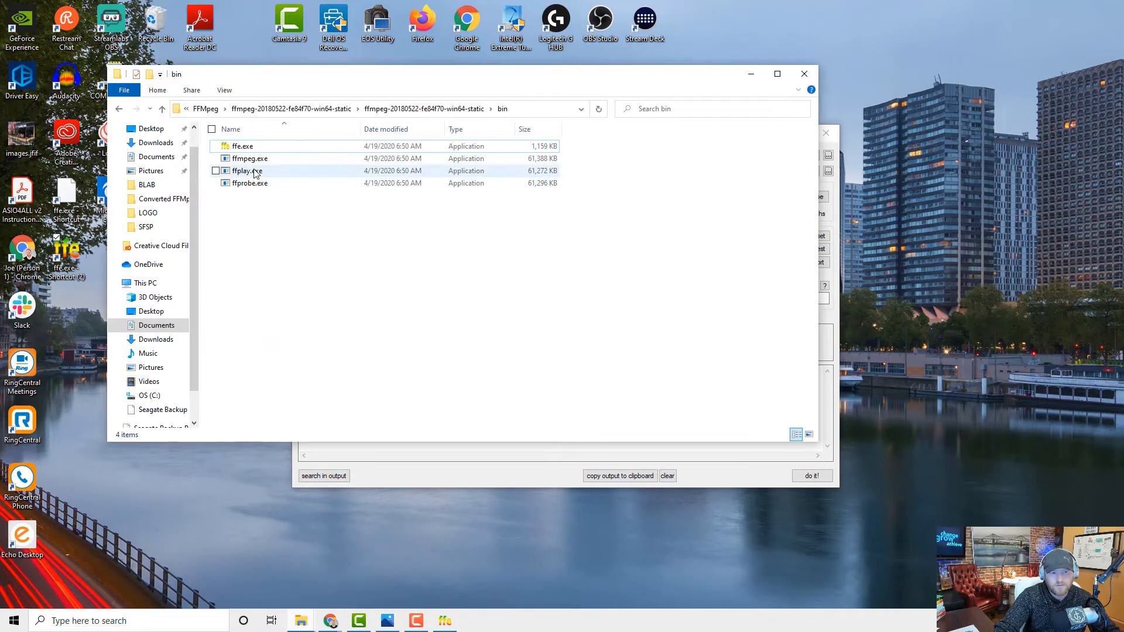
pyautogui.moveTo(240, 150)
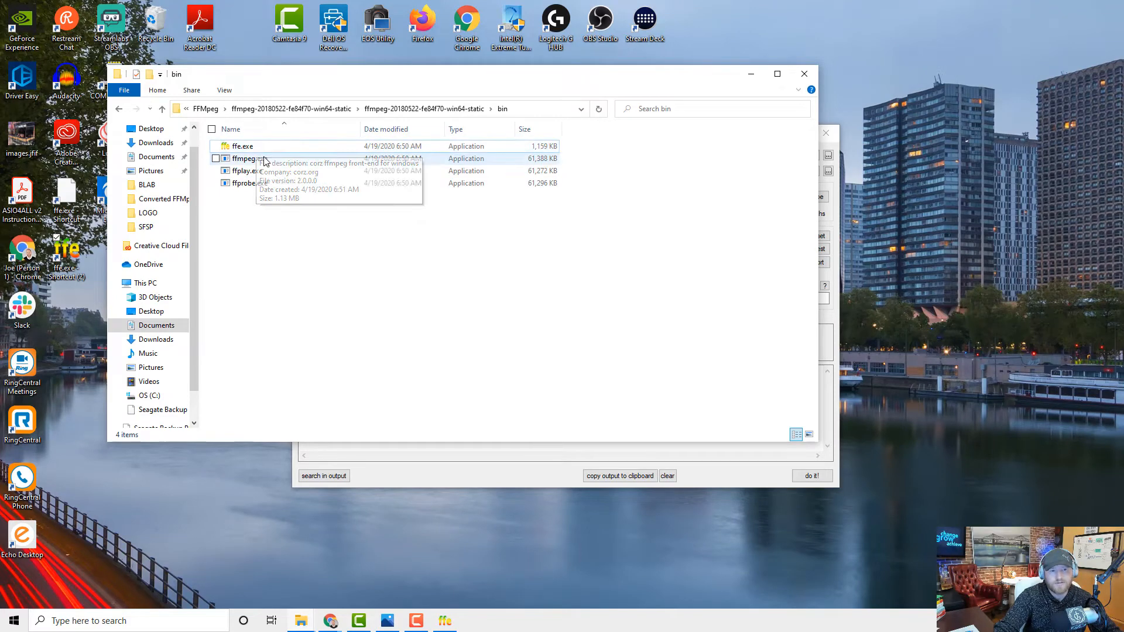
pyautogui.moveTo(249, 158)
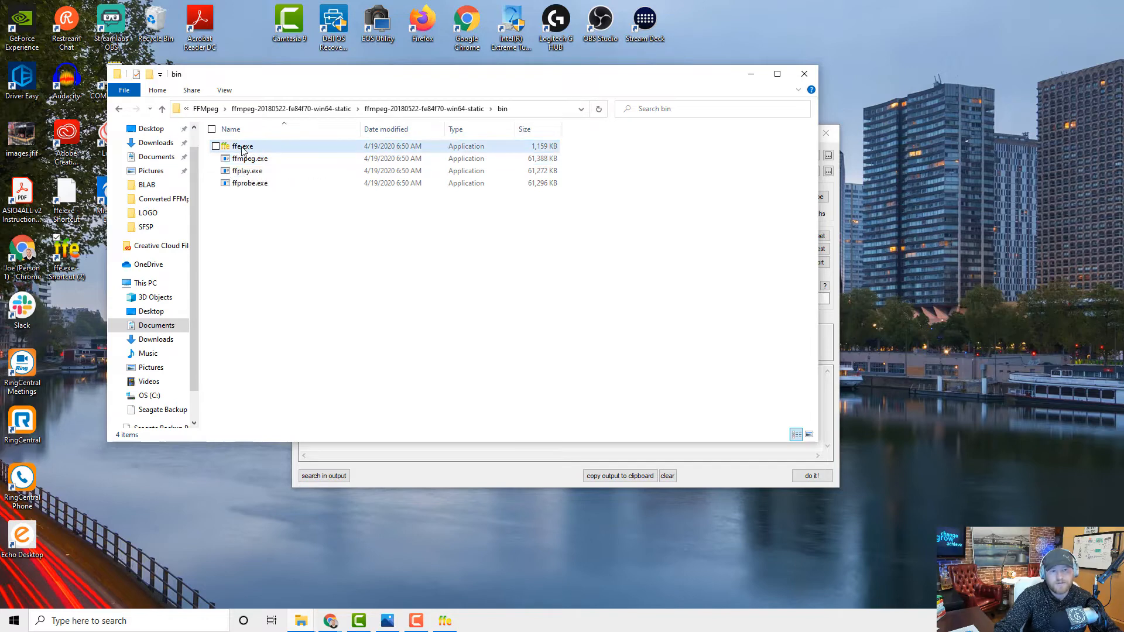
# Review ffe.exe in the bin folder, then close that File Explorer window
pyautogui.click(250, 158)
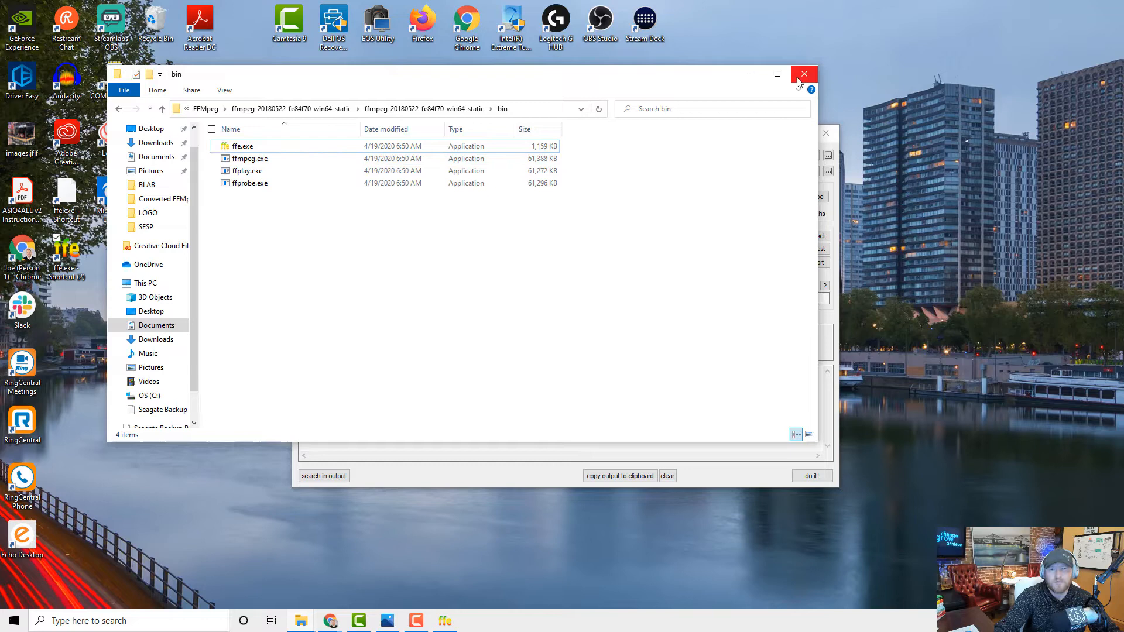
pyautogui.moveTo(803, 74)
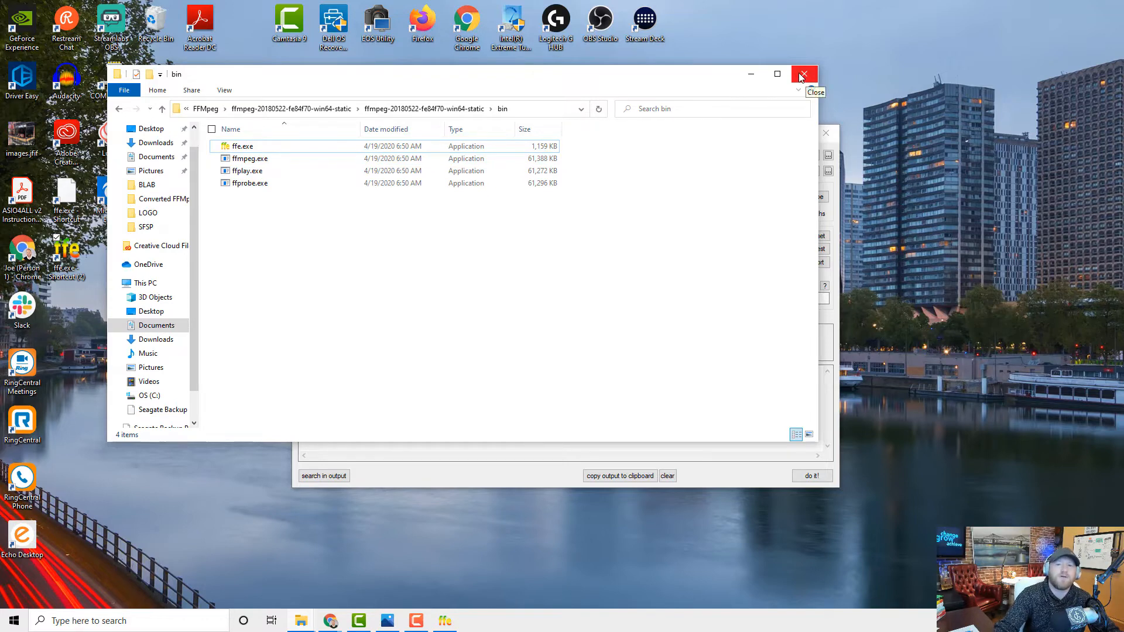
pyautogui.click(803, 74)
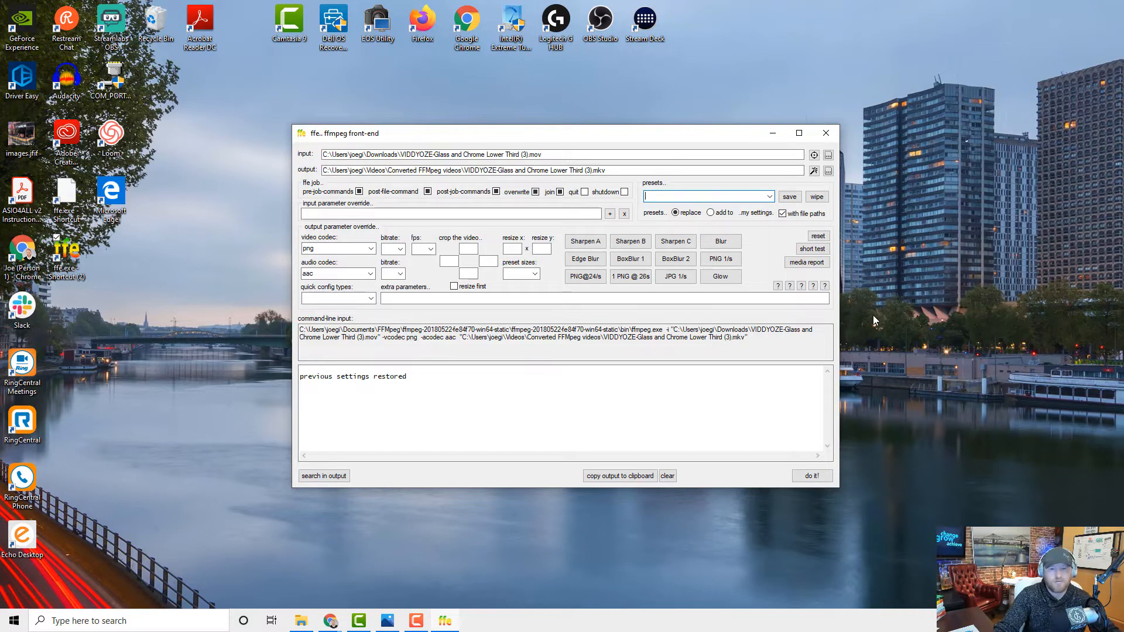
pyautogui.moveTo(925, 312)
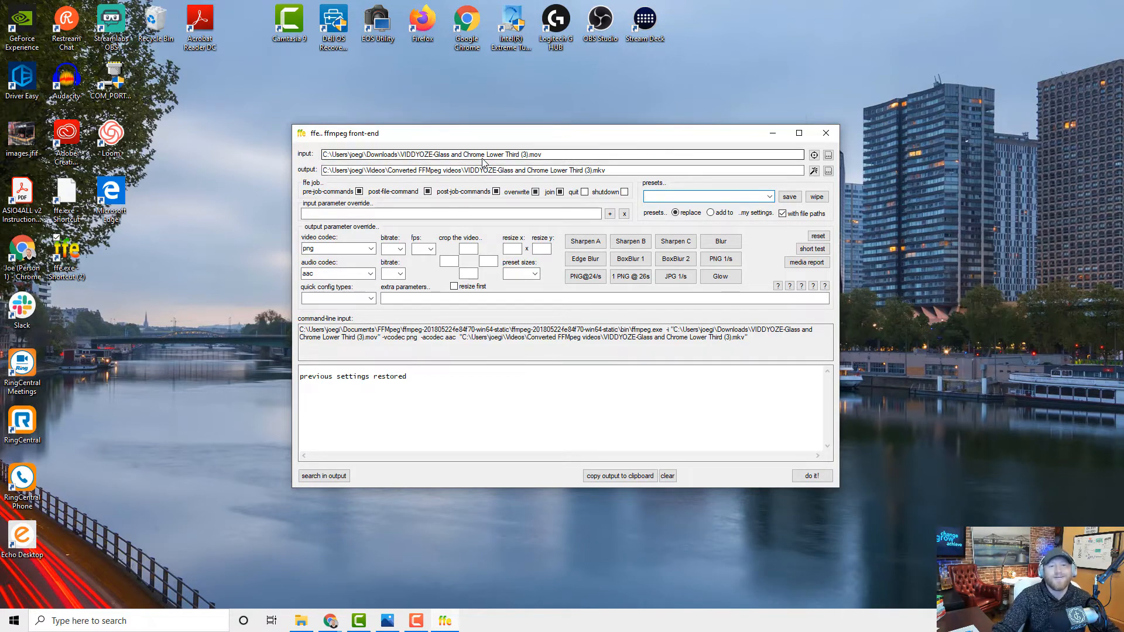
pyautogui.moveTo(813, 155)
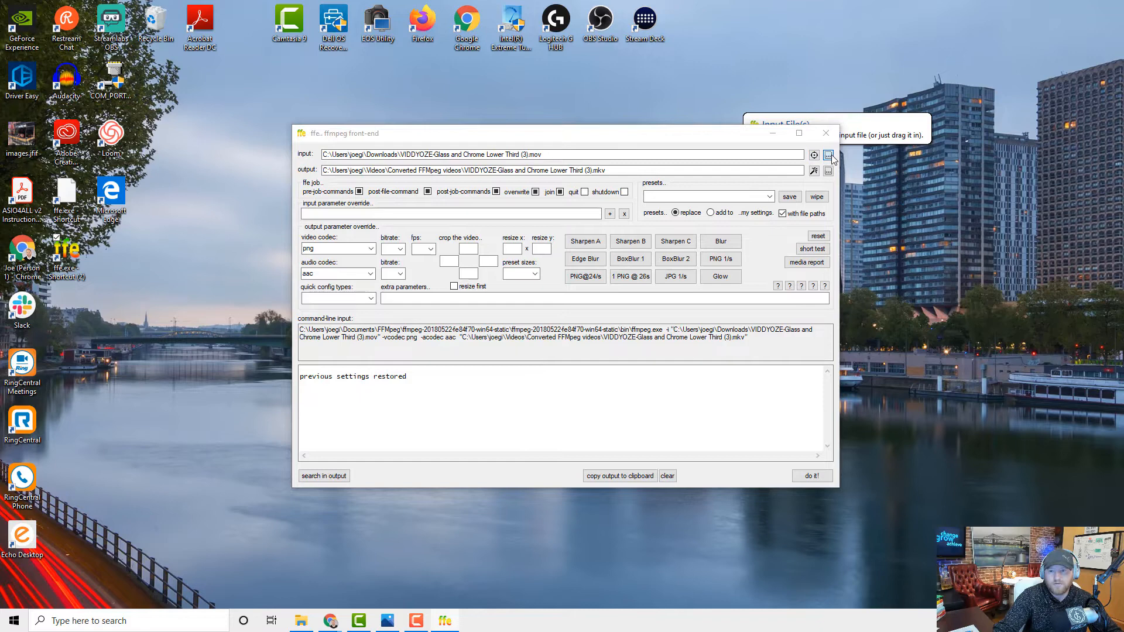
# Load Glass and Chrome Lower Third (4).mov and change the output extension from mkv to mov
pyautogui.click(830, 154)
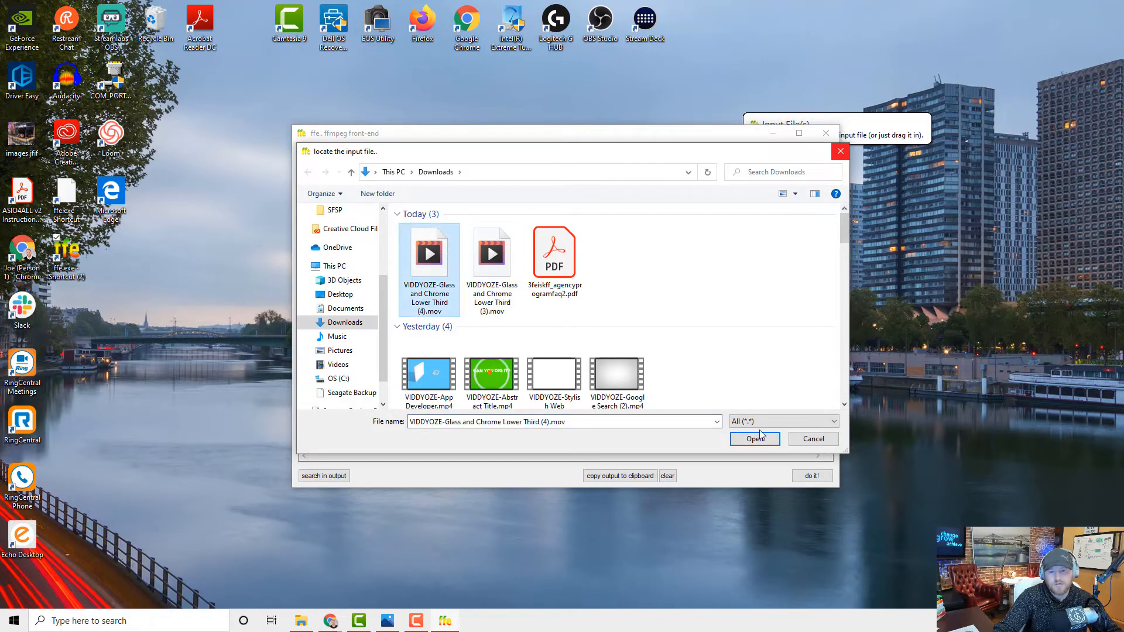
pyautogui.click(754, 439)
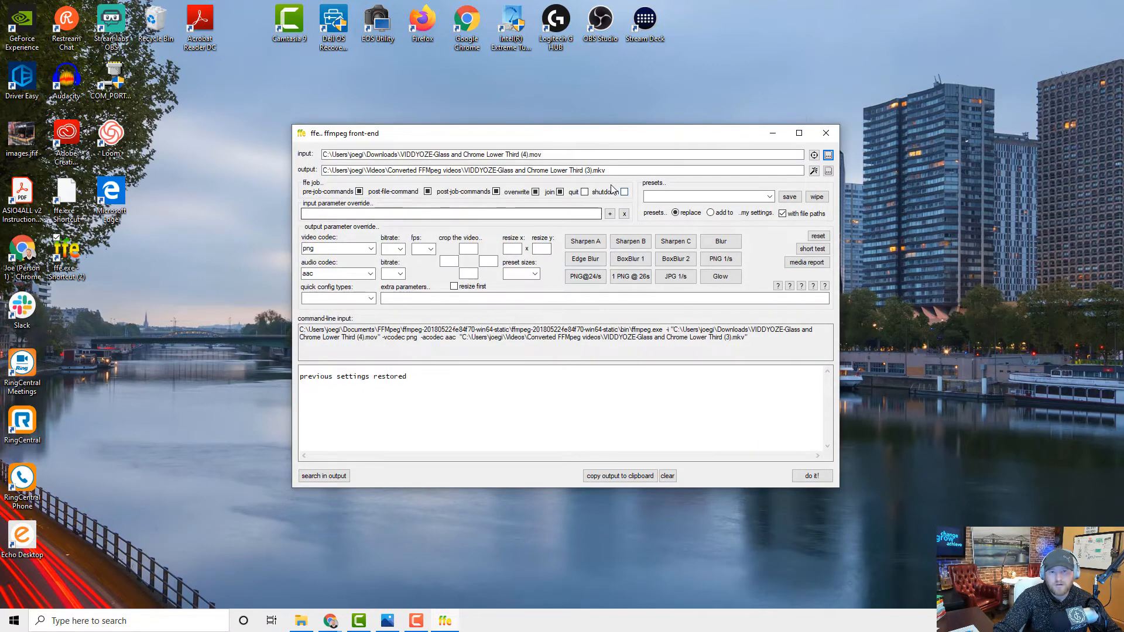
pyautogui.doubleClick(591, 170)
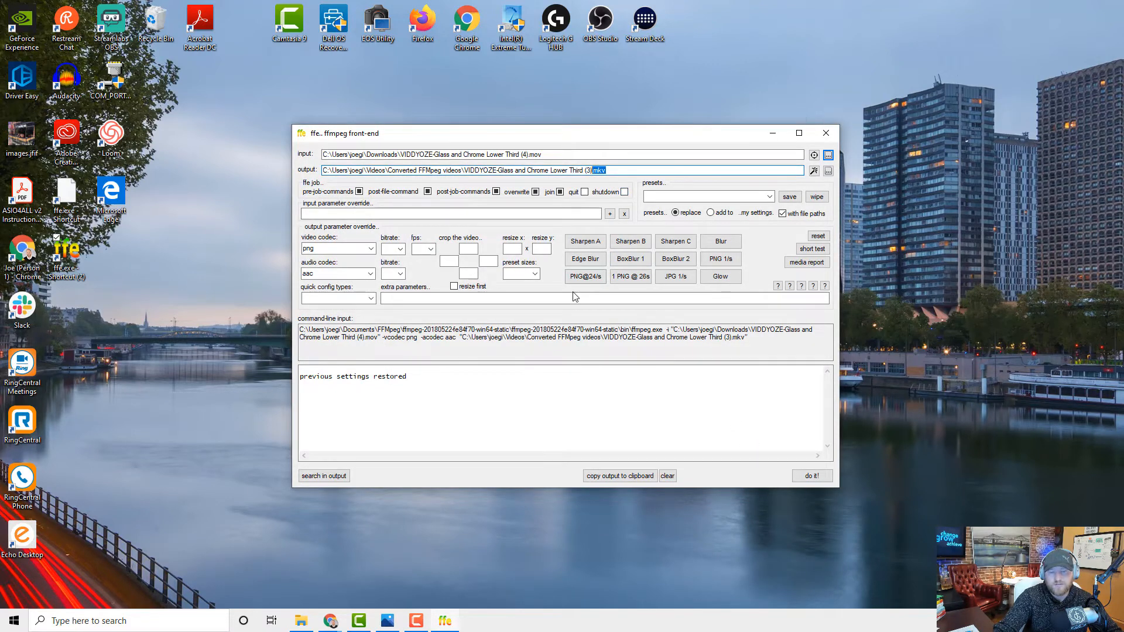
pyautogui.click(617, 169)
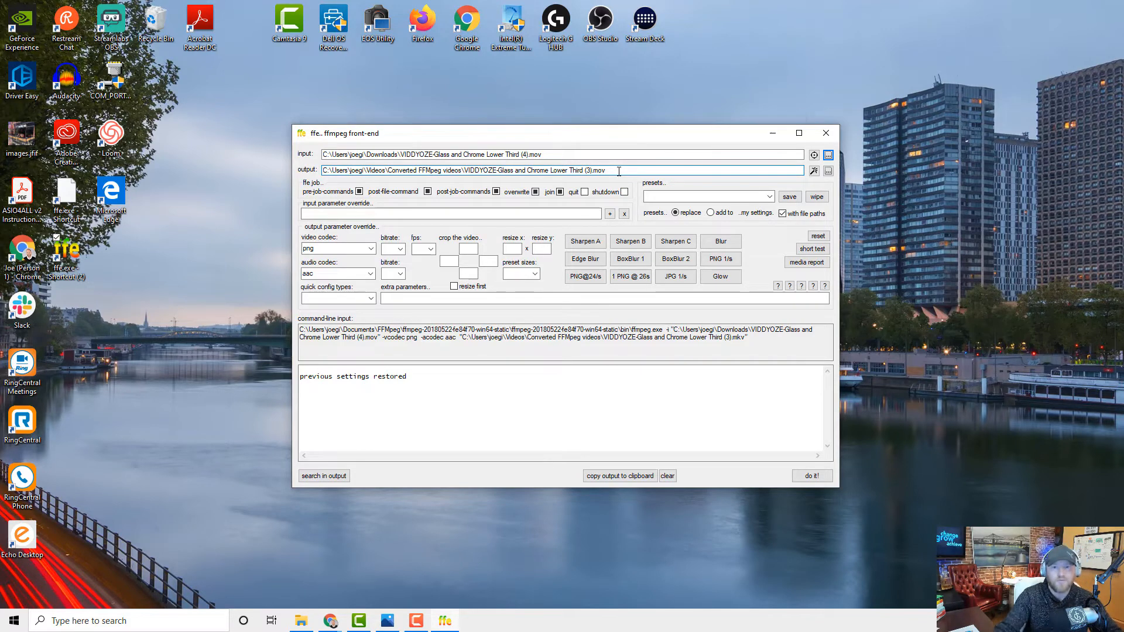
pyautogui.click(828, 170)
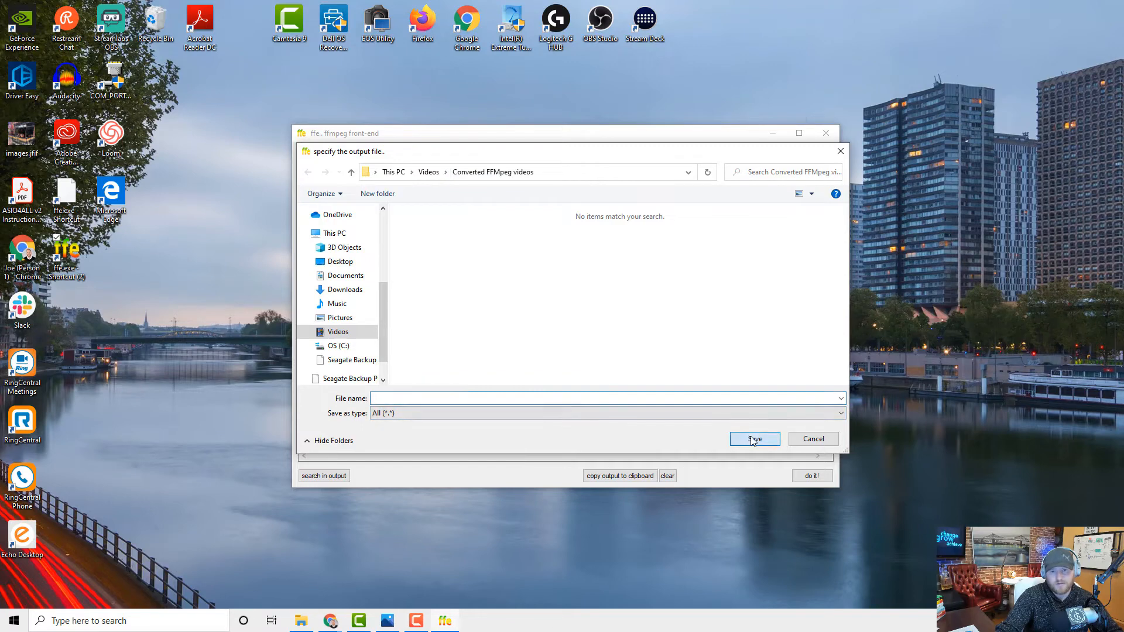
pyautogui.click(753, 439)
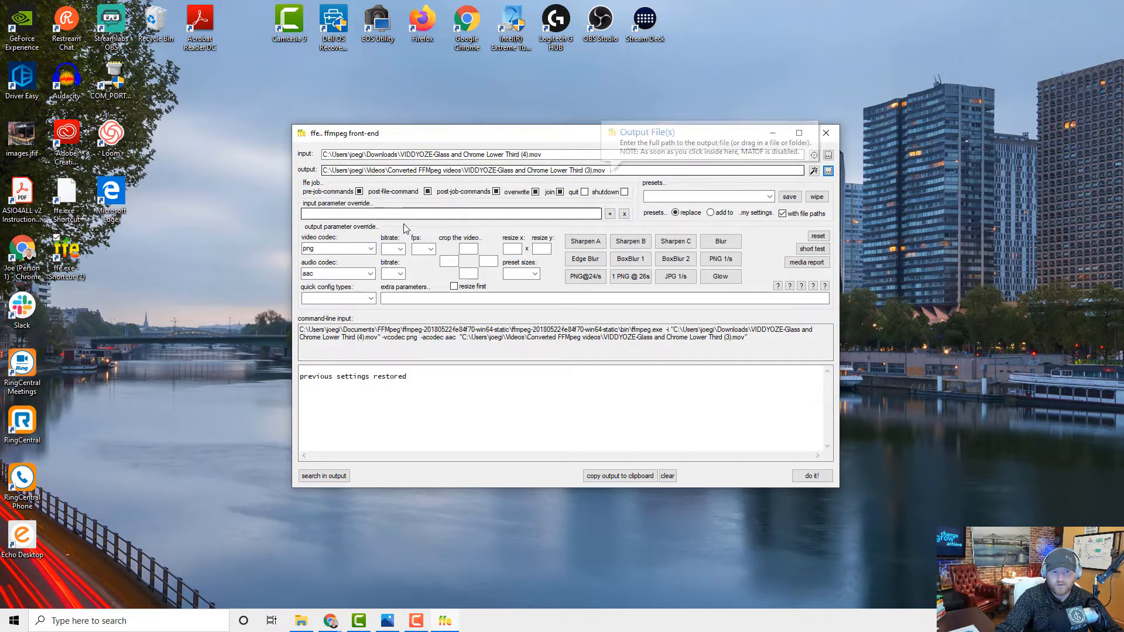
# Set the video codec to png and start the conversion
pyautogui.click(370, 248)
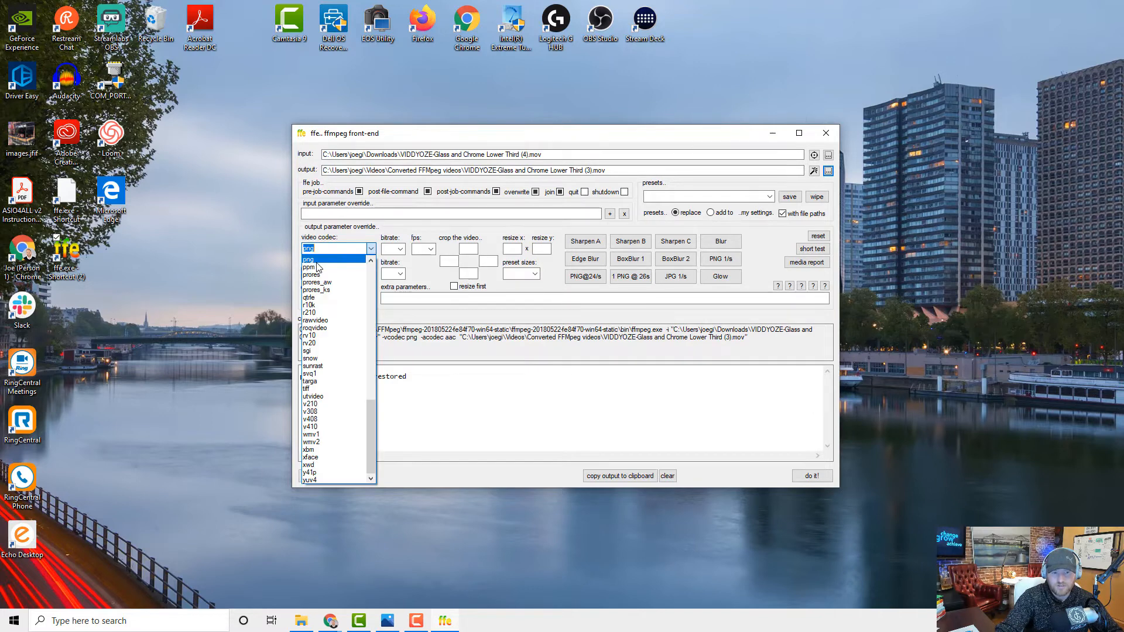
pyautogui.click(308, 259)
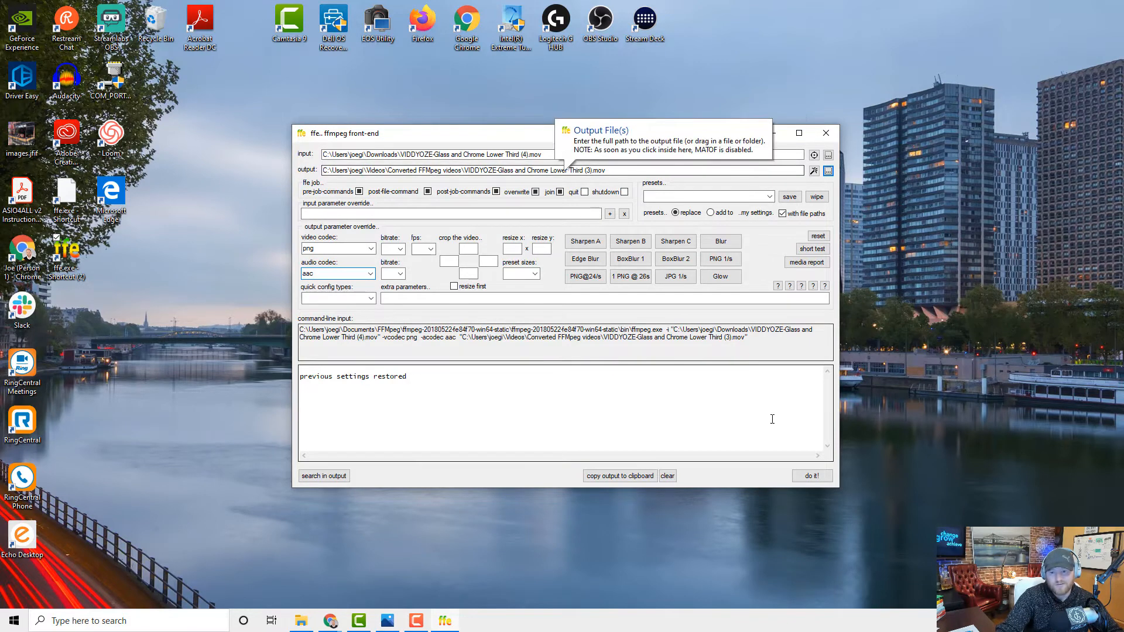
pyautogui.click(812, 475)
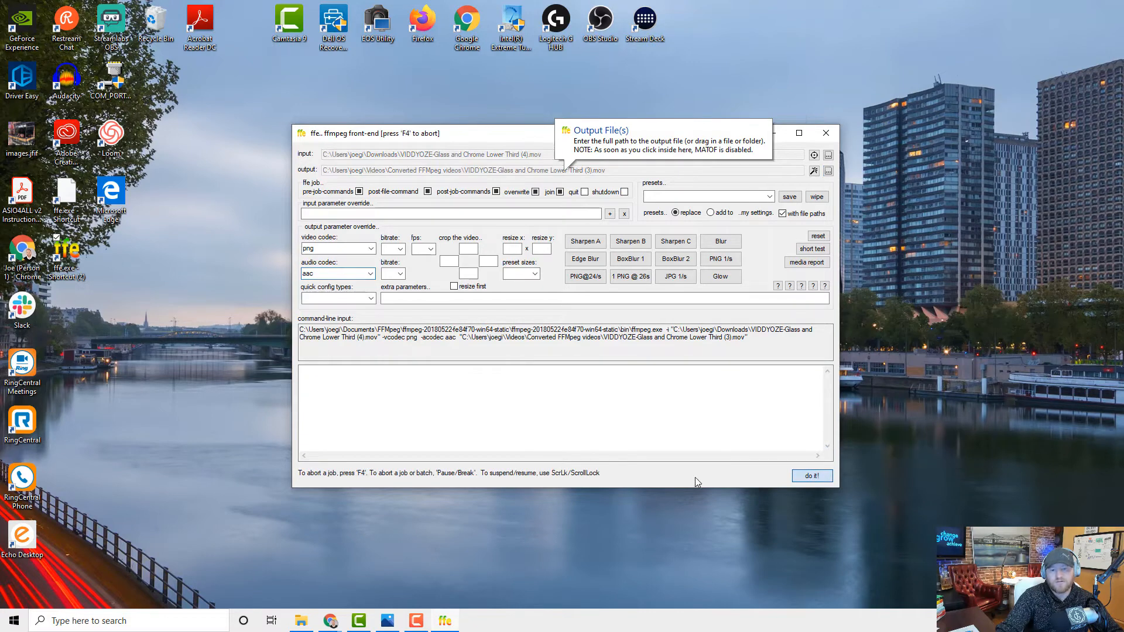
# Let the lower third conversion finish, completing in about 33 seconds
pyautogui.click(811, 476)
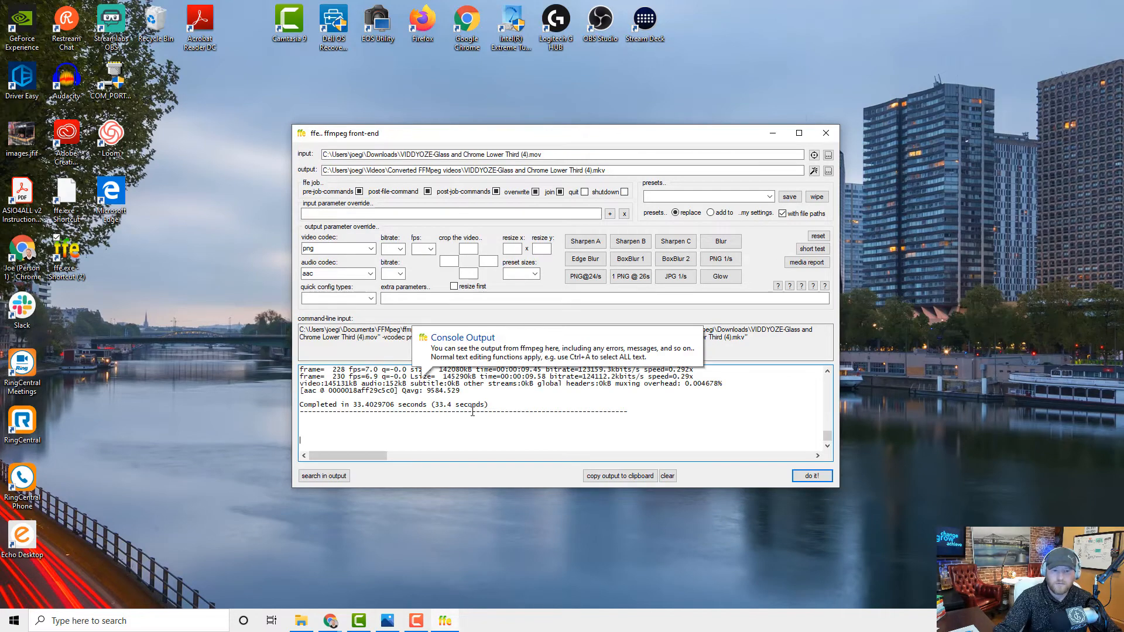
pyautogui.moveTo(371, 518)
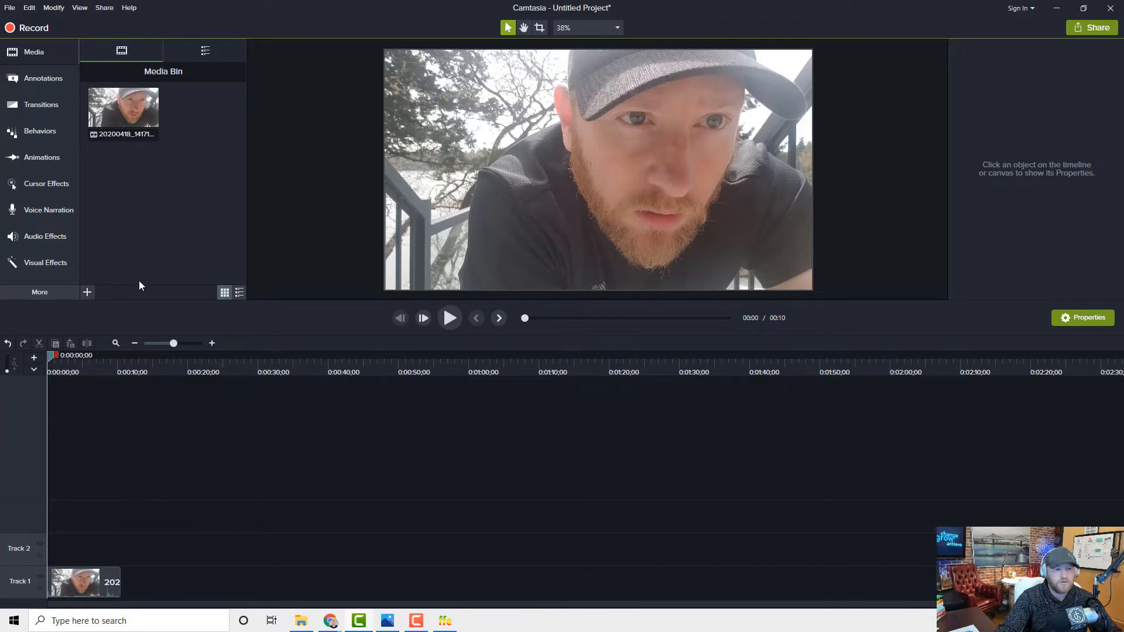
# Import the converted Glass and Chrome lower third MOV from Videos > Converted FFMpeg videos and preview it
pyautogui.click(87, 291)
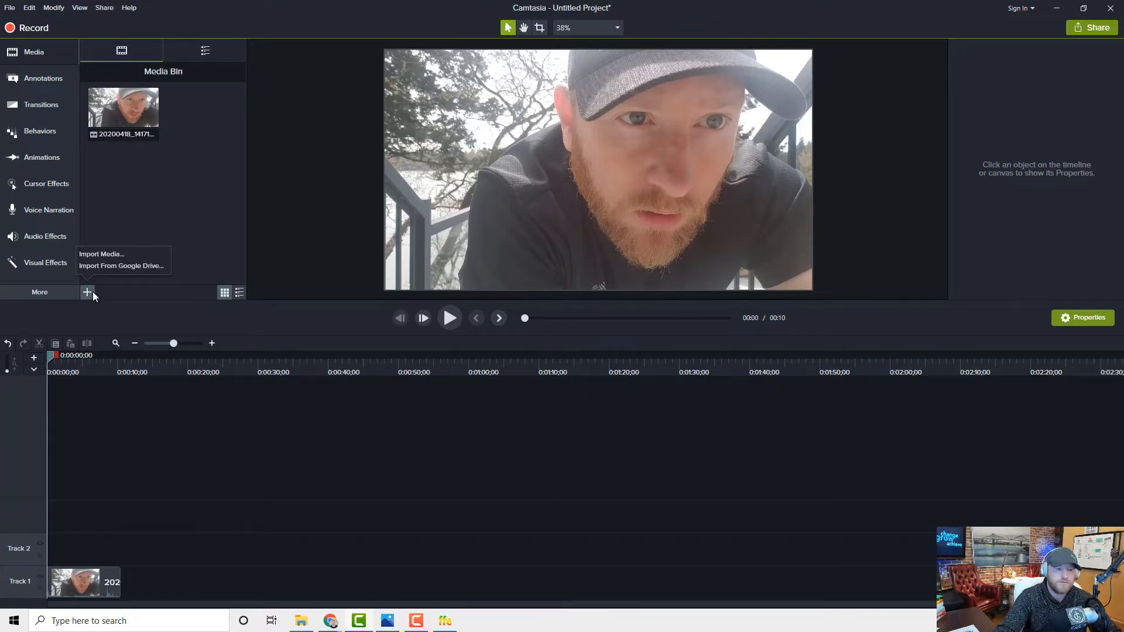
pyautogui.click(101, 253)
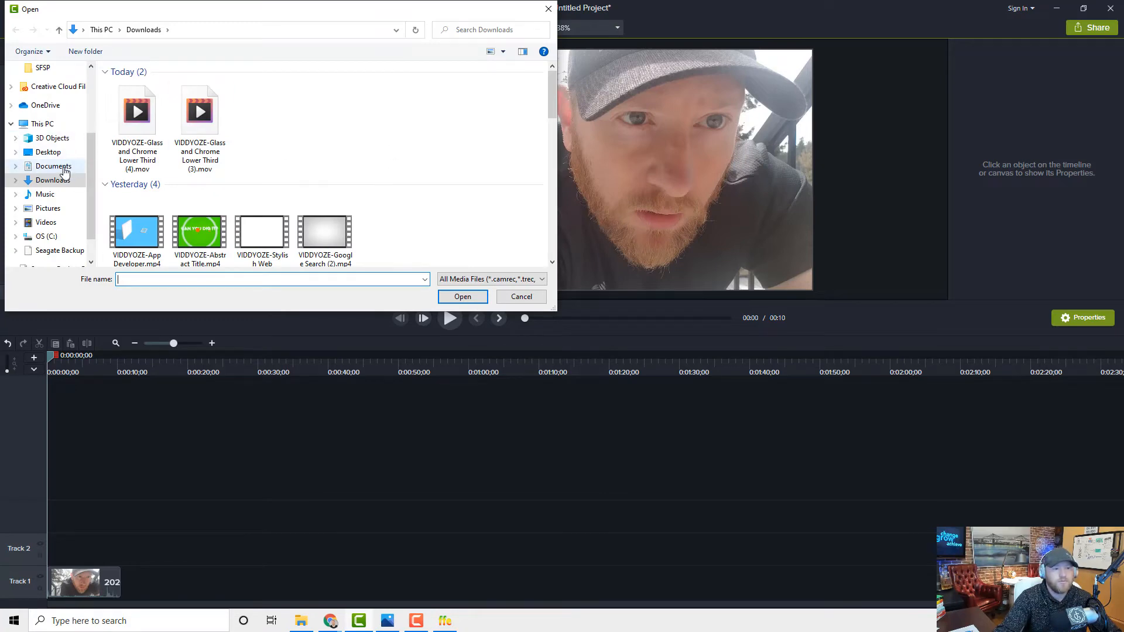
pyautogui.click(53, 165)
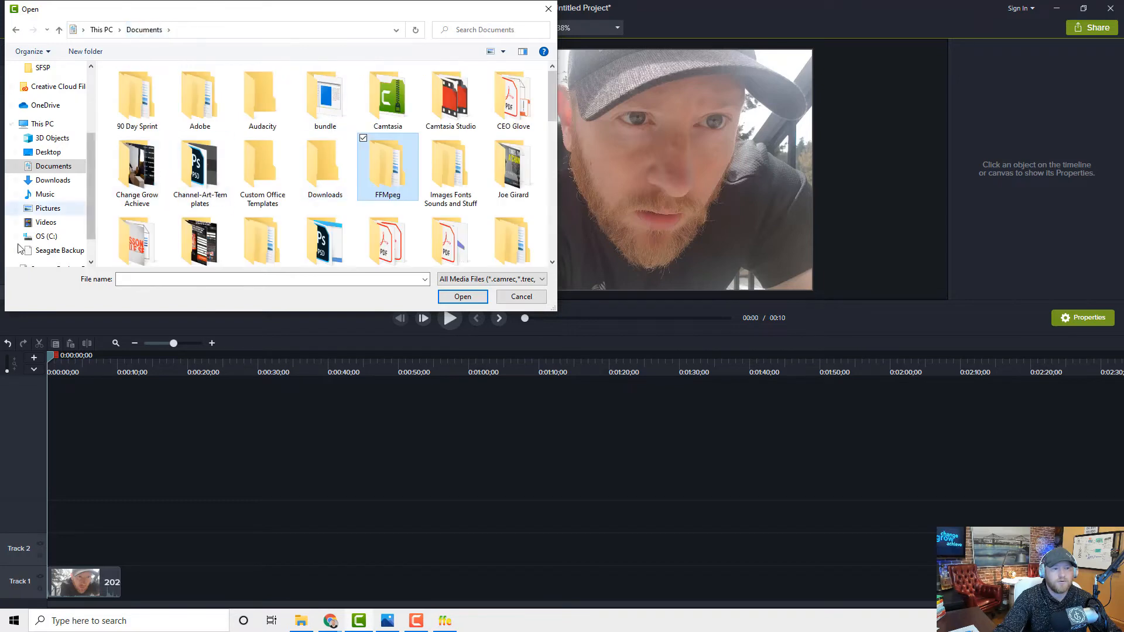
pyautogui.click(46, 223)
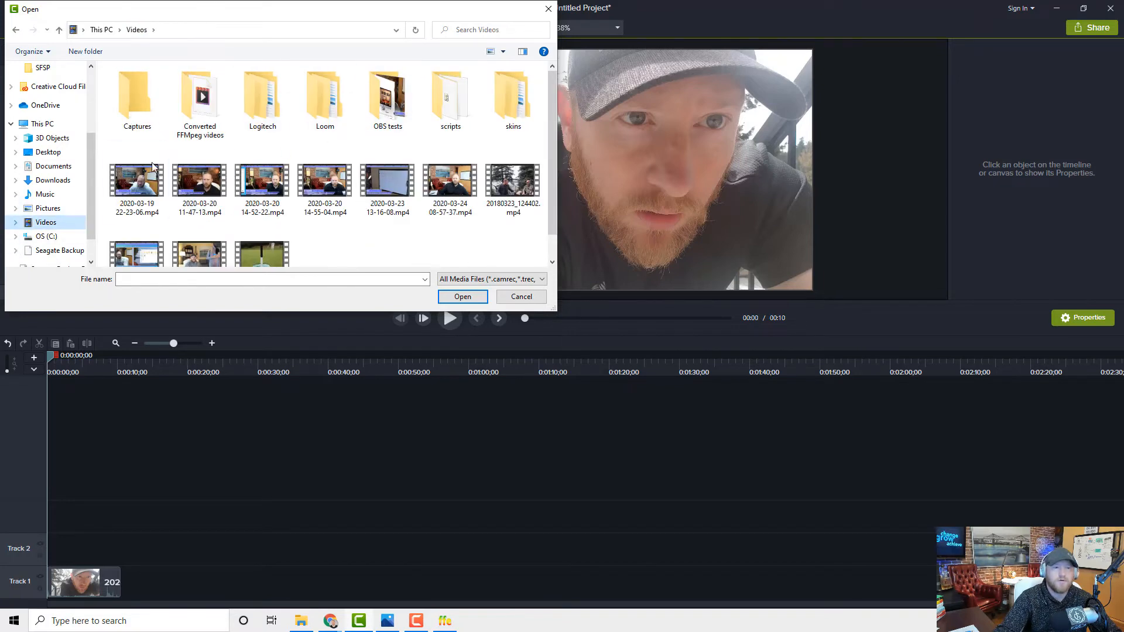
pyautogui.click(199, 96)
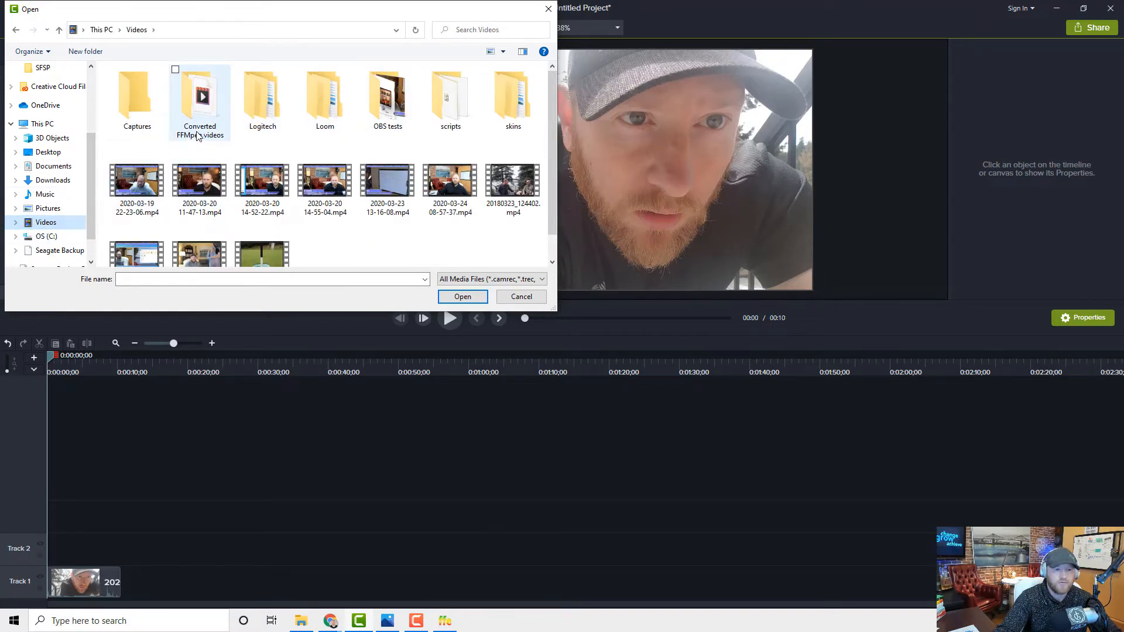
pyautogui.doubleClick(199, 96)
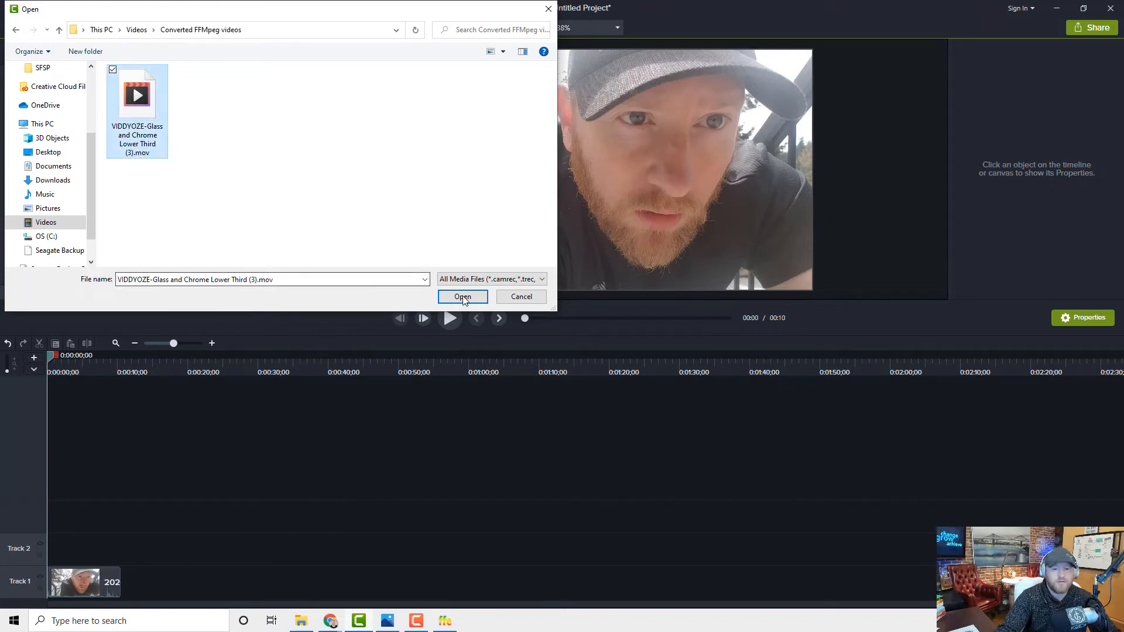
pyautogui.click(462, 297)
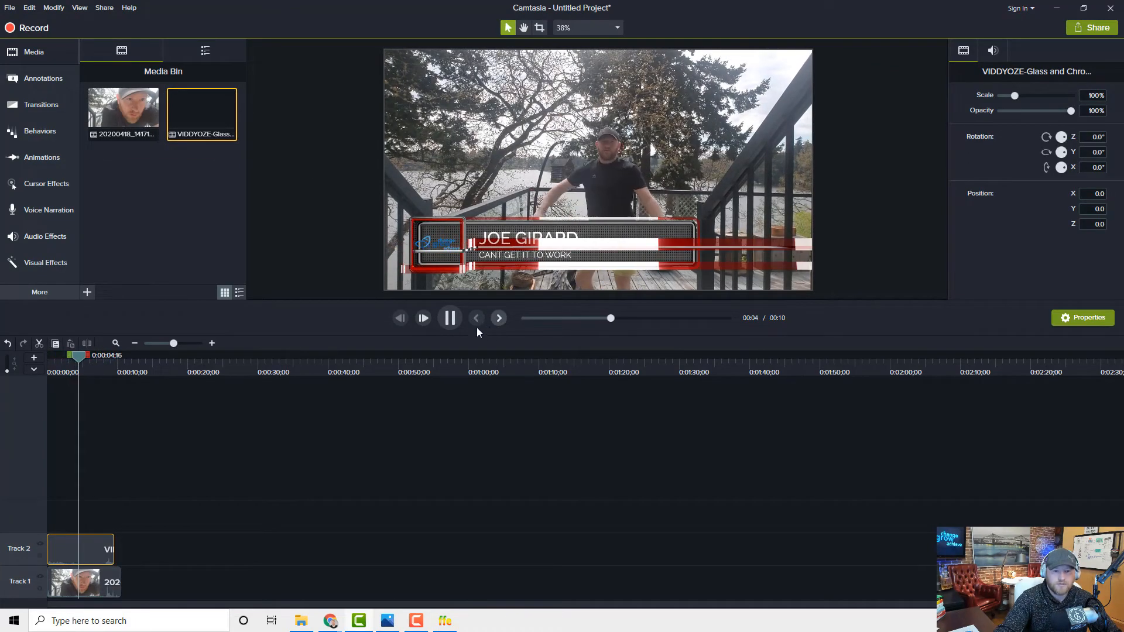
pyautogui.click(450, 317)
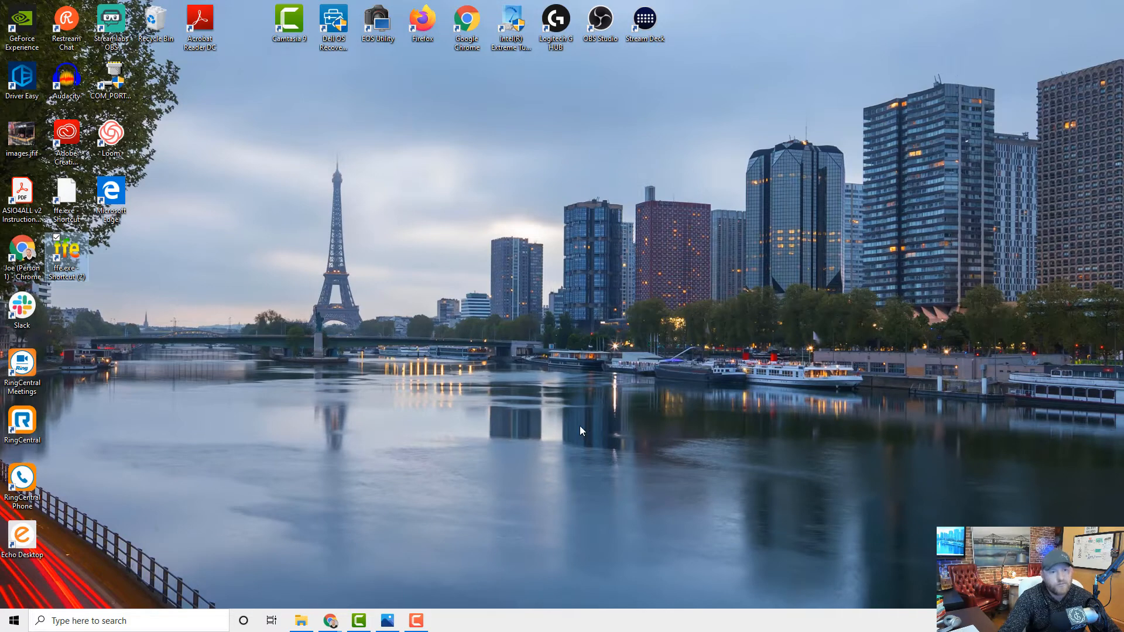
pyautogui.moveTo(120, 294)
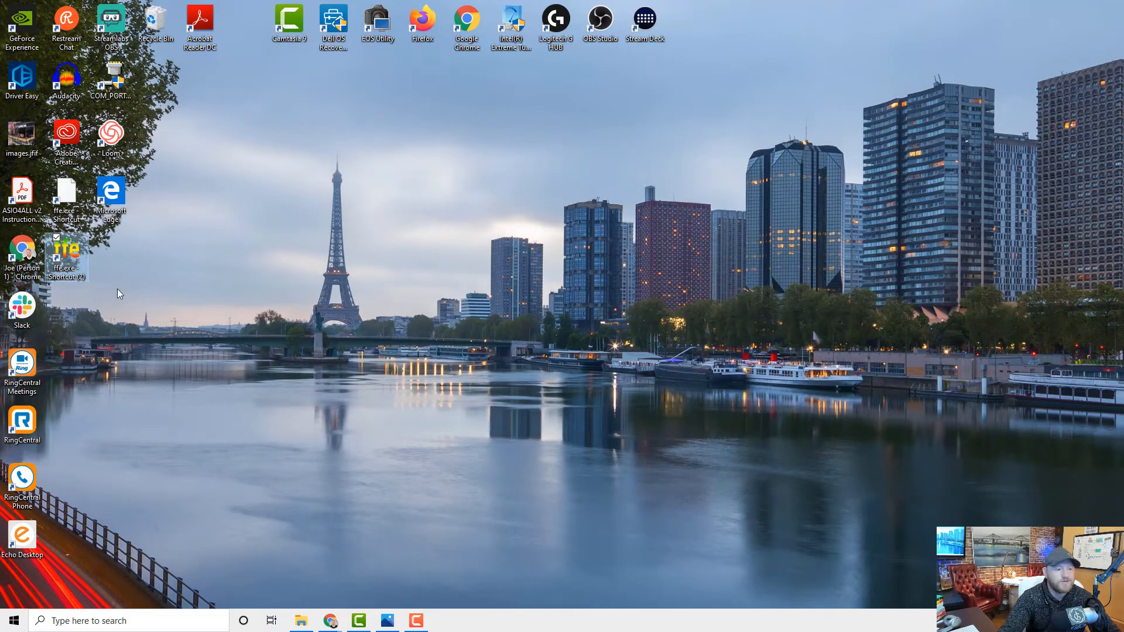
pyautogui.moveTo(66, 255)
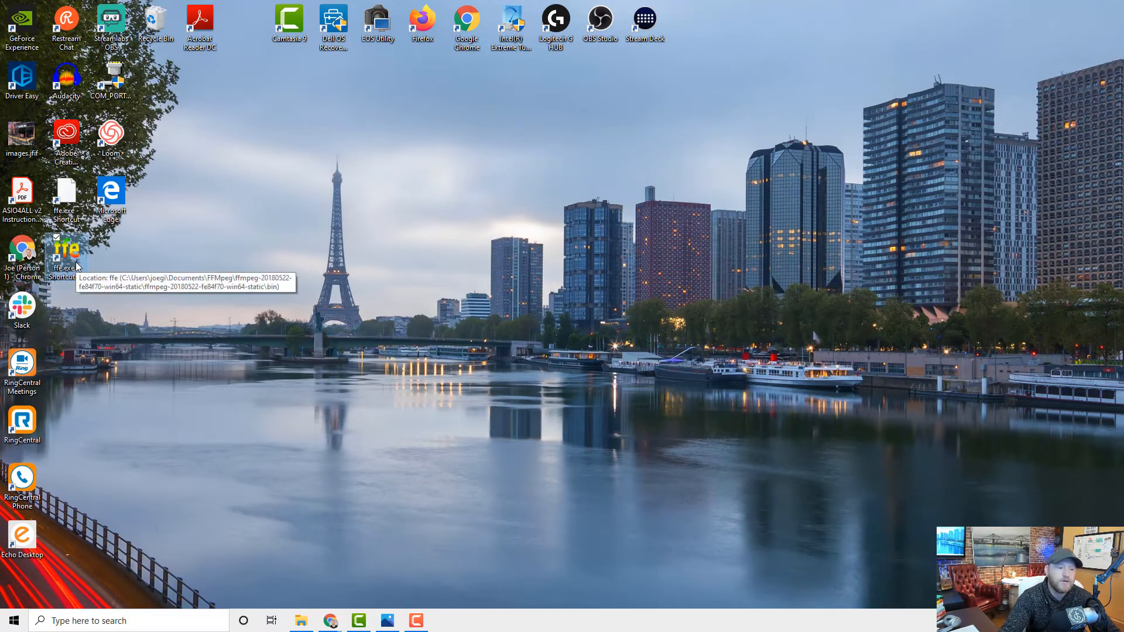
# Relaunch FFE, pick Glass and Chrome Lower Third (6), and start its PNG-codec MOV conversion
pyautogui.doubleClick(66, 255)
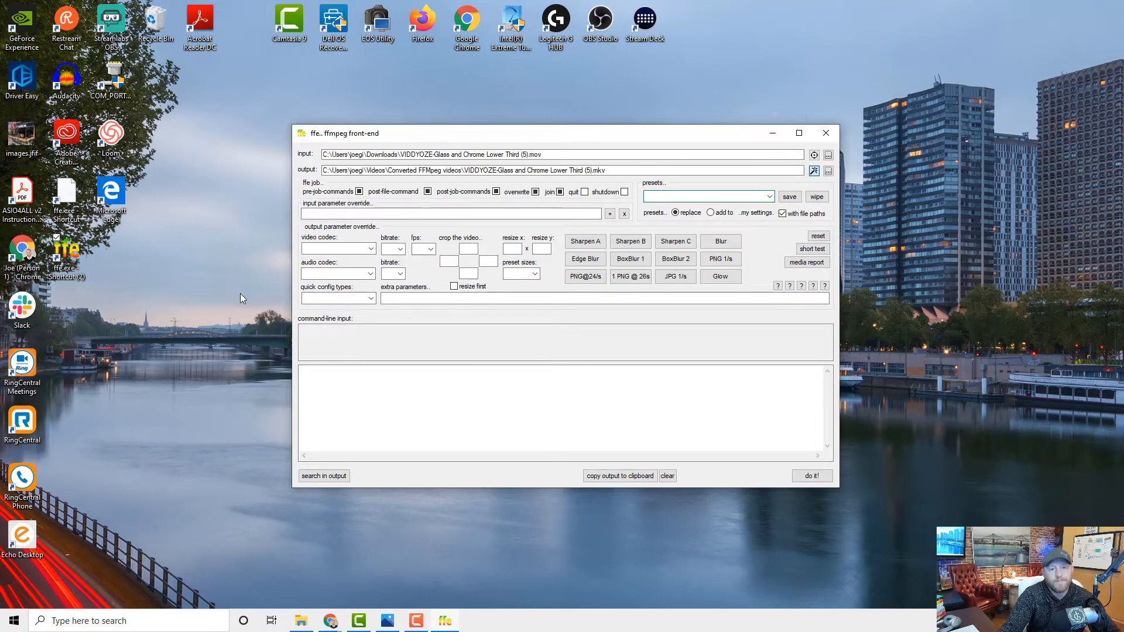
pyautogui.click(812, 475)
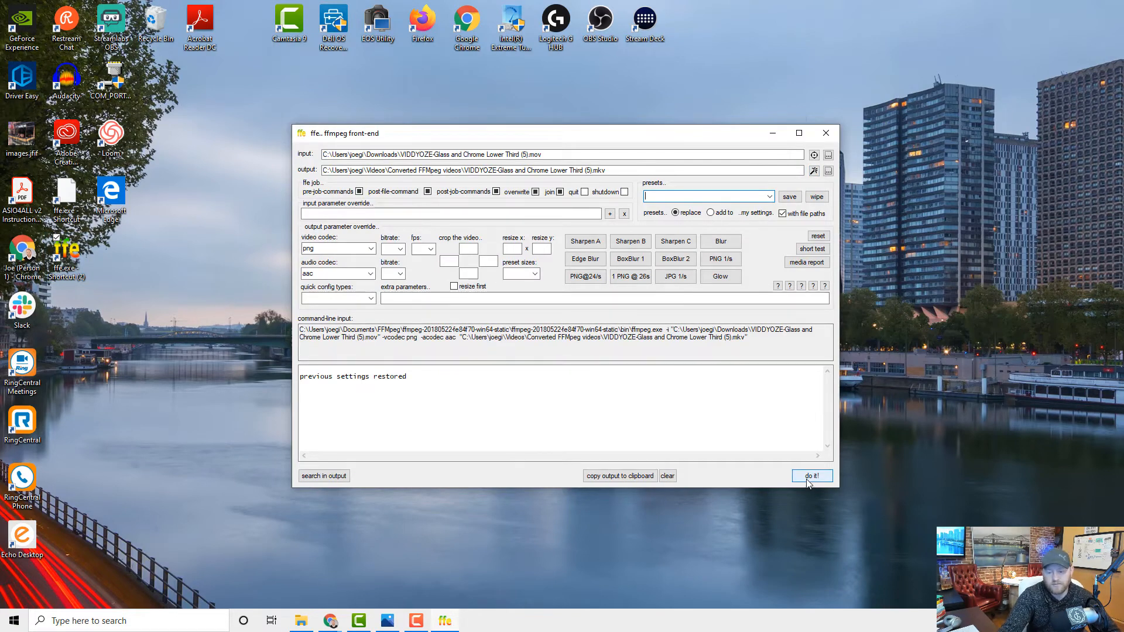
pyautogui.moveTo(828, 156)
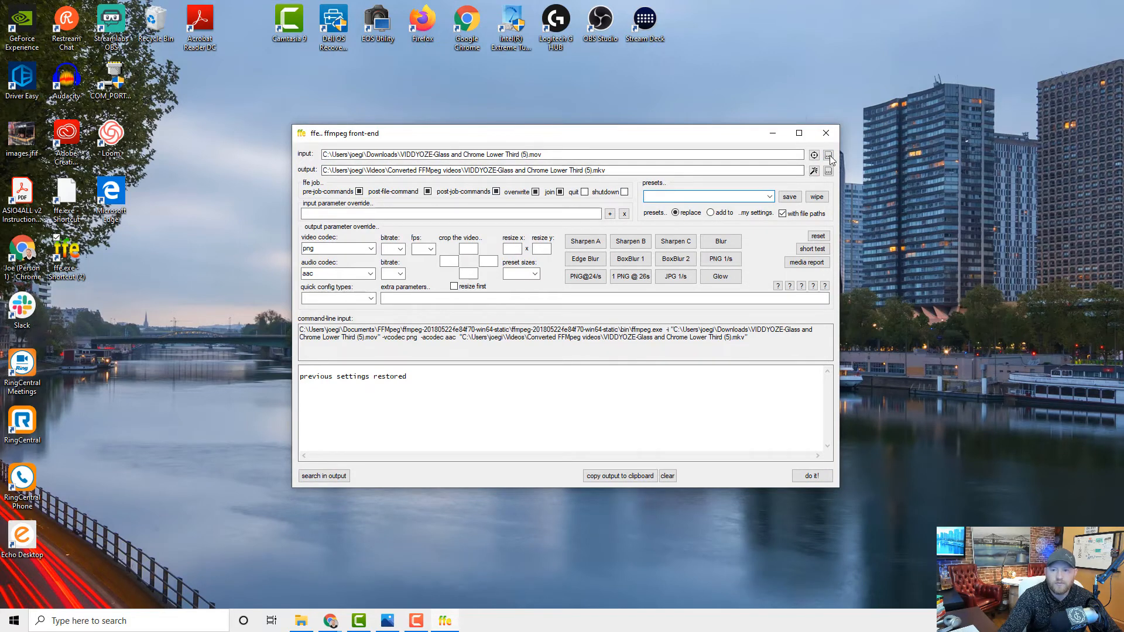
pyautogui.click(829, 154)
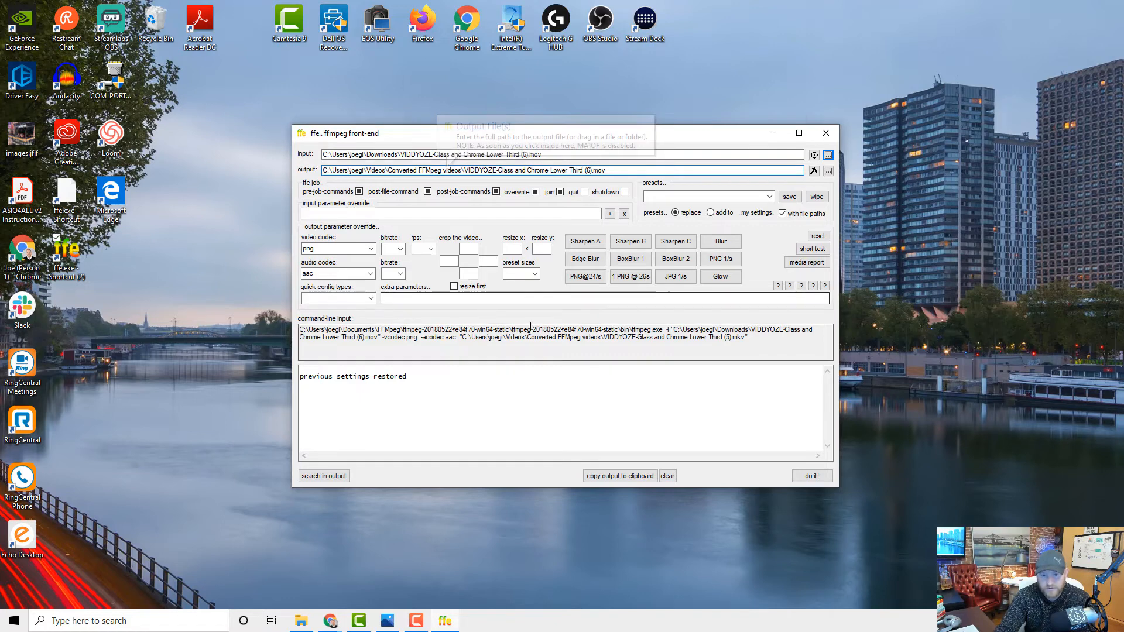
pyautogui.click(810, 475)
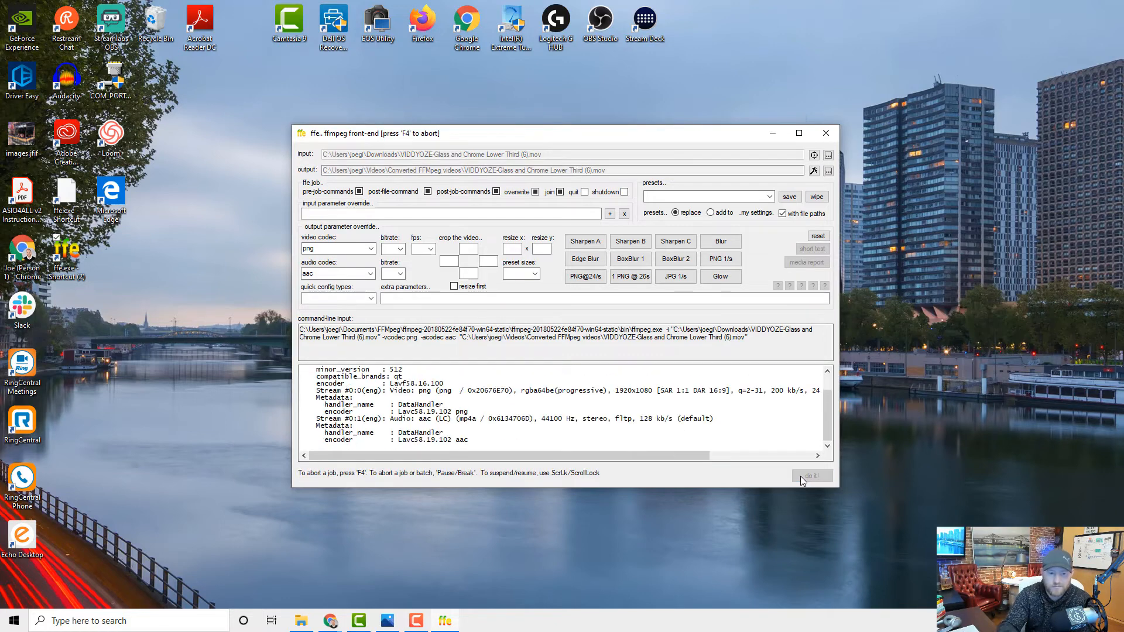
pyautogui.click(810, 476)
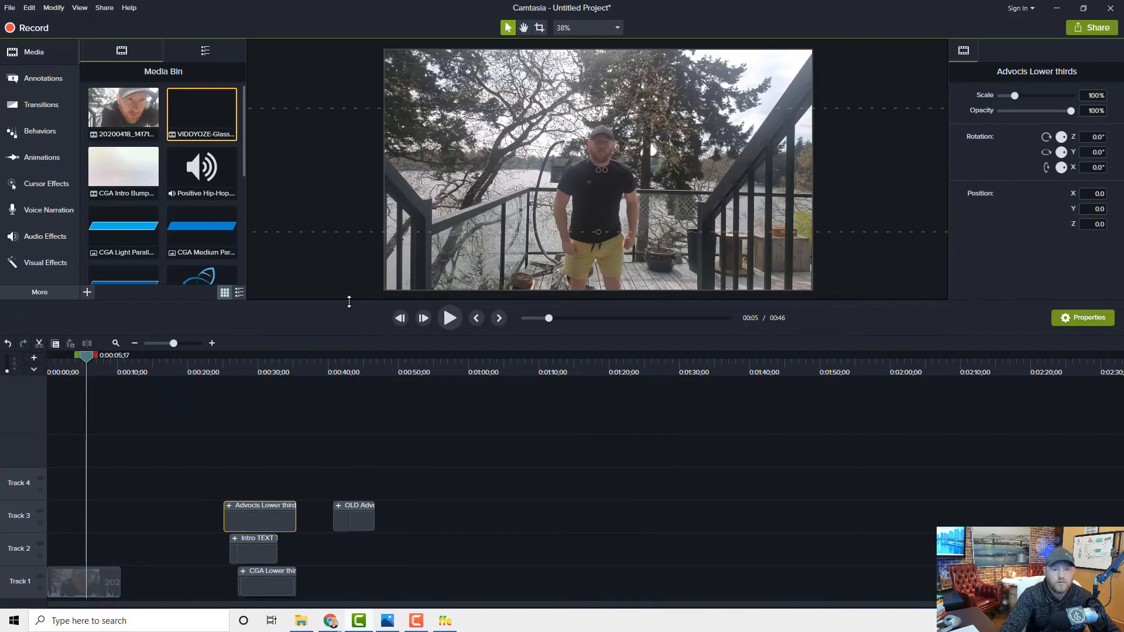
pyautogui.moveTo(189, 269)
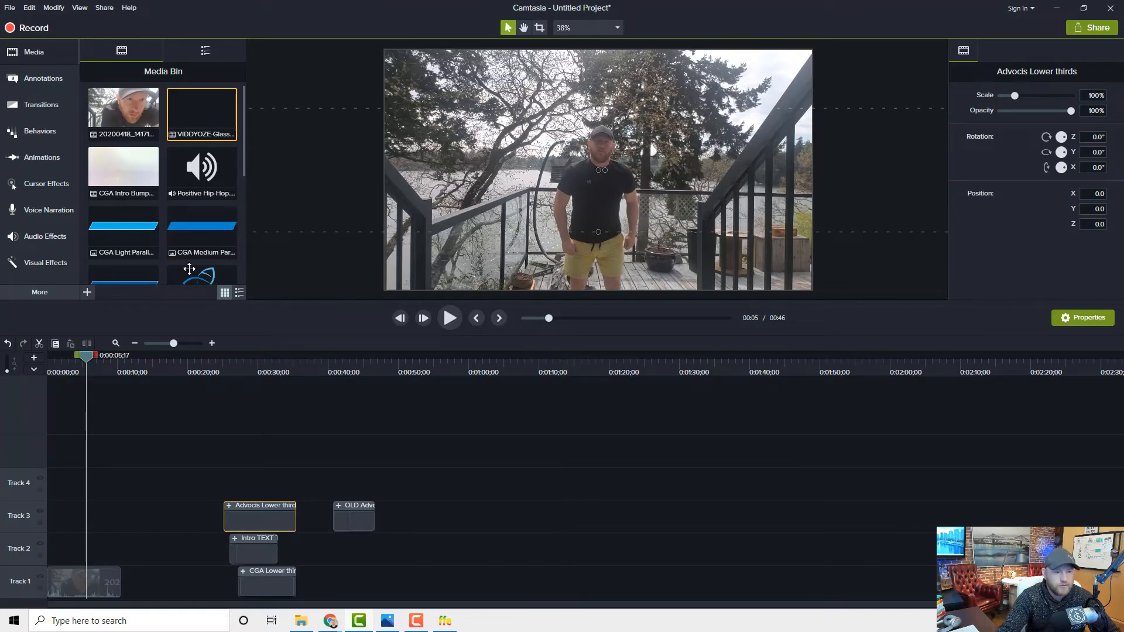
# Import the converted lower third .mov and drop it onto Track 2 near the start
pyautogui.click(87, 292)
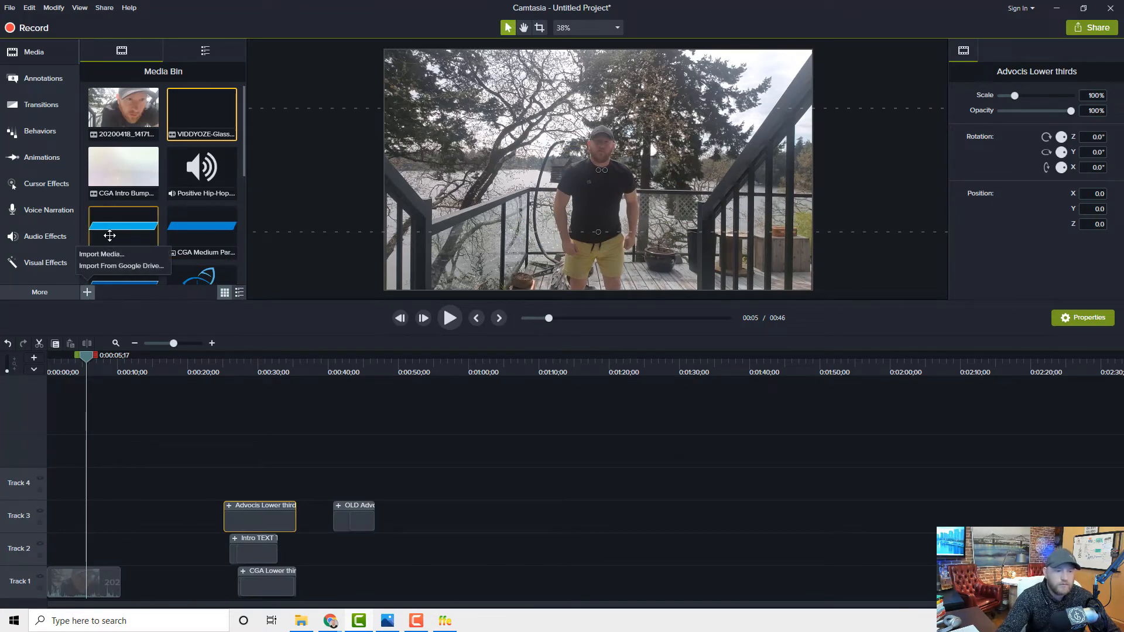
pyautogui.click(101, 254)
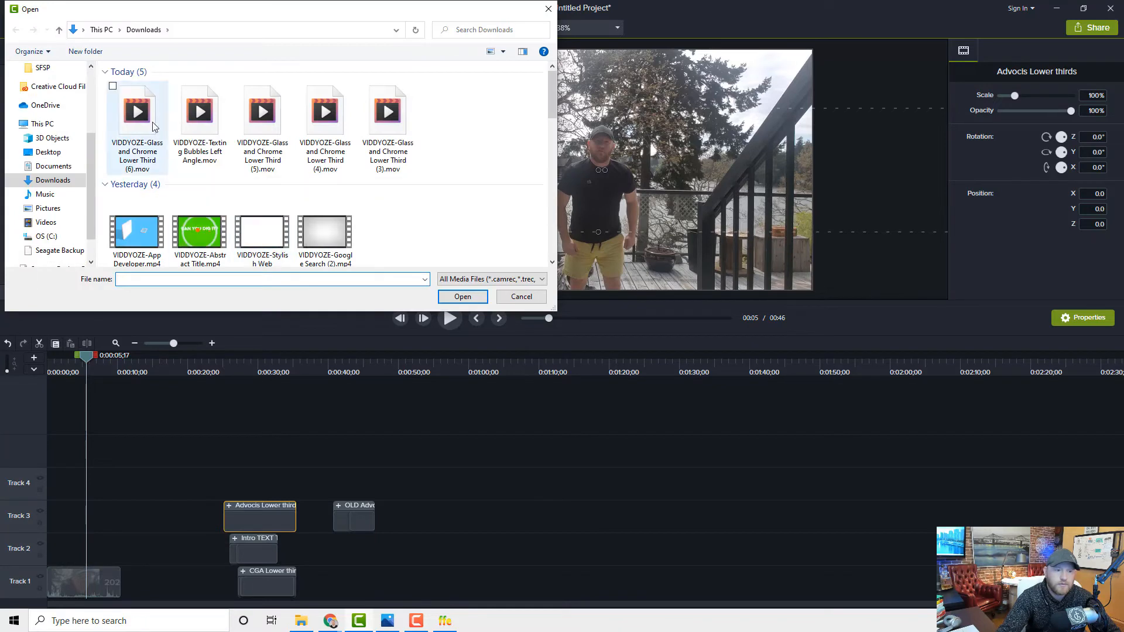
pyautogui.click(45, 222)
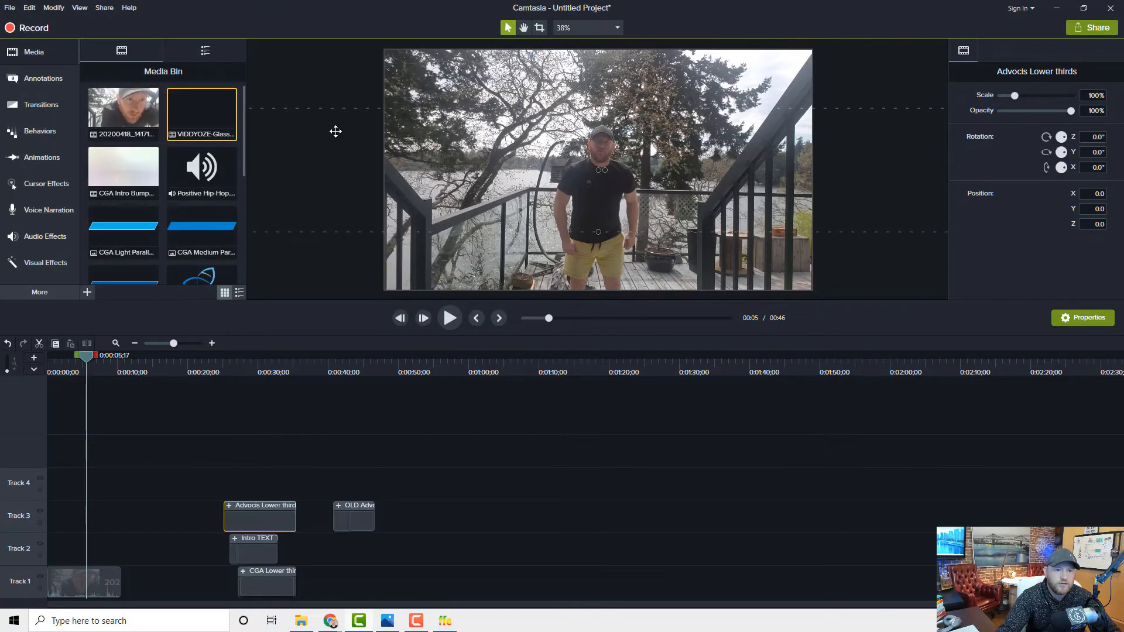
pyautogui.scroll(-3)
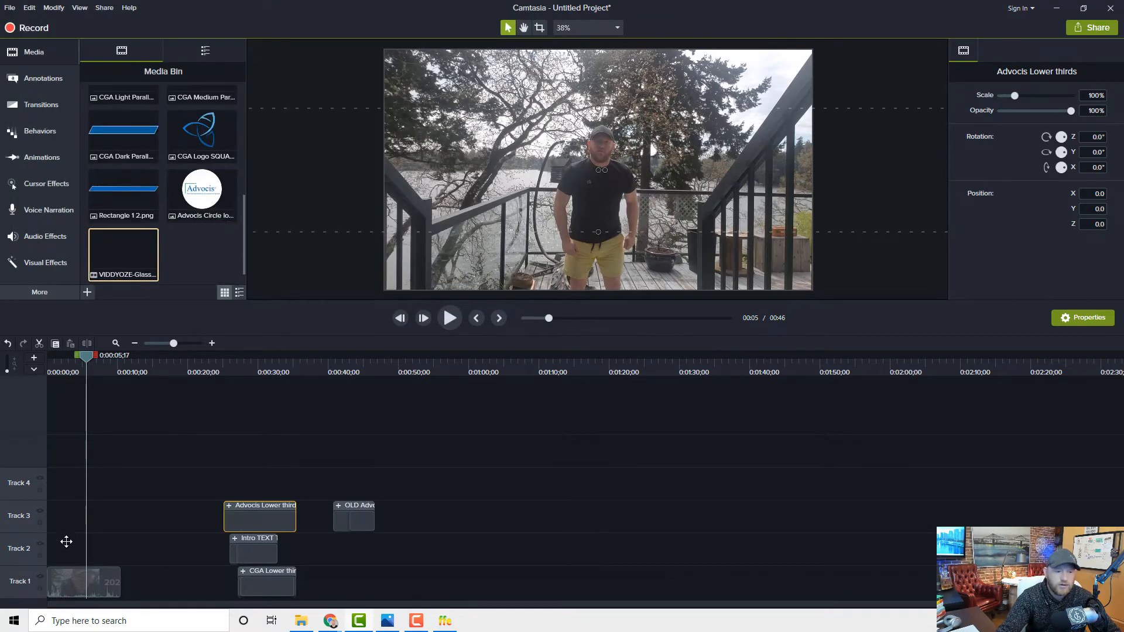
pyautogui.moveTo(122, 254); pyautogui.dragTo(109, 548)
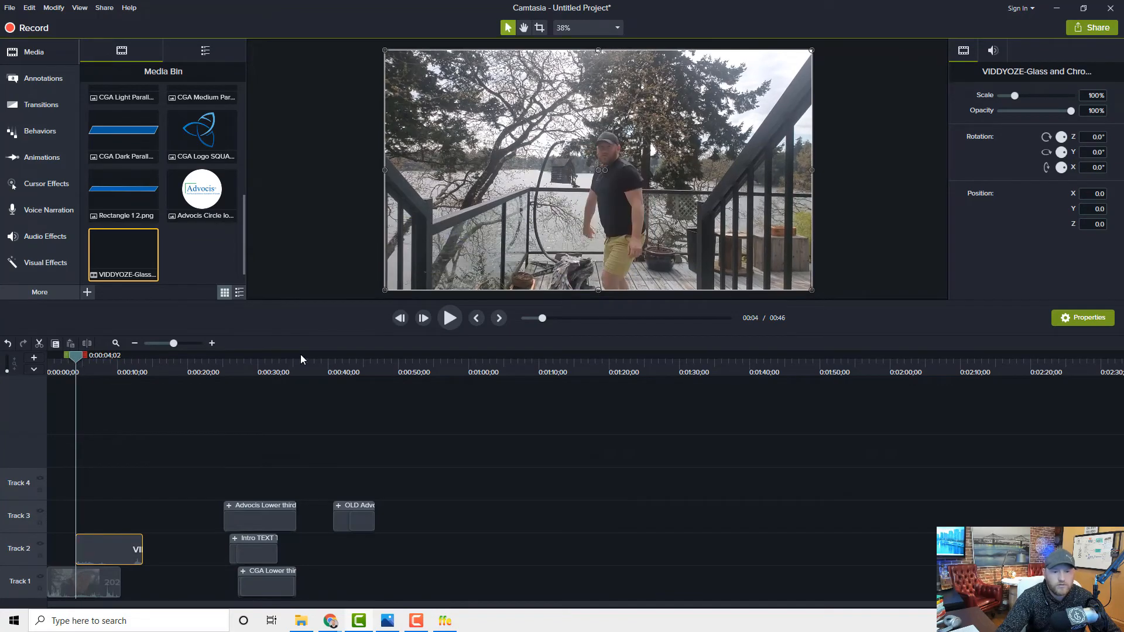
# Preview the JUMPIN JOE lower third over the video, then scrub back to recheck it
pyautogui.click(449, 318)
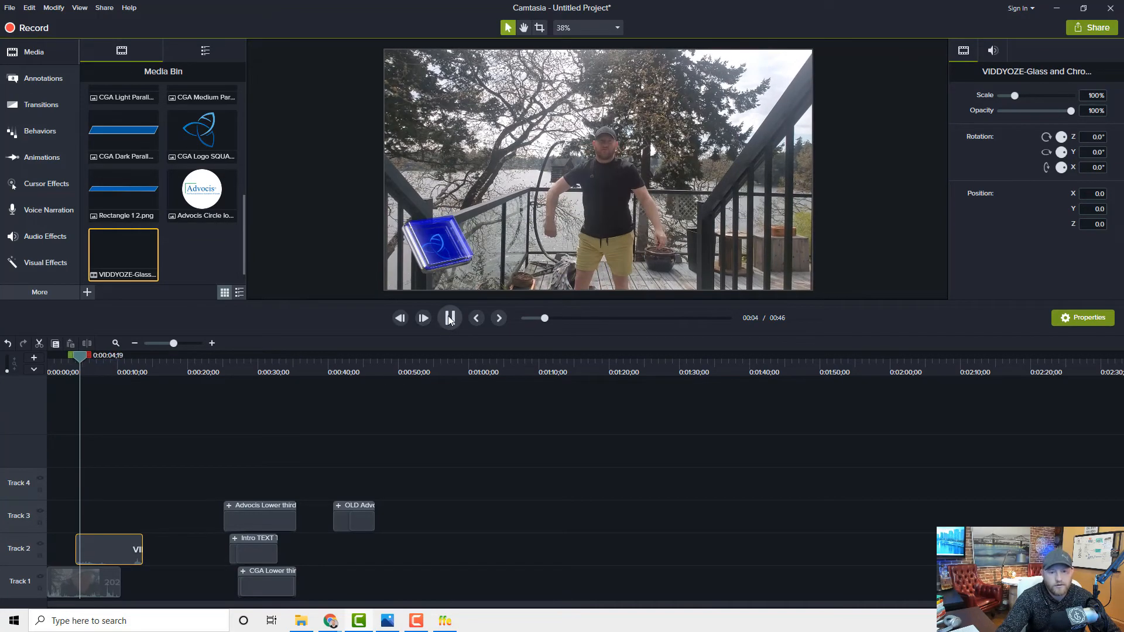
pyautogui.click(422, 317)
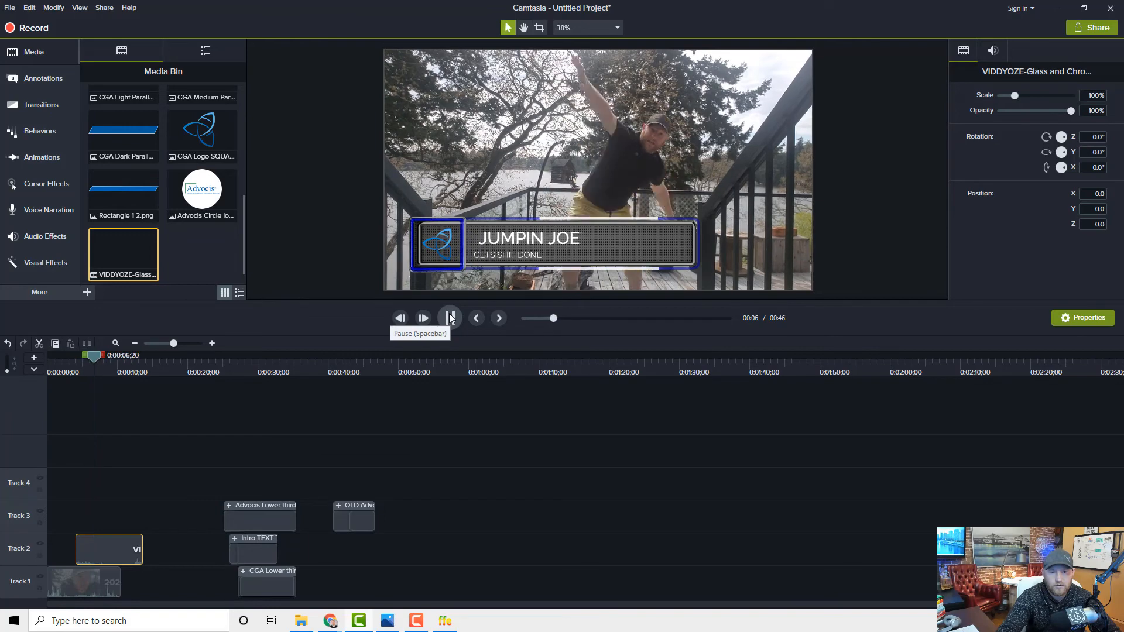
pyautogui.click(449, 317)
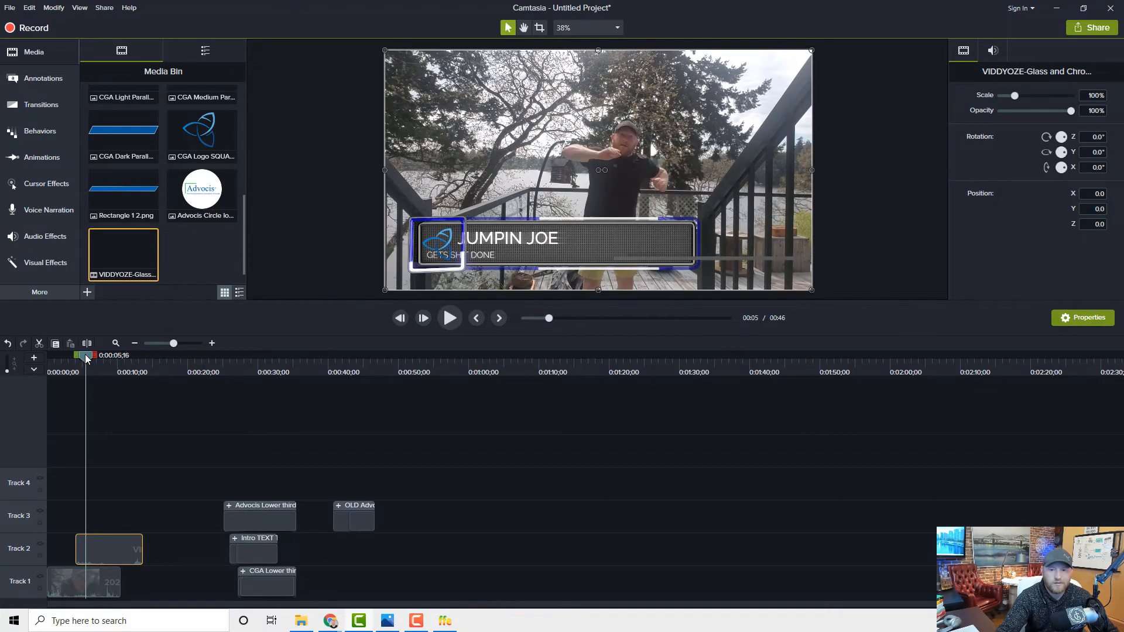
pyautogui.moveTo(86, 355); pyautogui.dragTo(105, 355)
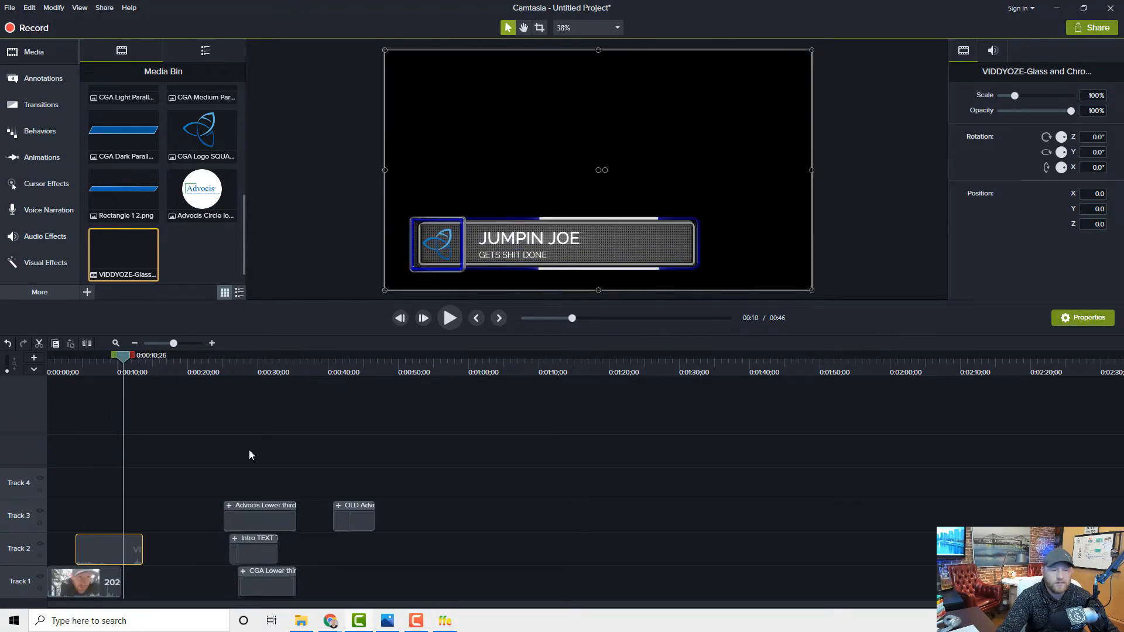
# Slide the Track 2 lower third clip to the timeline start and replay the overlay
pyautogui.moveTo(109, 549); pyautogui.dragTo(359, 452)
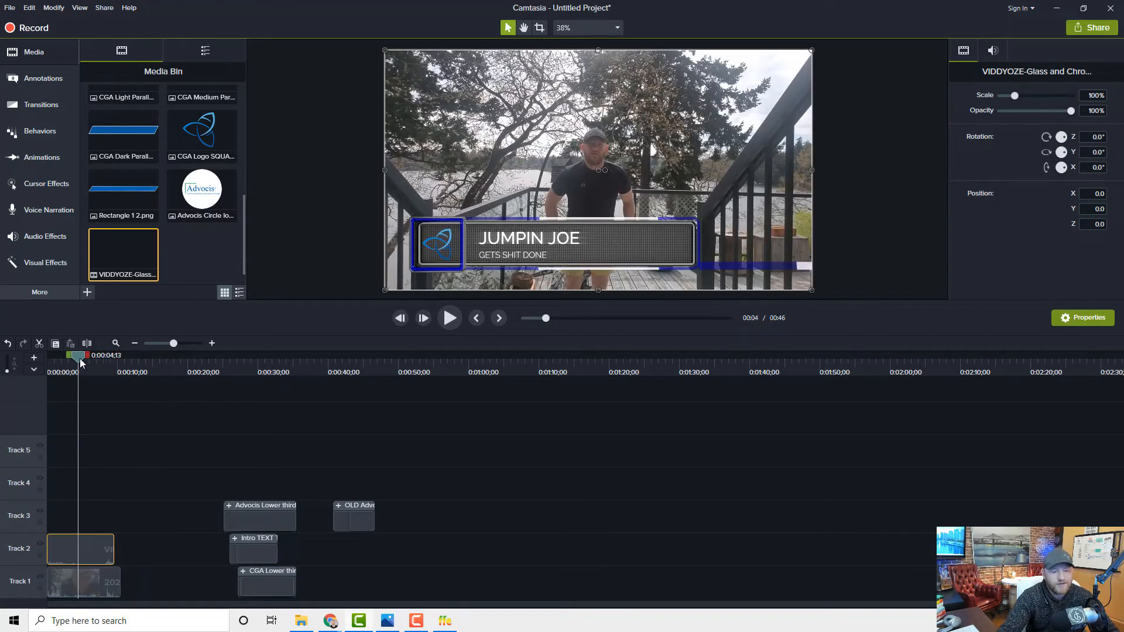
pyautogui.click(449, 317)
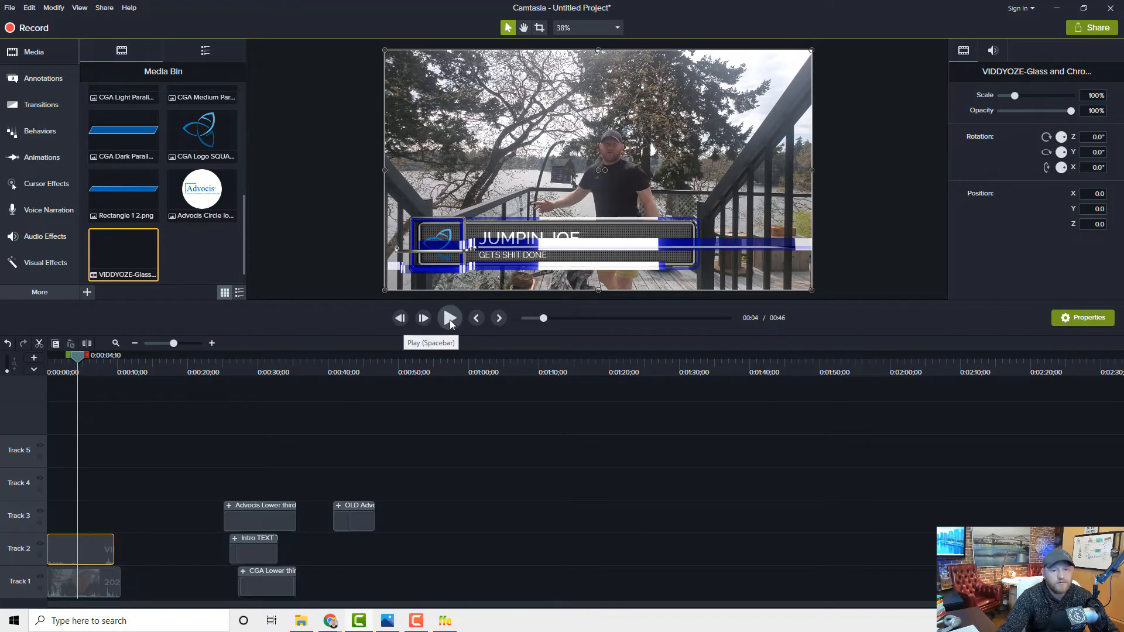
pyautogui.click(450, 318)
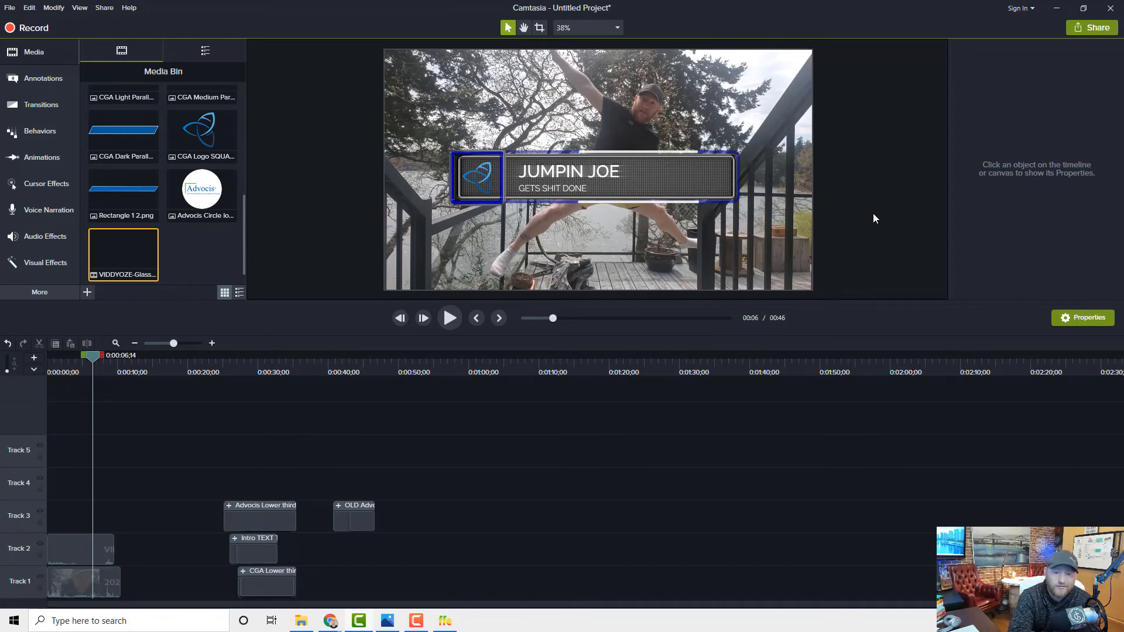
pyautogui.moveTo(520, 210)
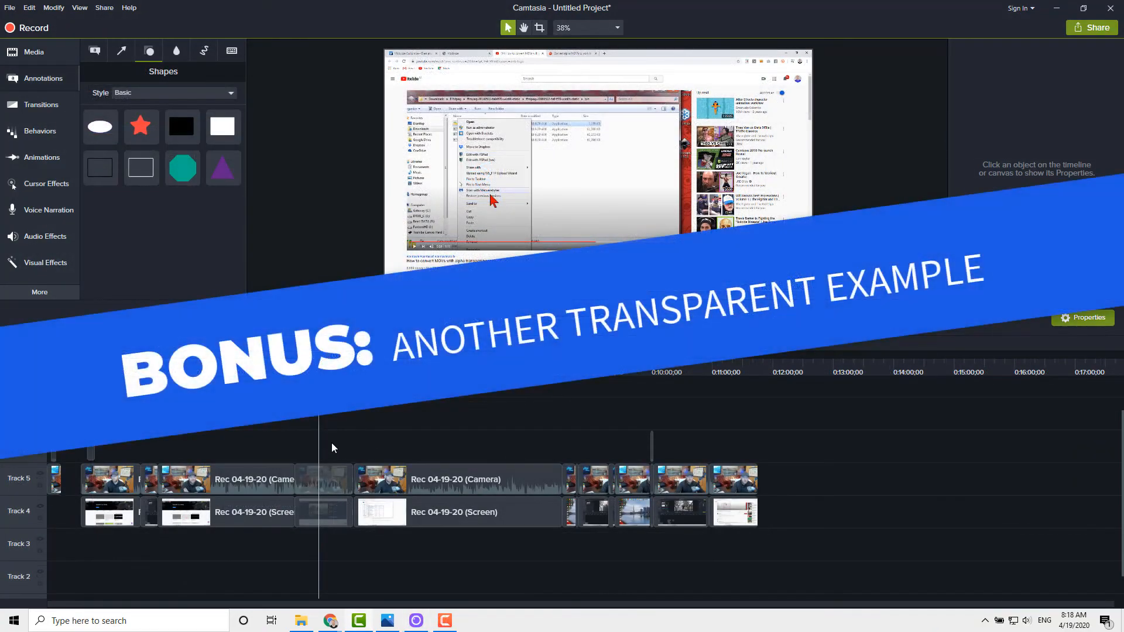
pyautogui.moveTo(643, 470)
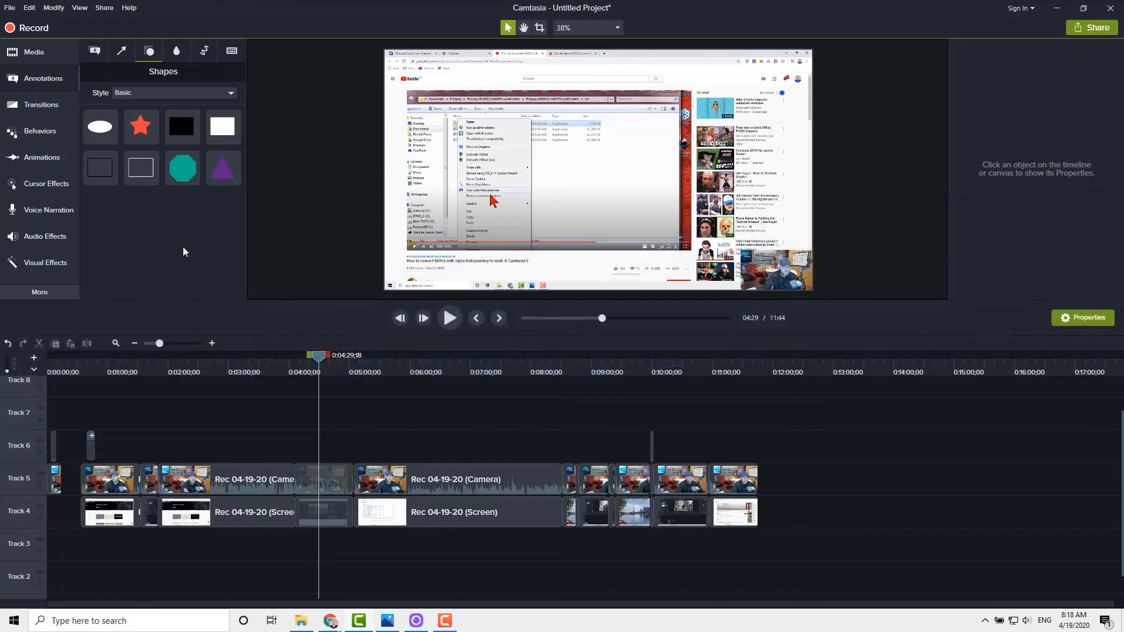
pyautogui.moveTo(77, 446)
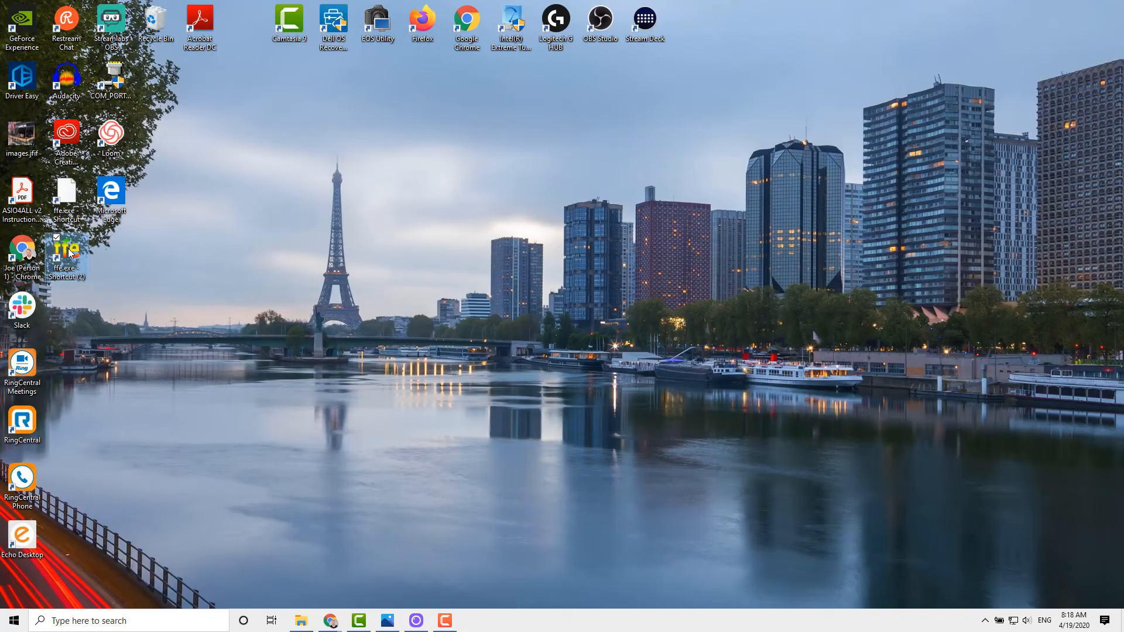
# Relaunch FFE, change the Texting Bubbles Left Angle (1) output from .mkv to .mov, and convert
pyautogui.doubleClick(65, 255)
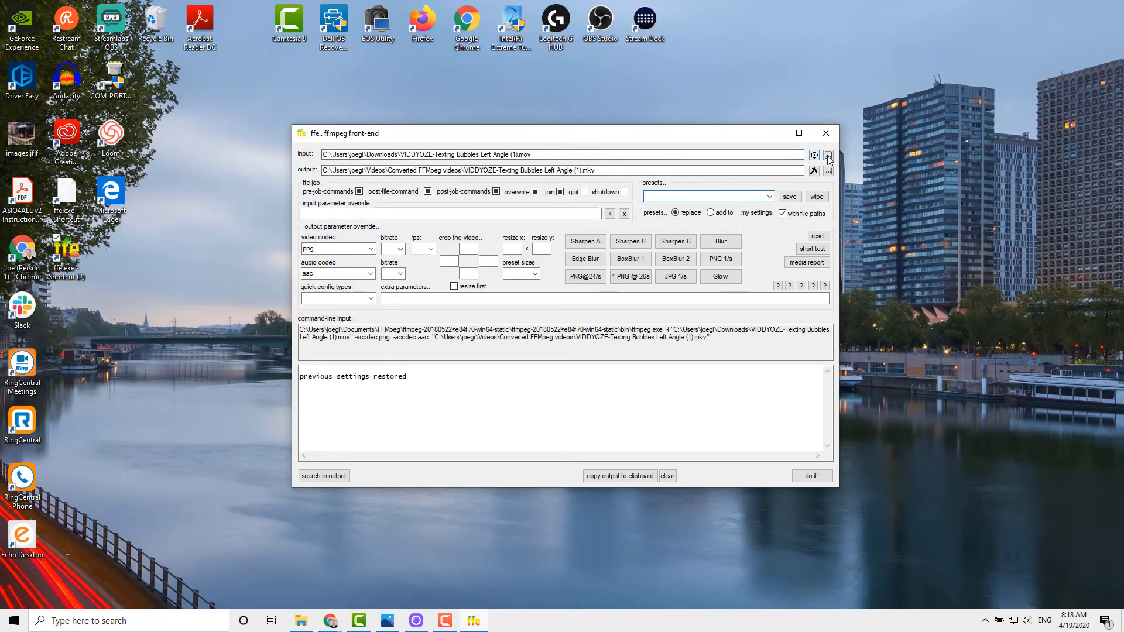
pyautogui.click(826, 154)
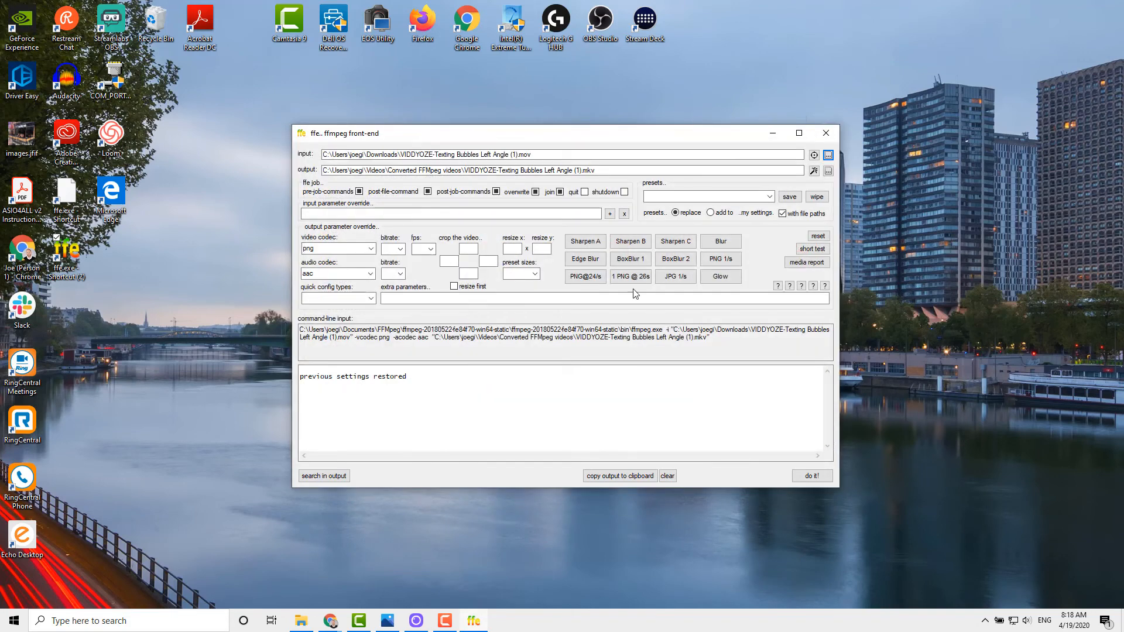
pyautogui.click(591, 169)
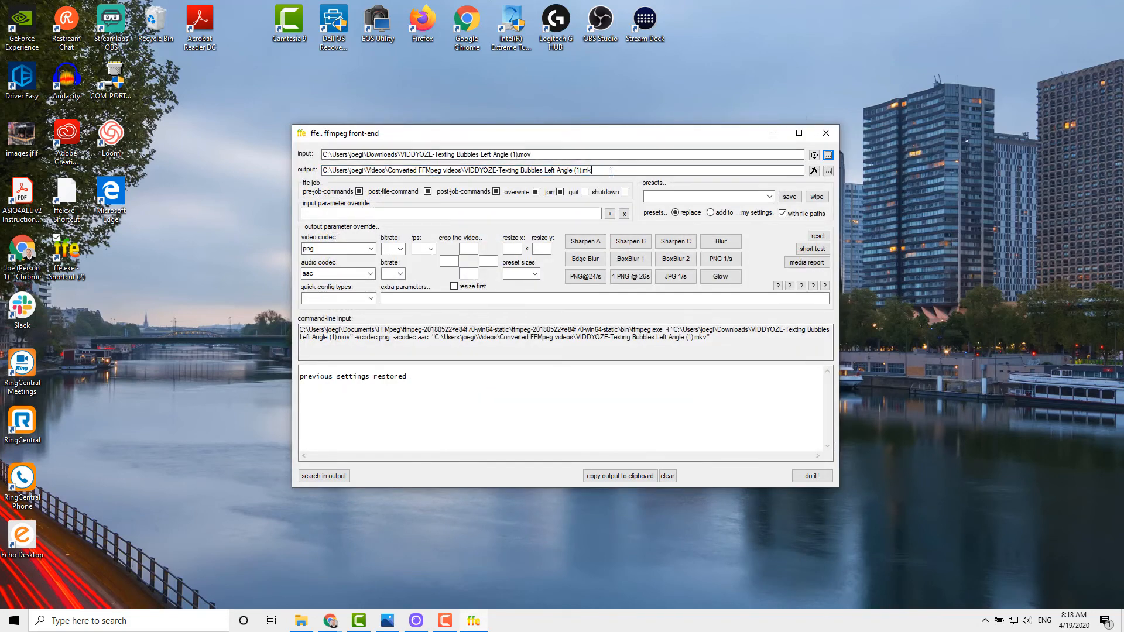
pyautogui.click(585, 276)
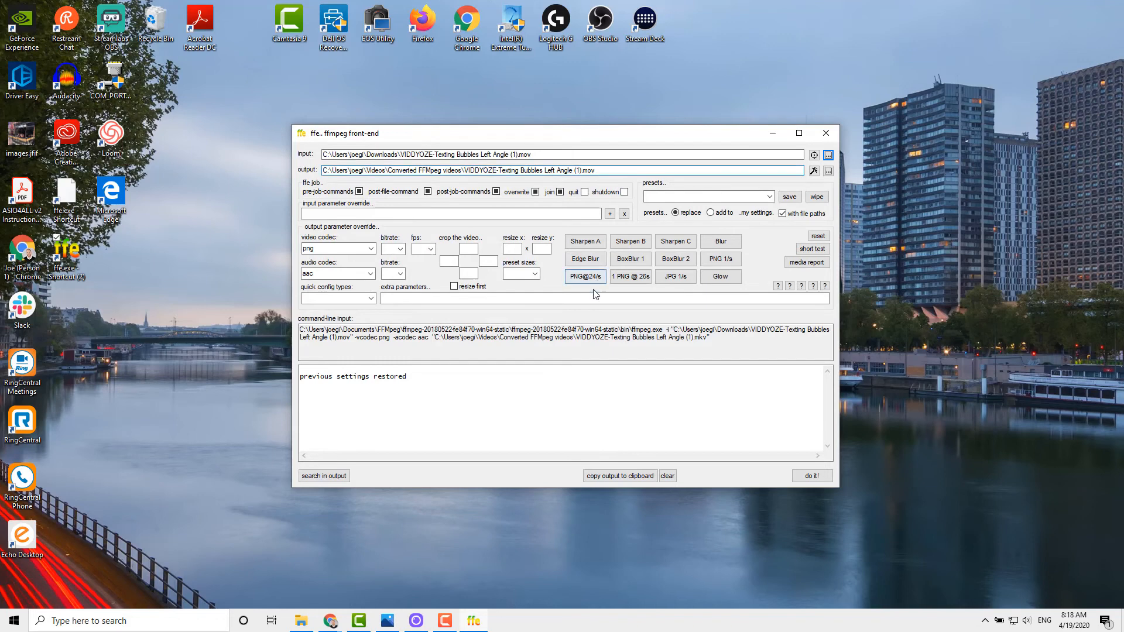
pyautogui.moveTo(812, 475)
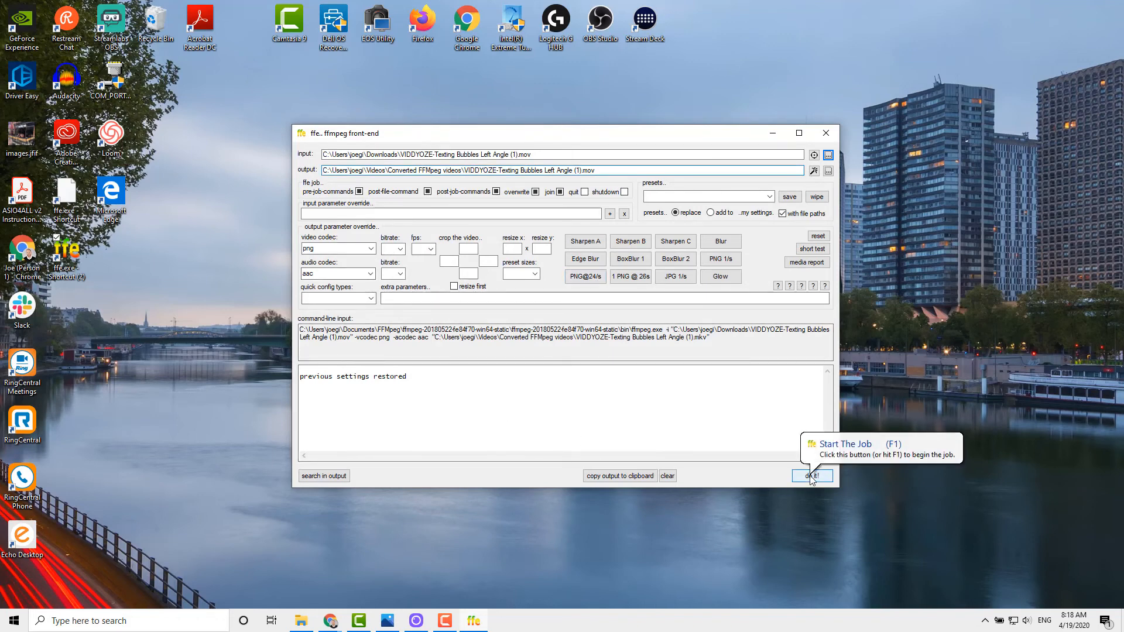
pyautogui.click(812, 476)
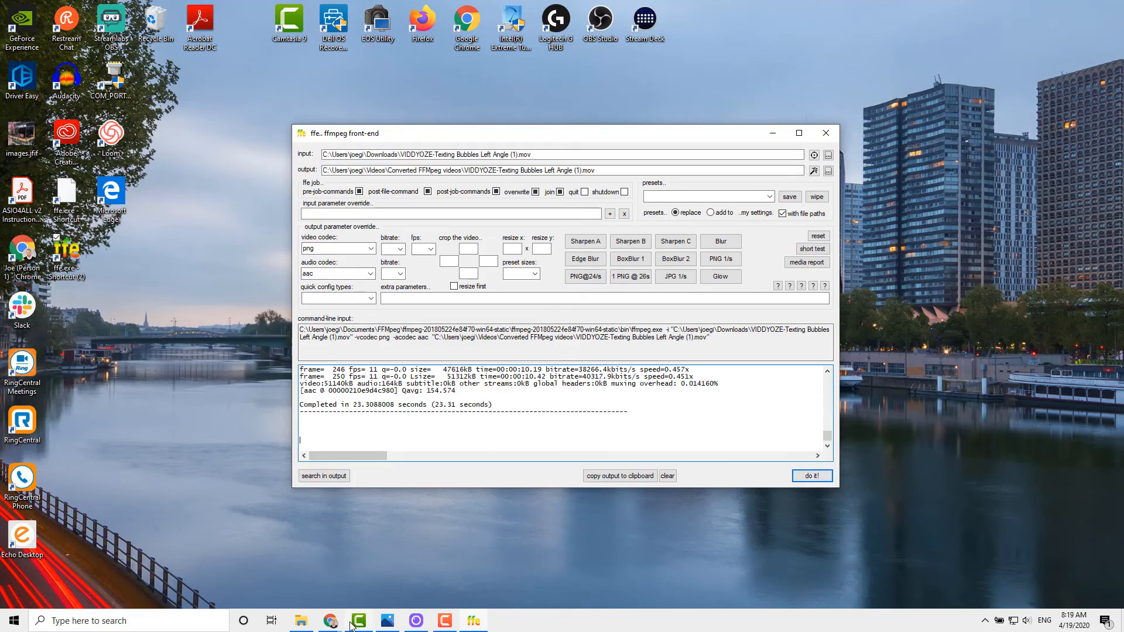
pyautogui.click(357, 621)
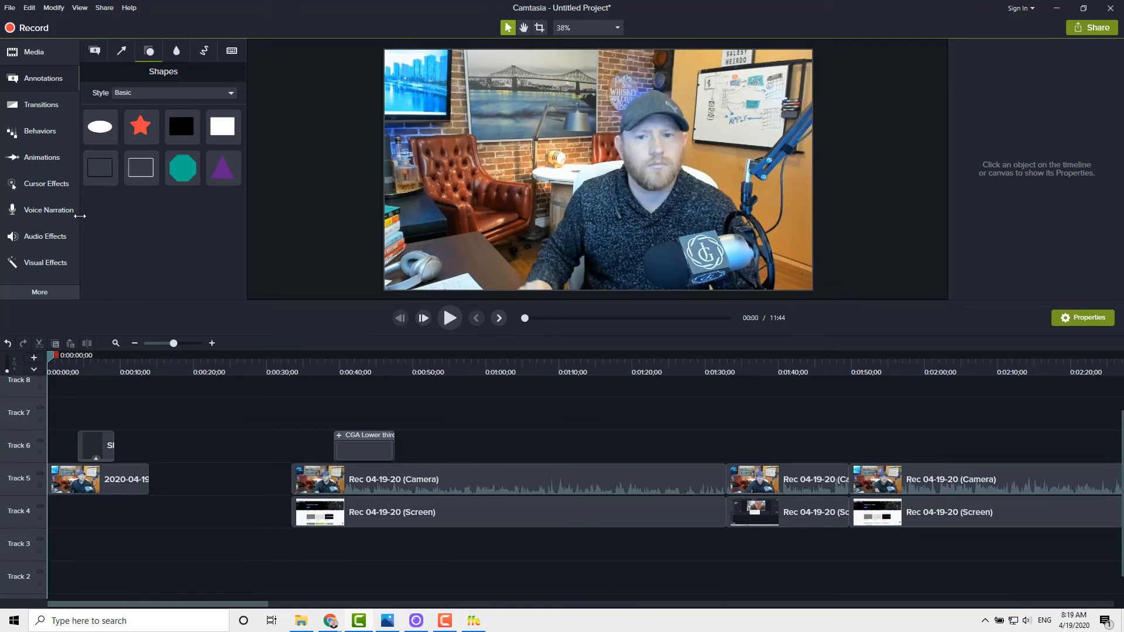
# Open Import Media from the Media bin to the Converted FFmpeg videos folder's texting bubbles clip
pyautogui.click(33, 52)
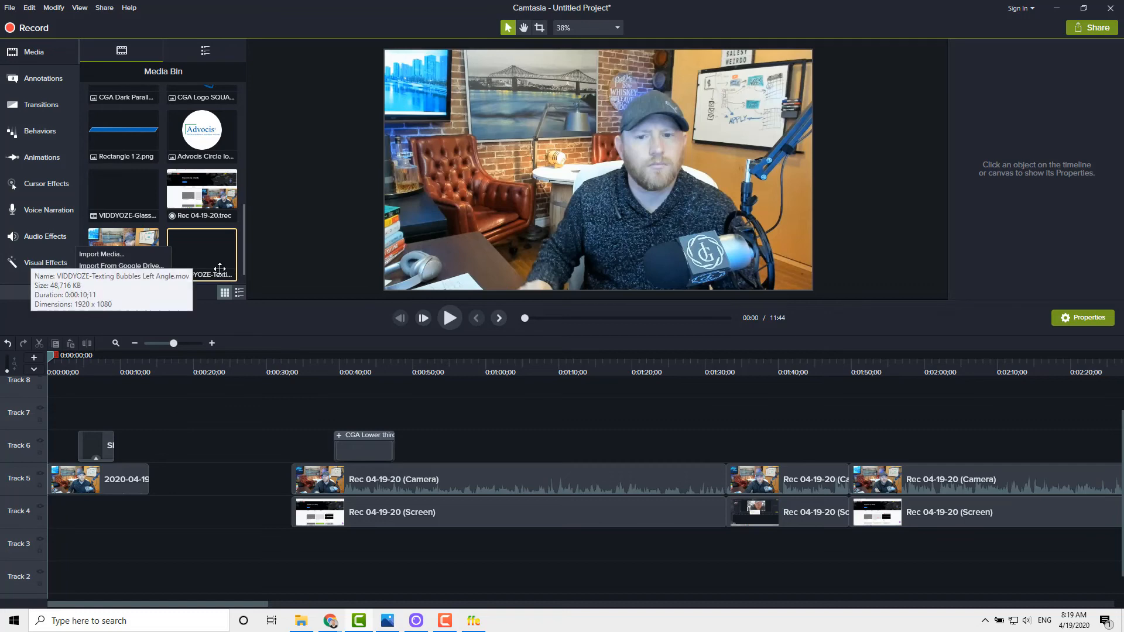
pyautogui.click(101, 254)
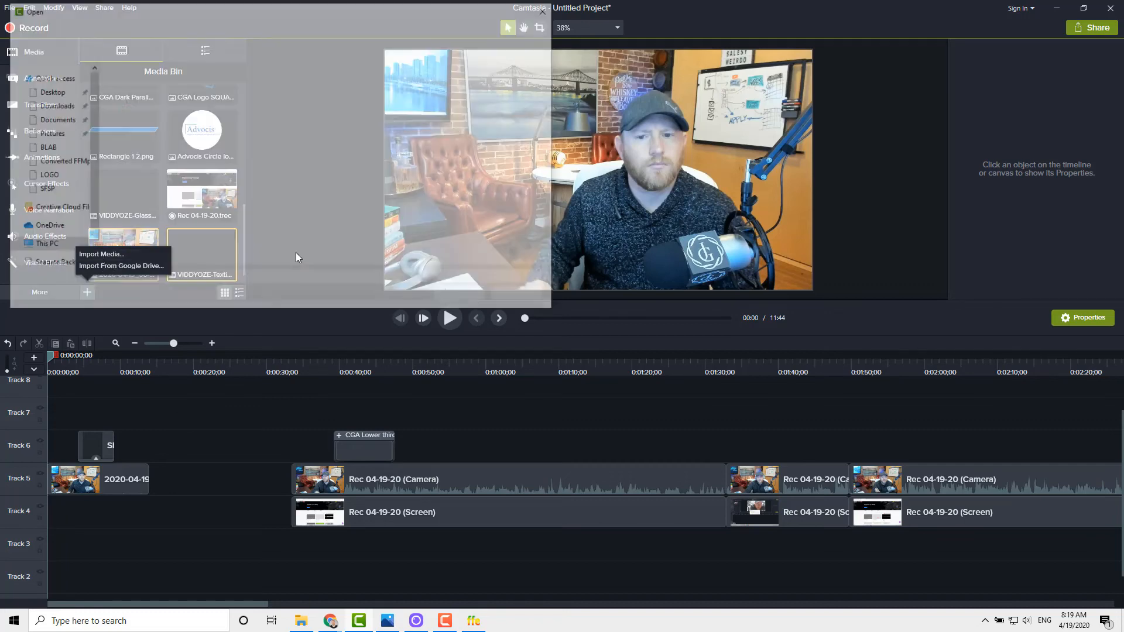
pyautogui.click(100, 253)
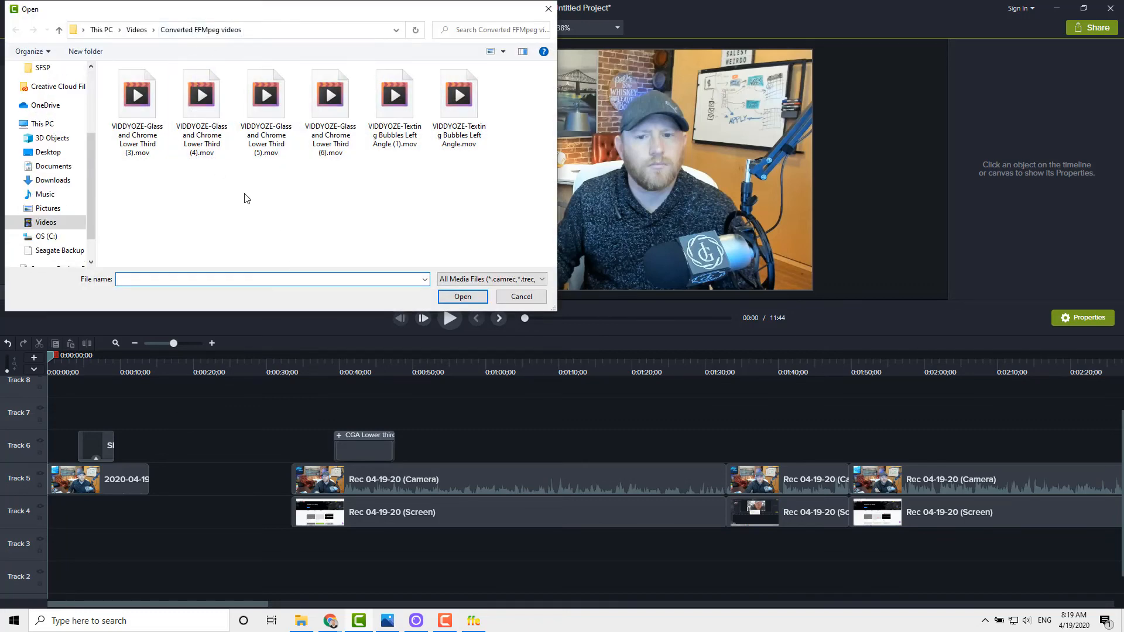
pyautogui.click(394, 93)
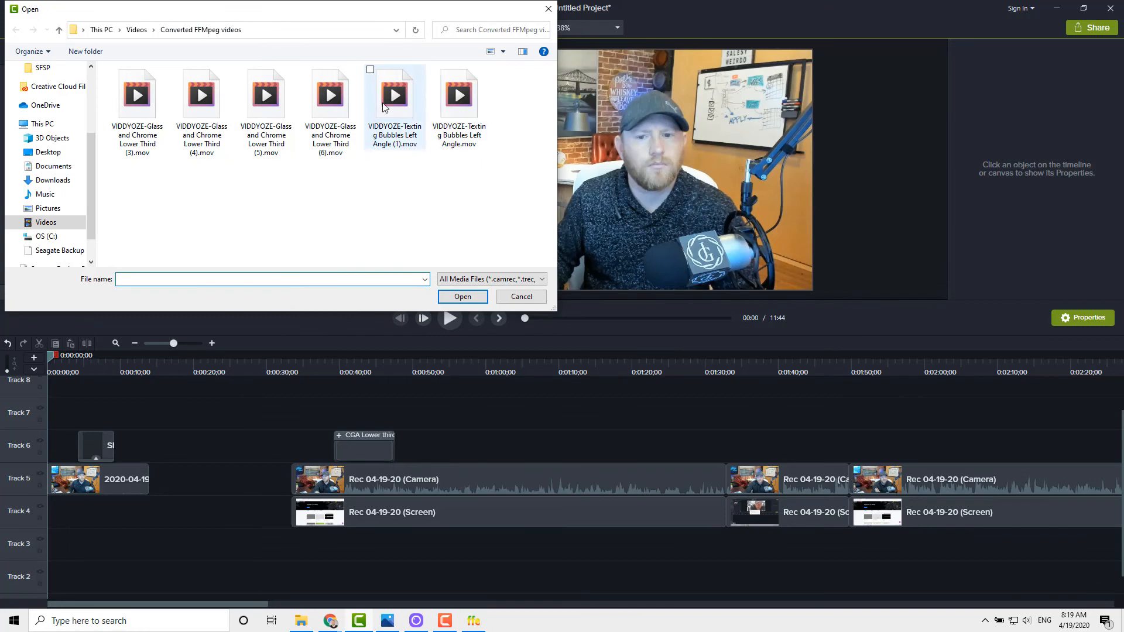